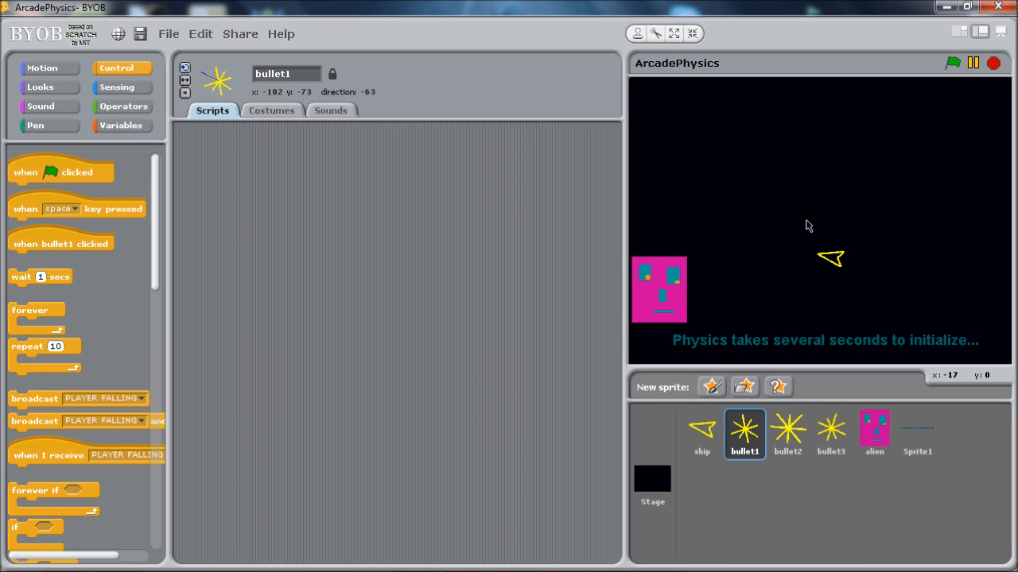
pyautogui.moveTo(817, 226)
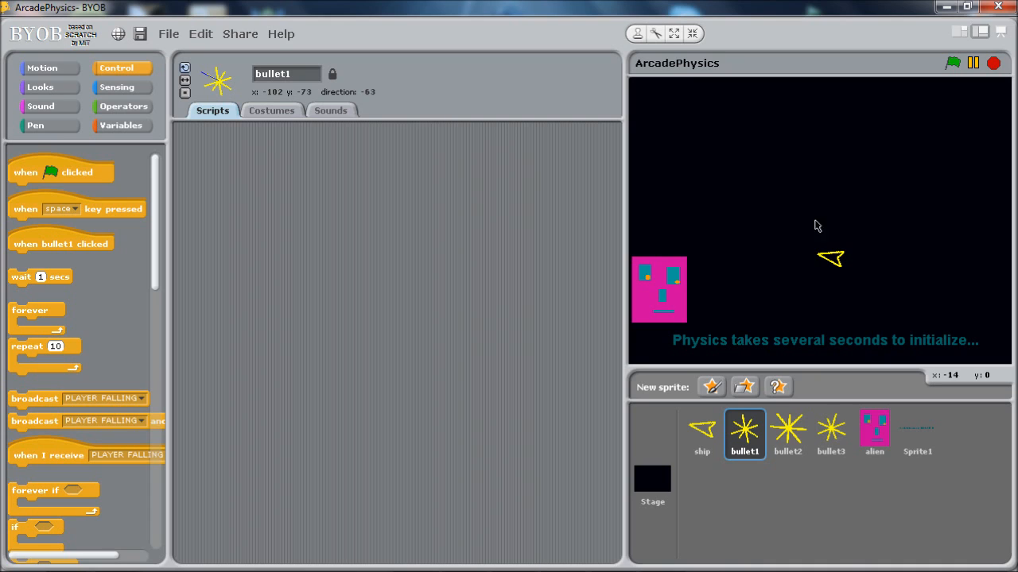
pyautogui.moveTo(803, 286)
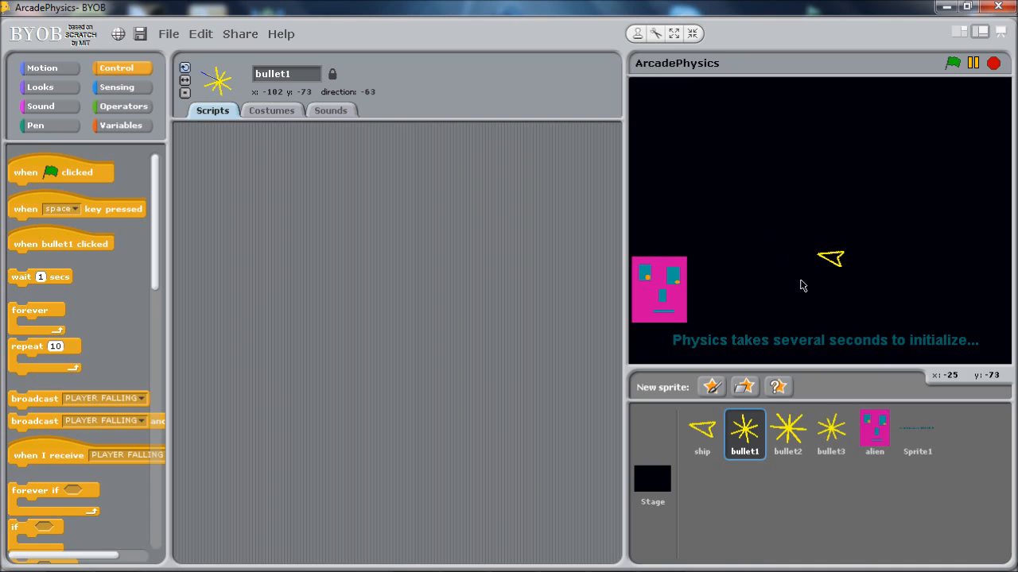
pyautogui.moveTo(865, 254)
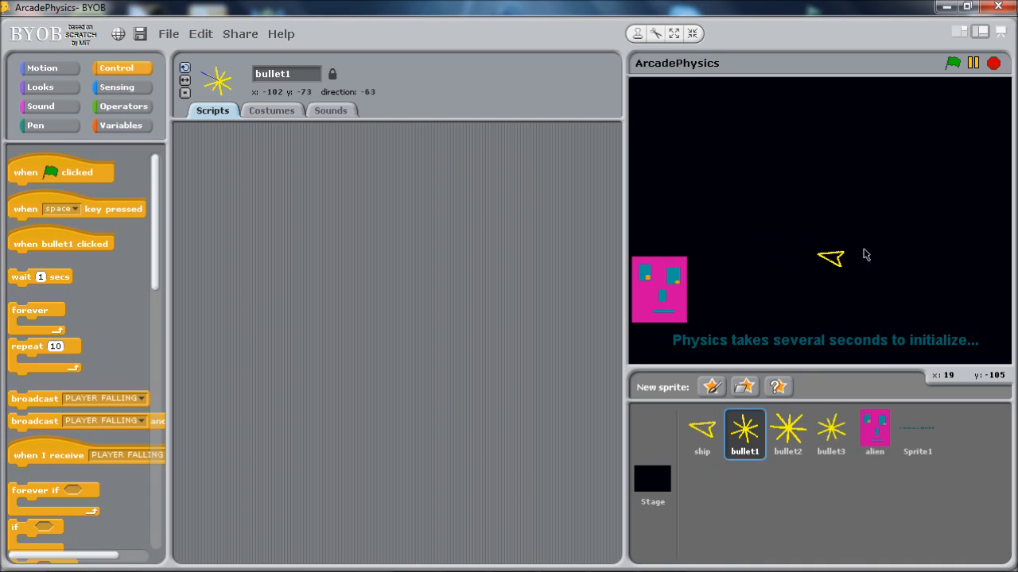
pyautogui.moveTo(868, 237)
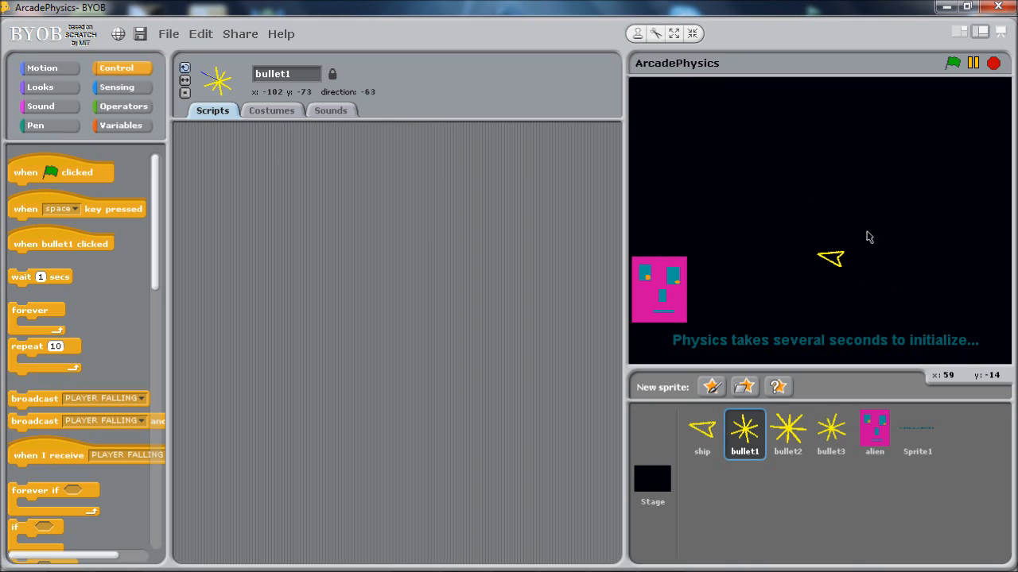
pyautogui.moveTo(814, 216)
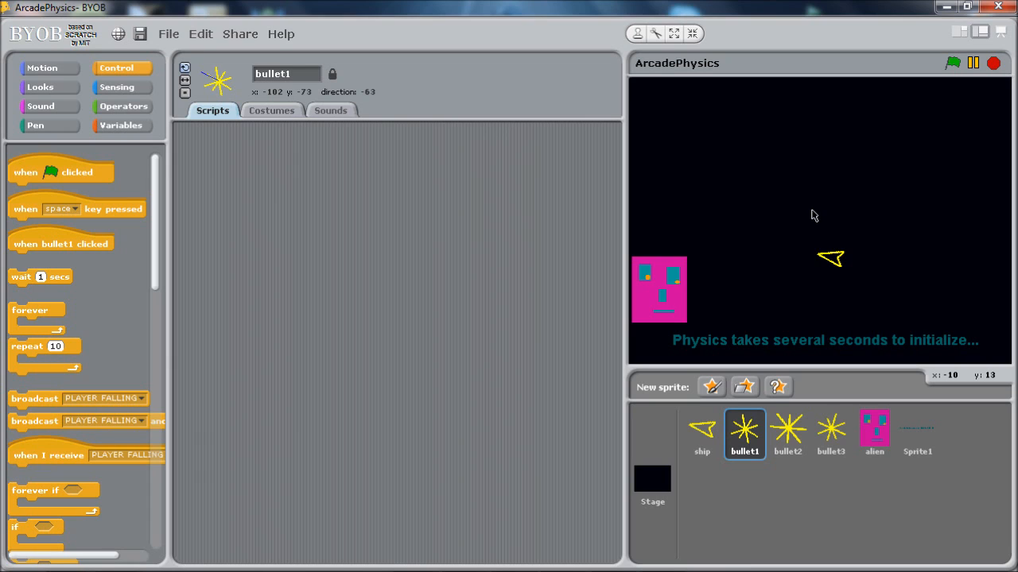
pyautogui.moveTo(745, 429)
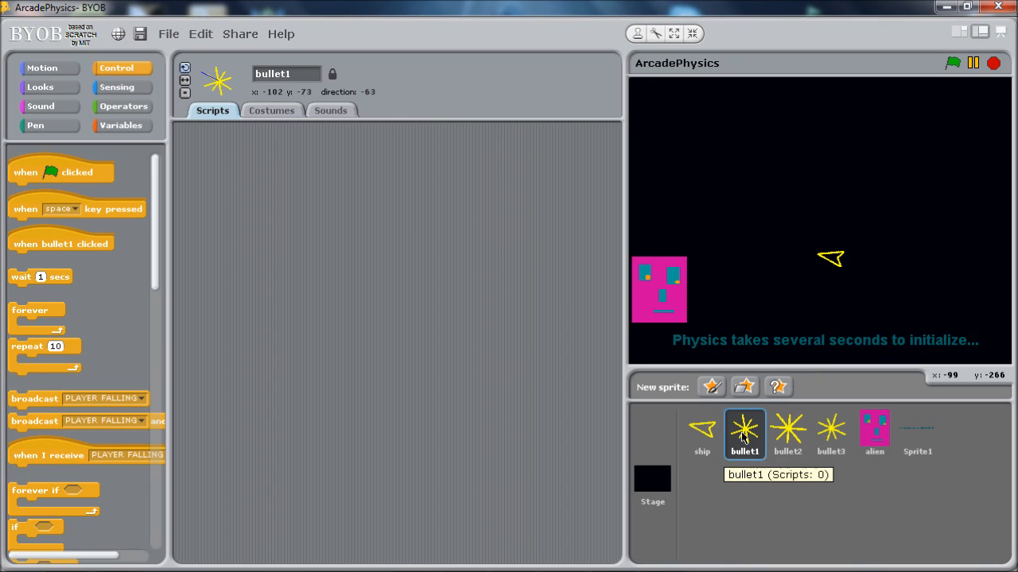
pyautogui.moveTo(751, 426)
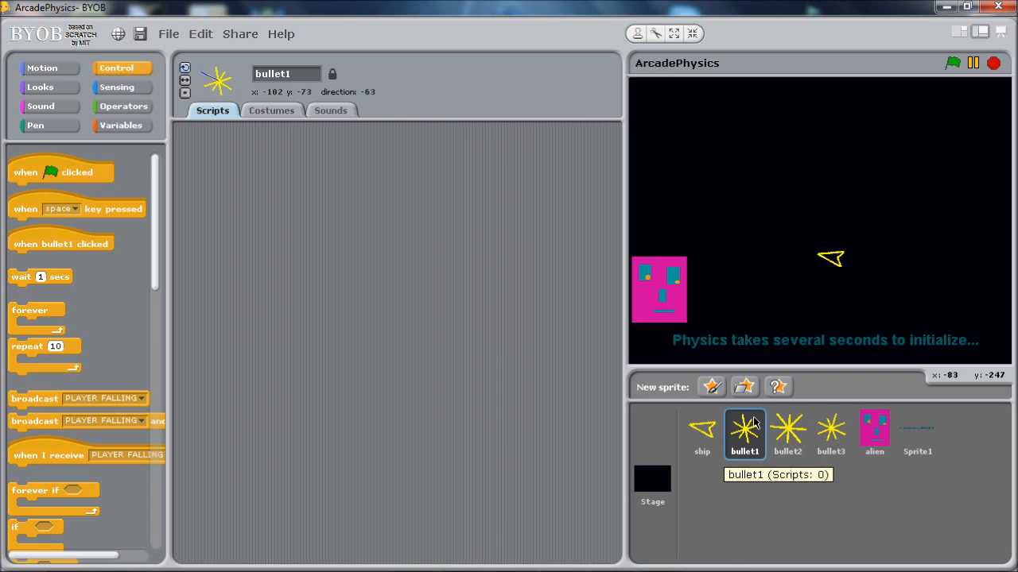
pyautogui.moveTo(741, 422)
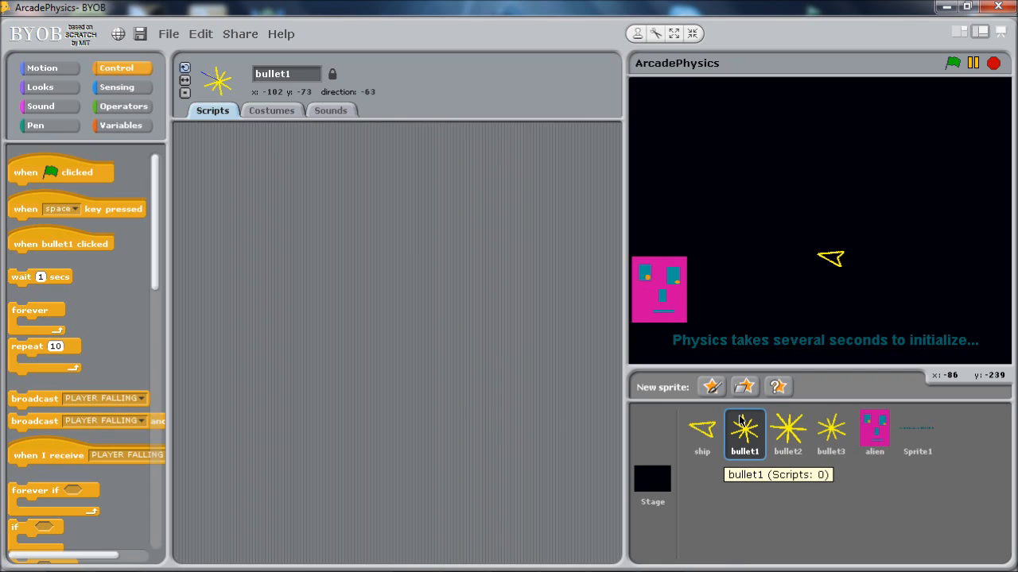
pyautogui.moveTo(153, 199)
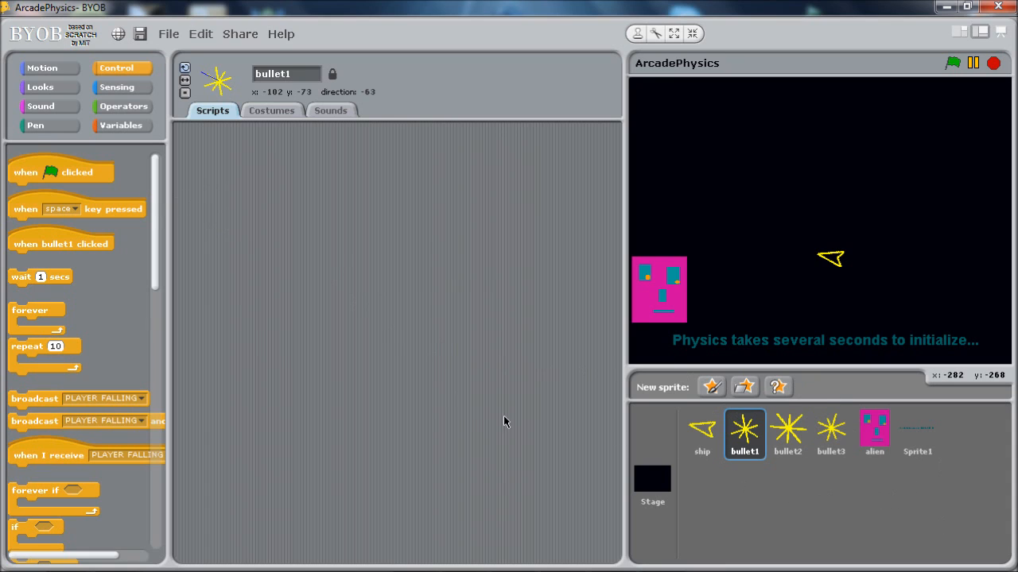
pyautogui.moveTo(261, 330)
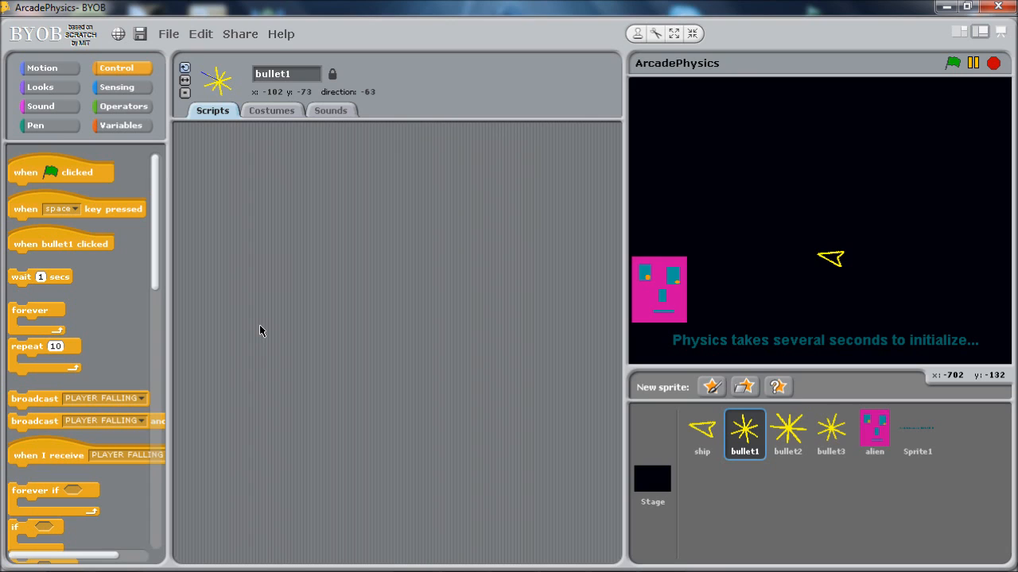
pyautogui.moveTo(274, 329)
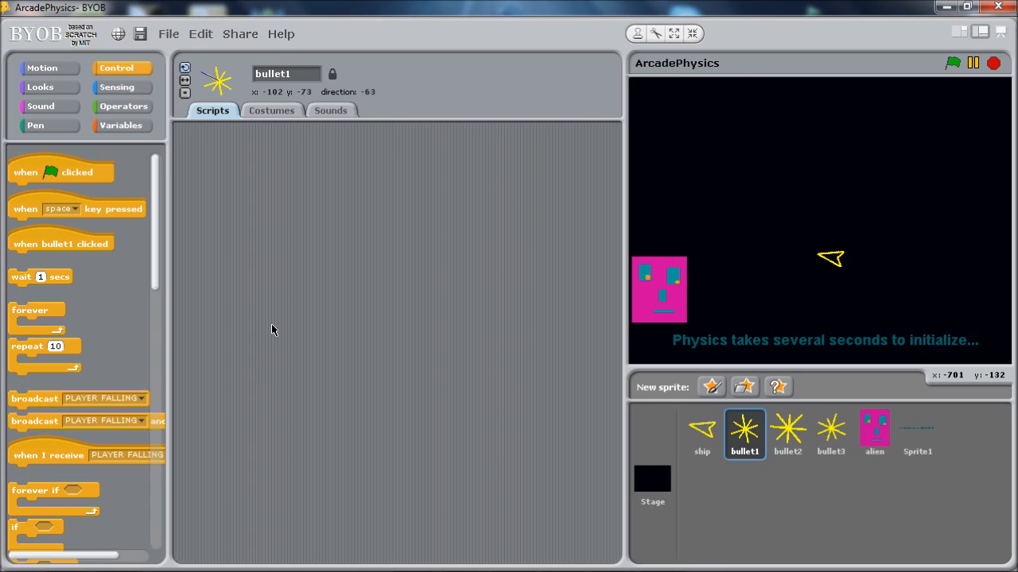
pyautogui.moveTo(295, 286)
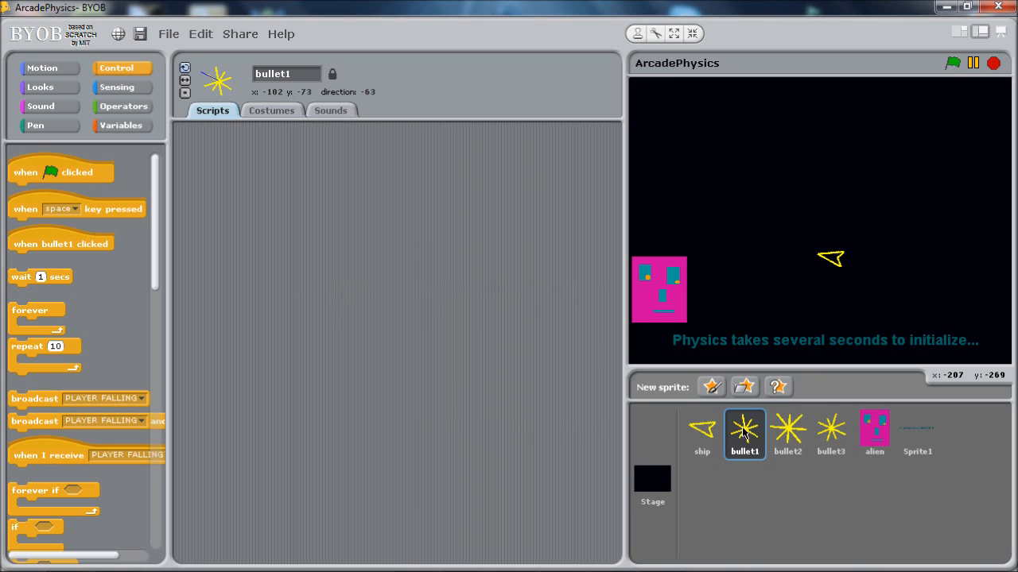
pyautogui.moveTo(744, 432)
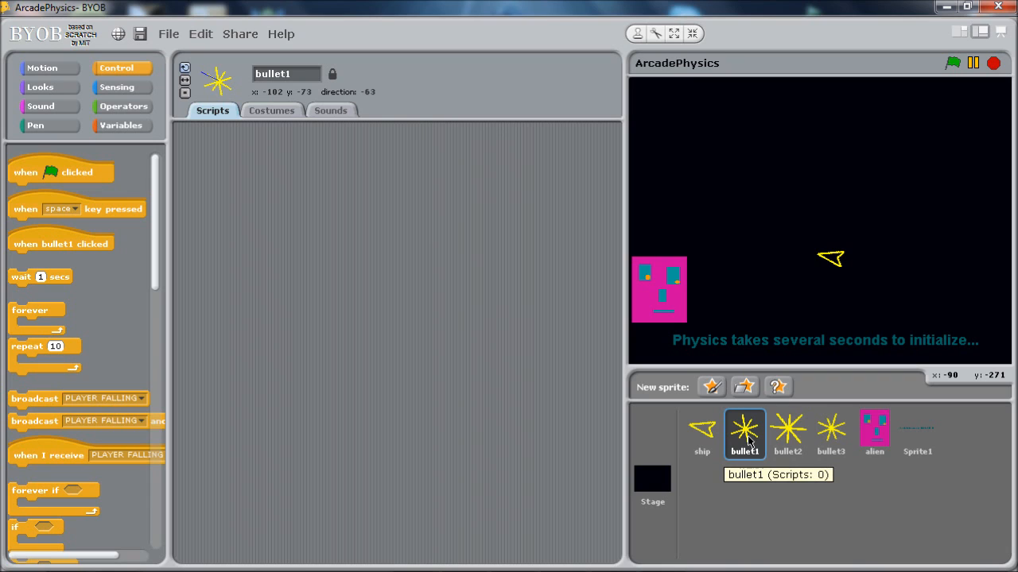
pyautogui.moveTo(658, 434)
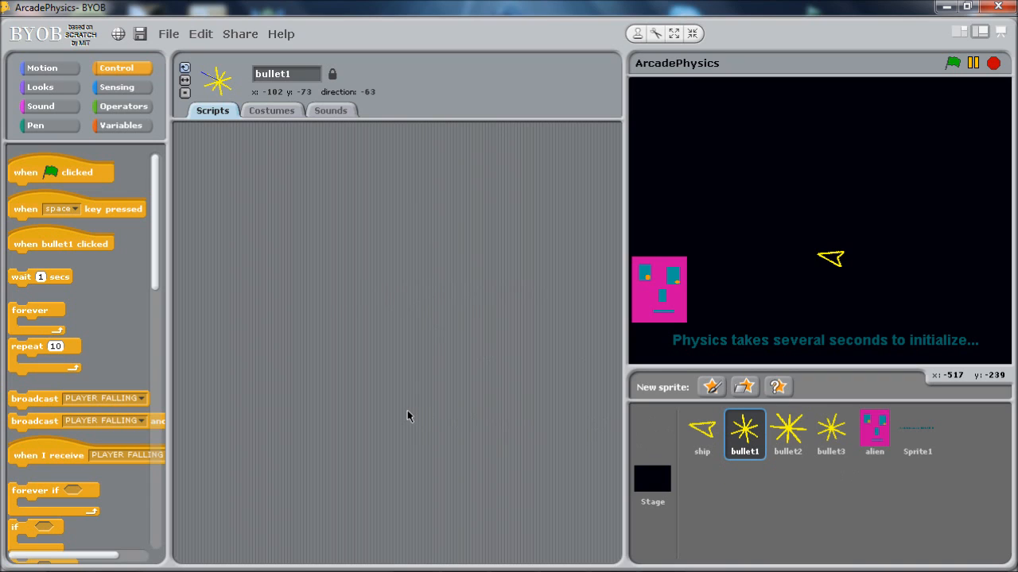
pyautogui.moveTo(377, 406)
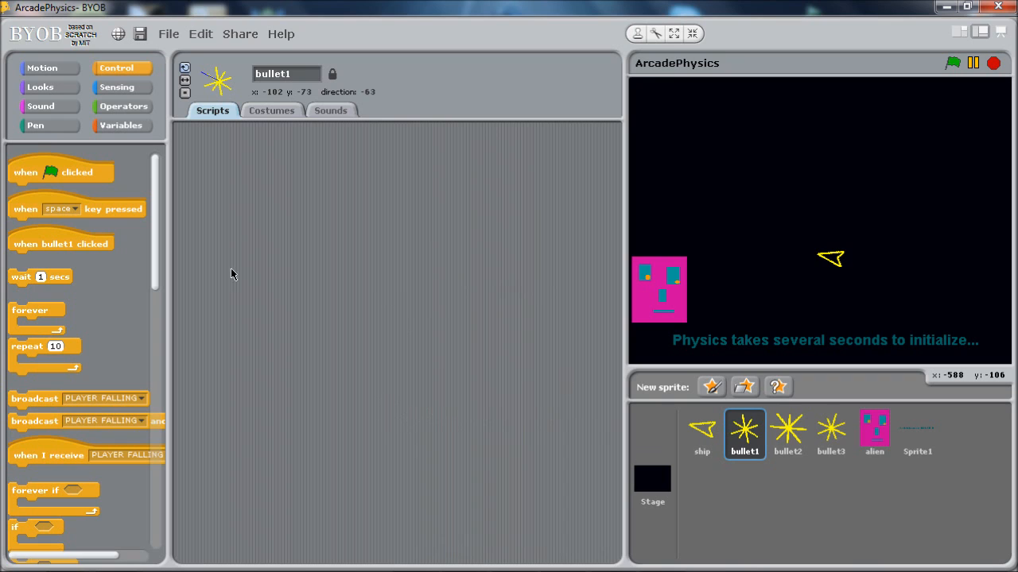
# Step: Start creating a sprite-only variable for bullet1, then cancel it without creating anything
pyautogui.click(121, 124)
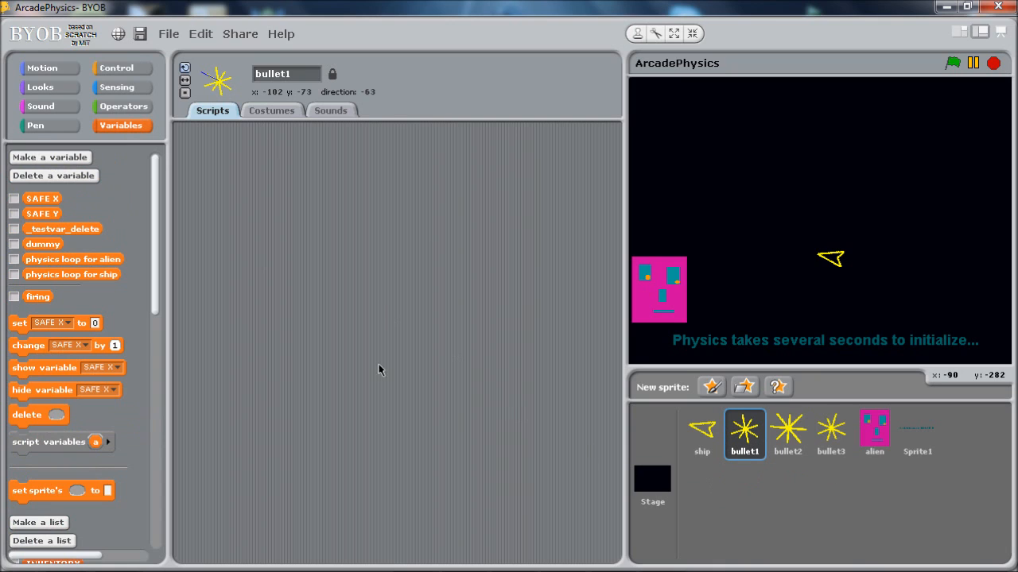
pyautogui.moveTo(41, 312)
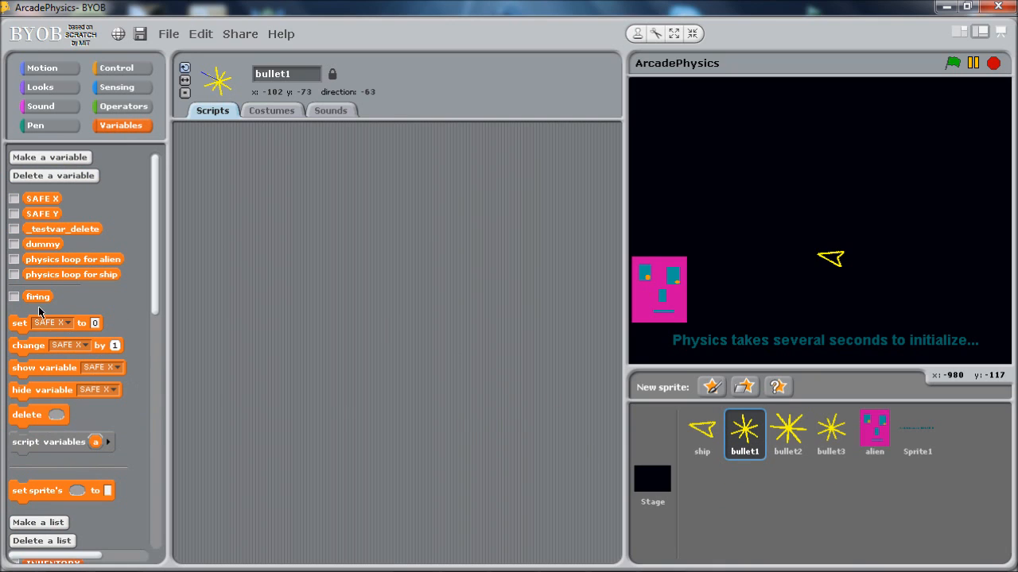
pyautogui.moveTo(38, 300)
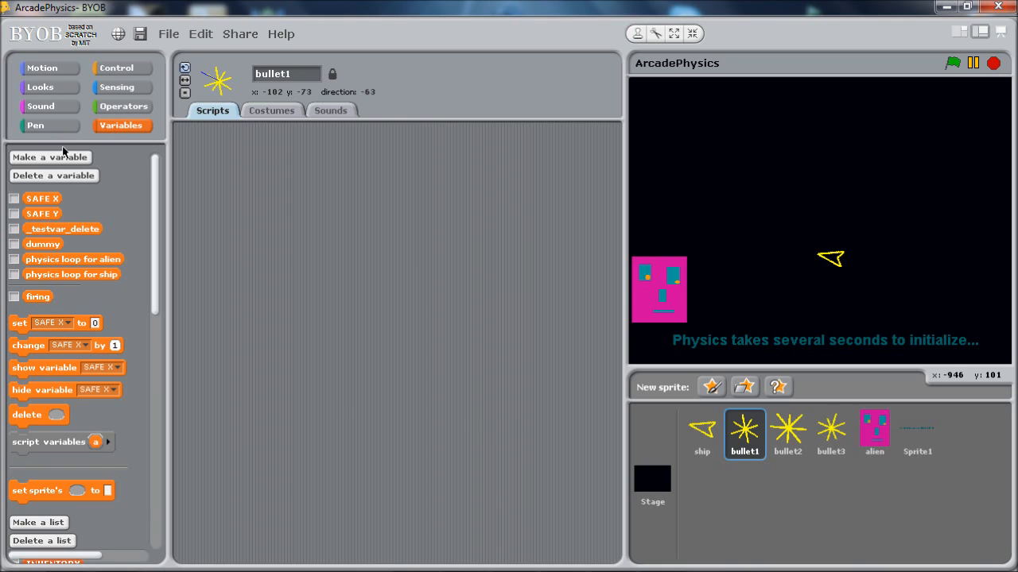
pyautogui.click(50, 158)
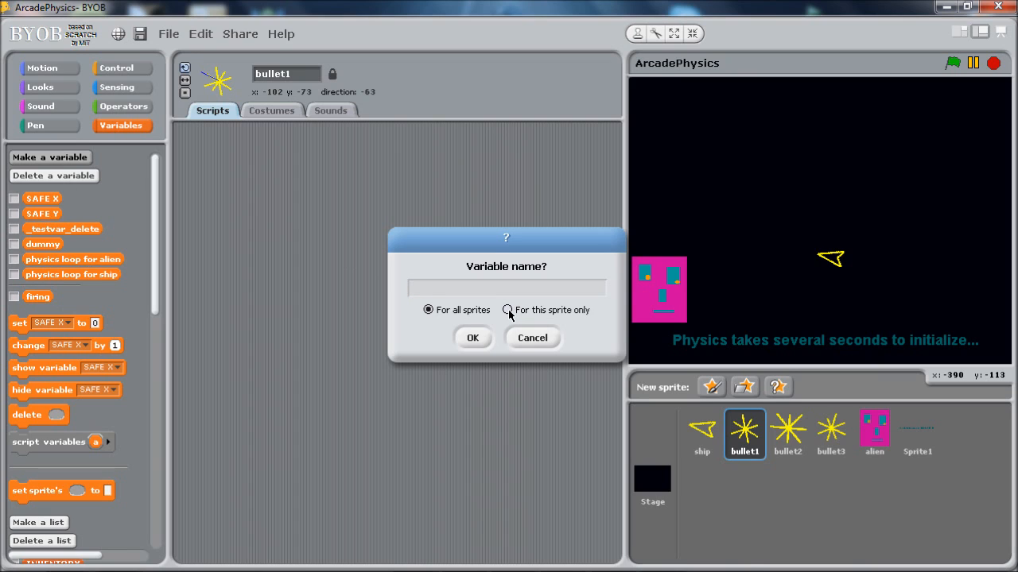
pyautogui.click(507, 310)
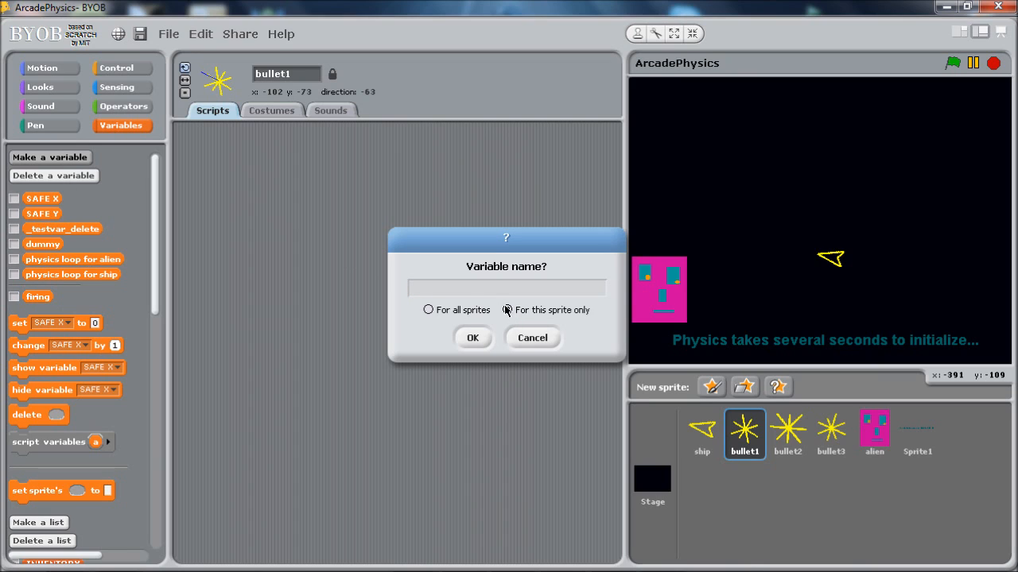
pyautogui.click(508, 311)
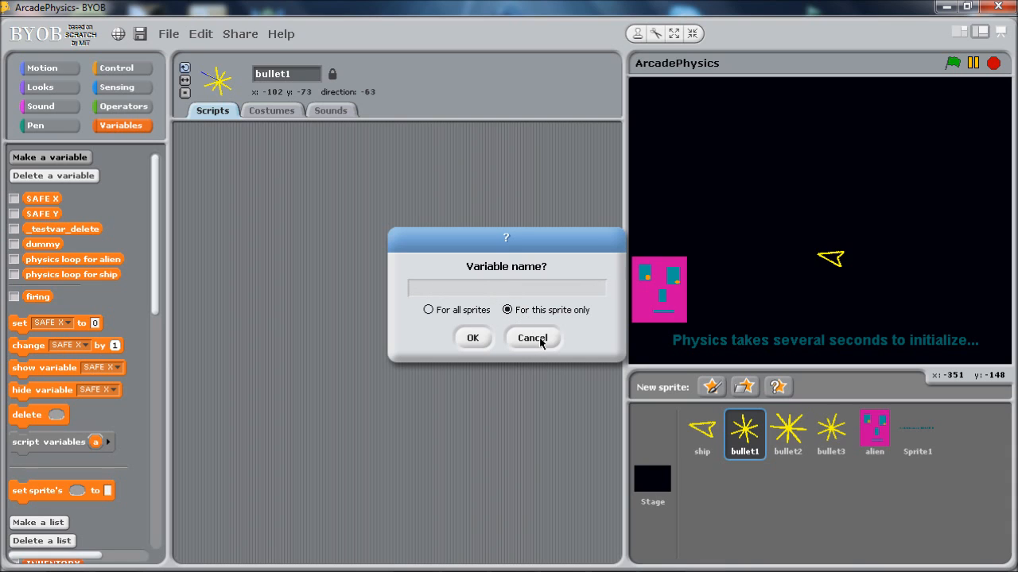
pyautogui.click(531, 338)
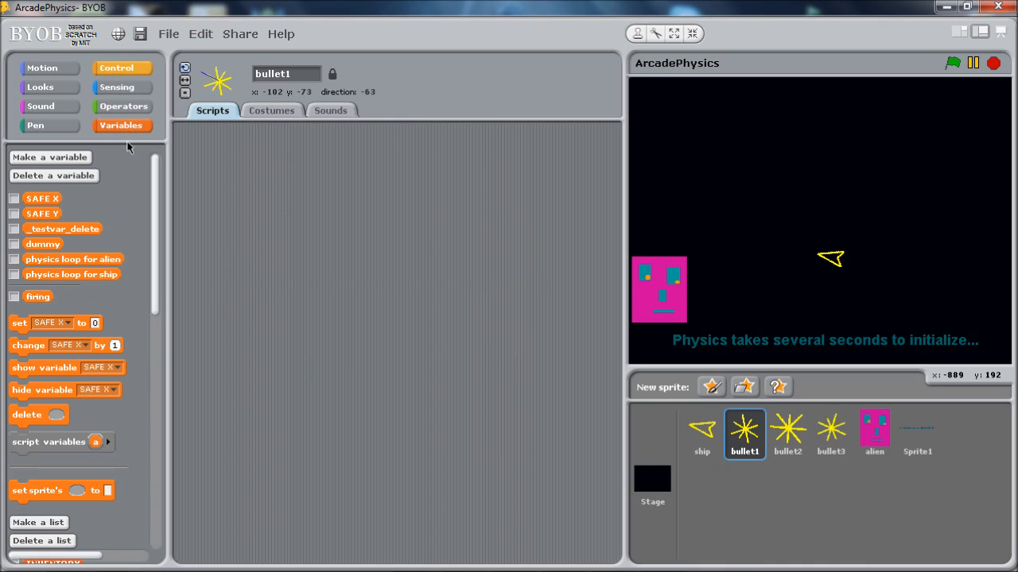
pyautogui.moveTo(108, 193)
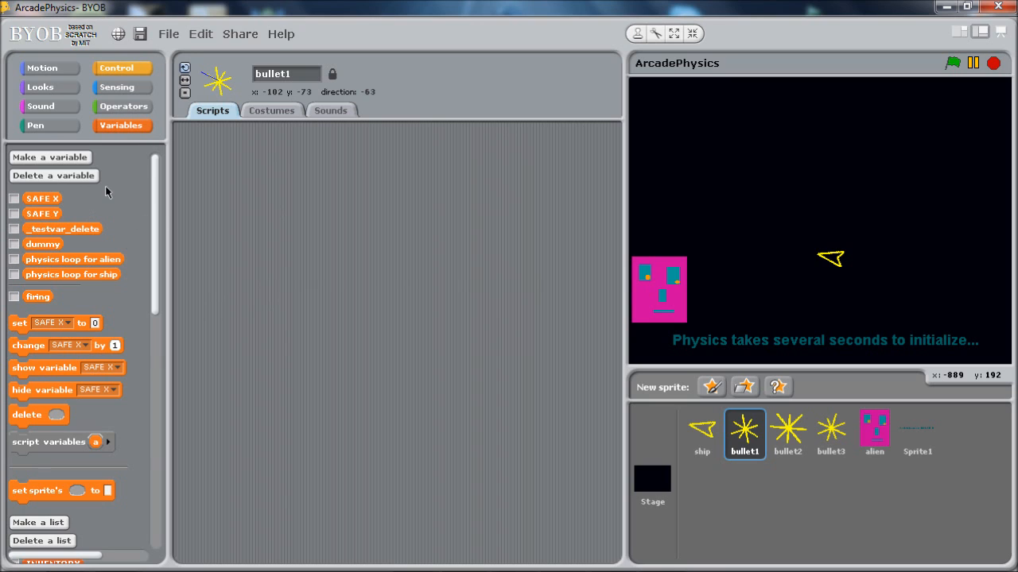
# Step: Give bullet1 a green-flag script that hides the sprite at game start
pyautogui.click(116, 67)
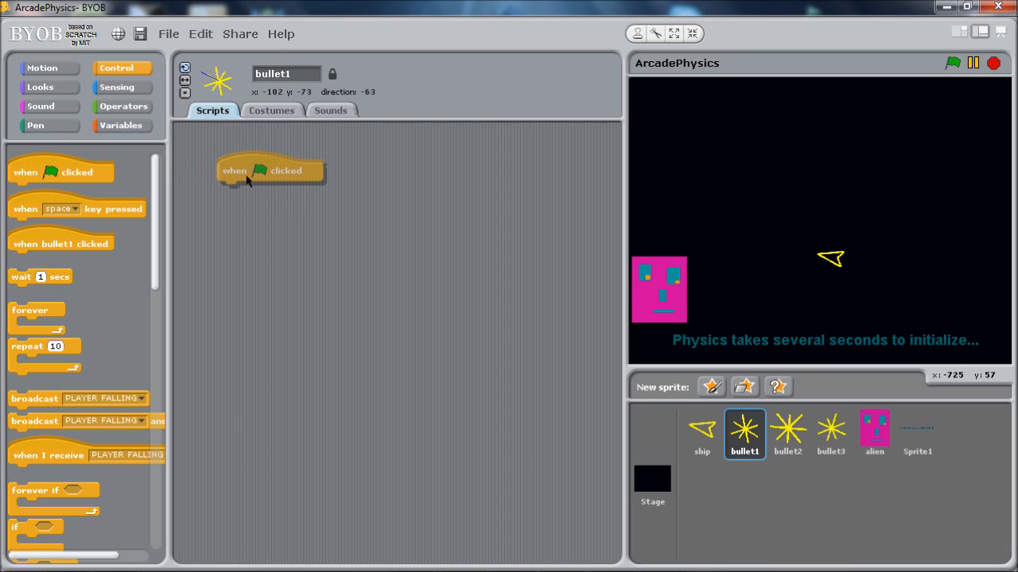
pyautogui.moveTo(270, 172); pyautogui.dragTo(280, 407)
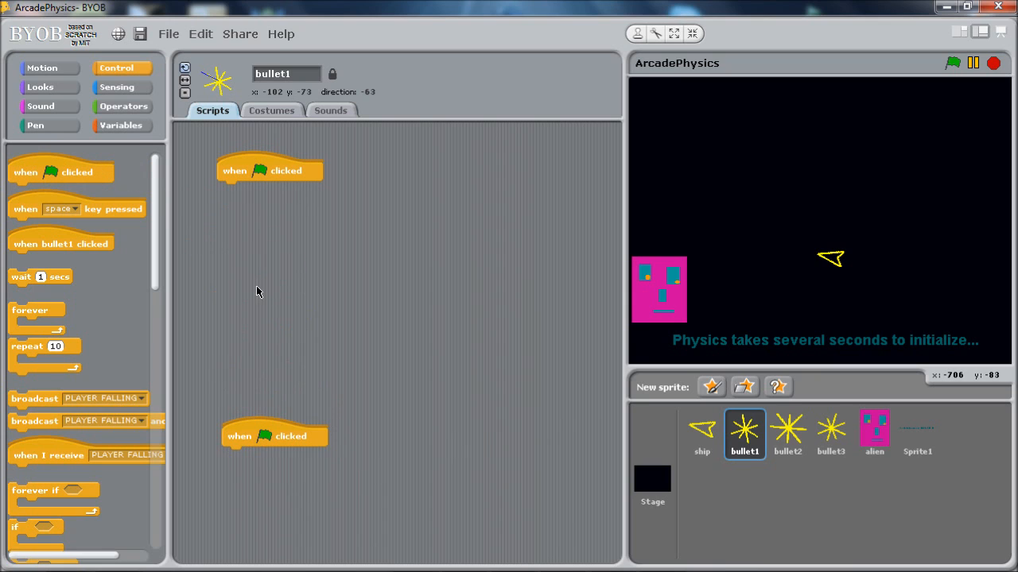
pyautogui.moveTo(258, 274)
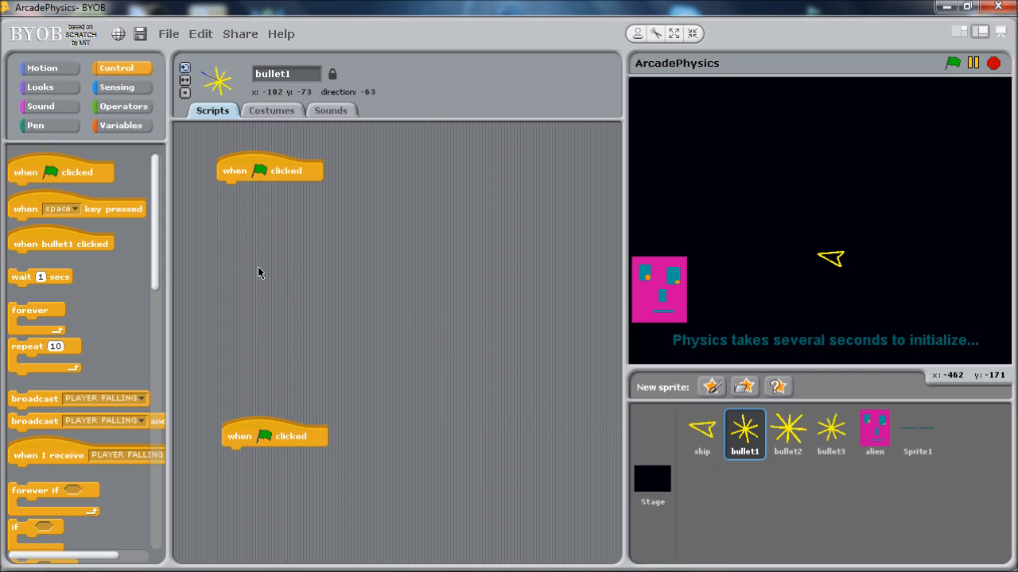
pyautogui.click(40, 86)
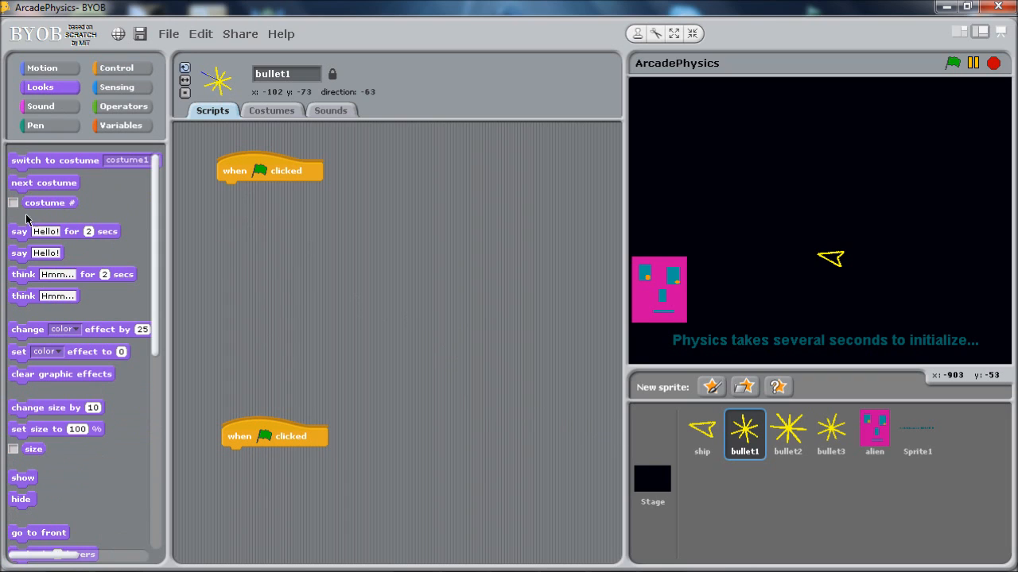
pyautogui.moveTo(35, 434)
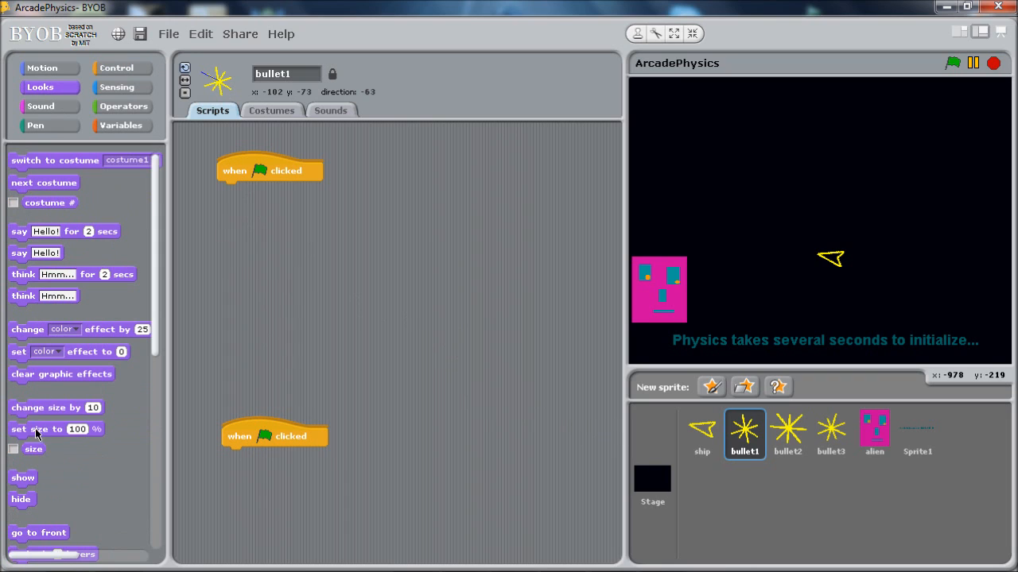
pyautogui.moveTo(23, 499); pyautogui.dragTo(235, 391)
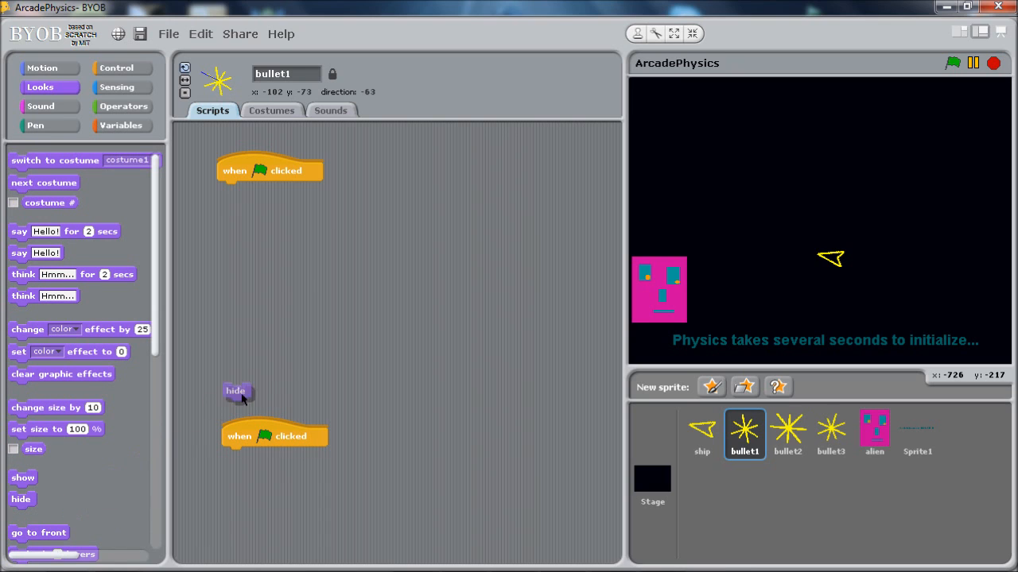
pyautogui.moveTo(236, 391); pyautogui.dragTo(229, 189)
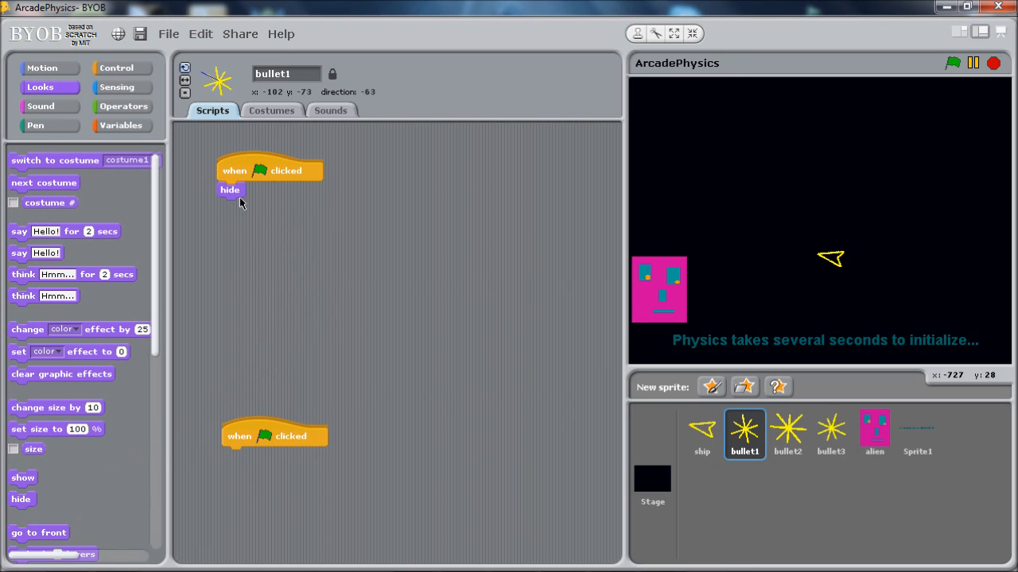
# Step: Add a set block under hide with firing chosen as the variable to set to false
pyautogui.click(121, 124)
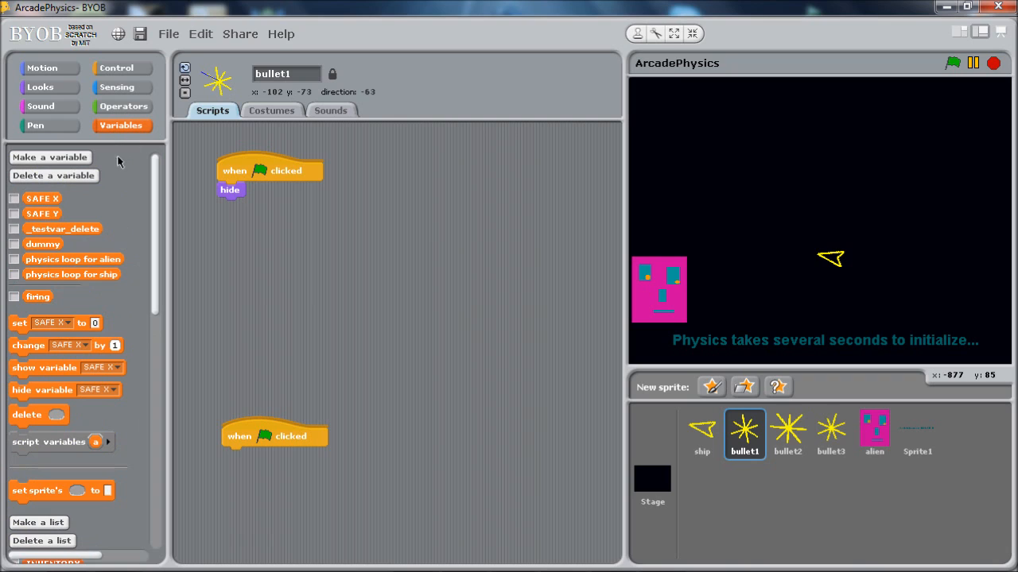
pyautogui.moveTo(63, 174)
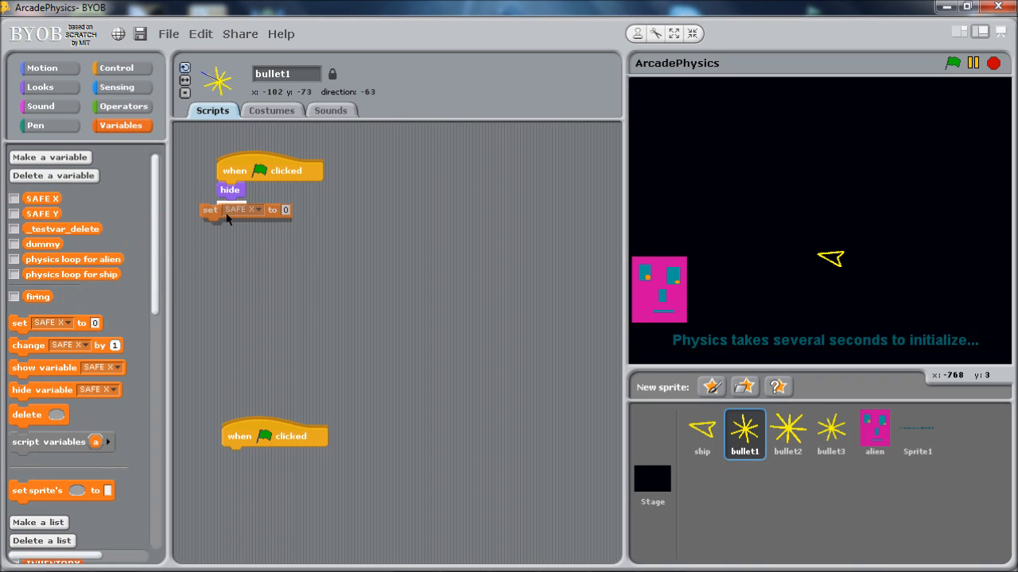
pyautogui.click(258, 210)
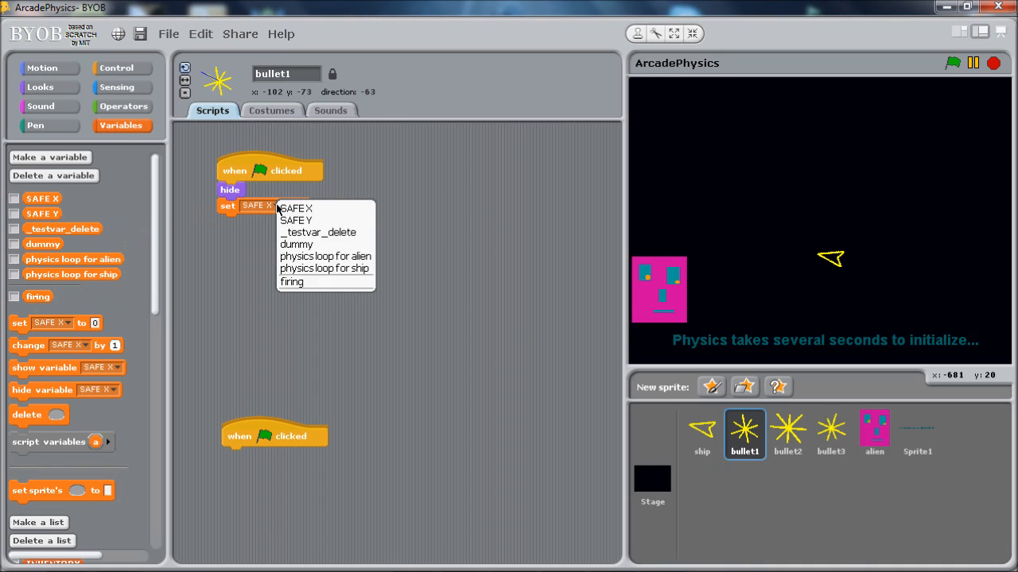
pyautogui.click(293, 281)
pyautogui.write('false')
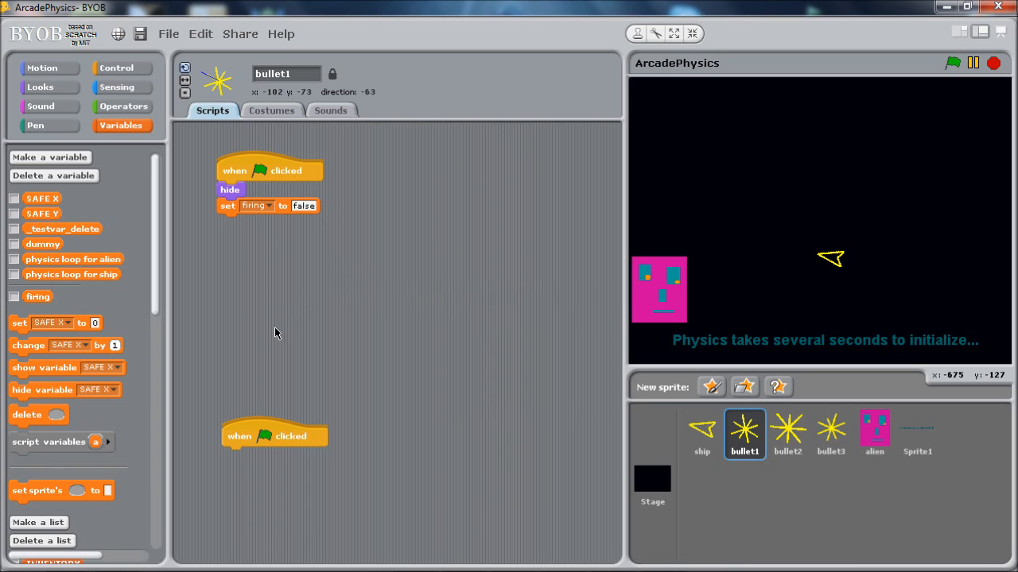
pyautogui.moveTo(291, 440)
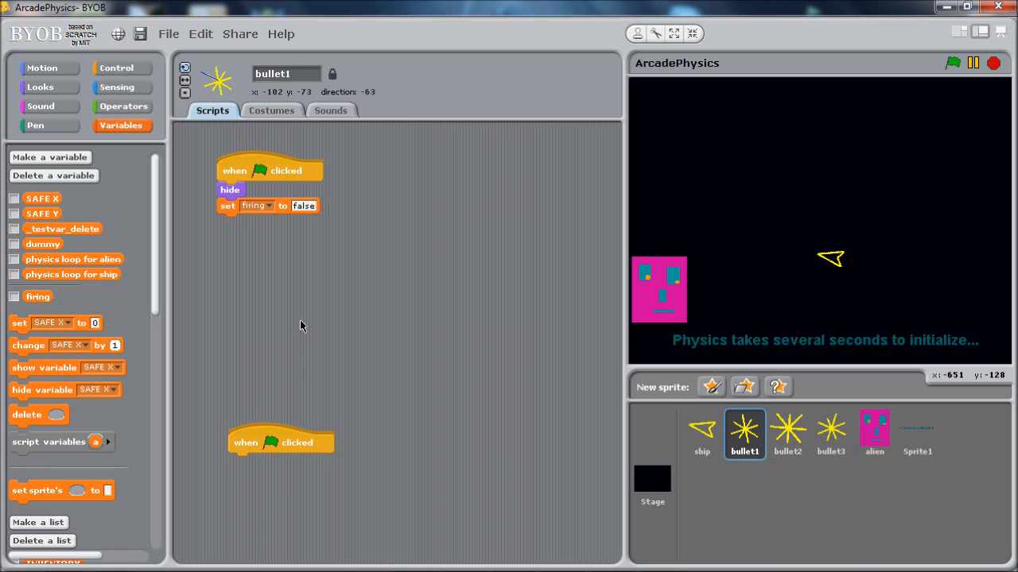
pyautogui.moveTo(582, 362)
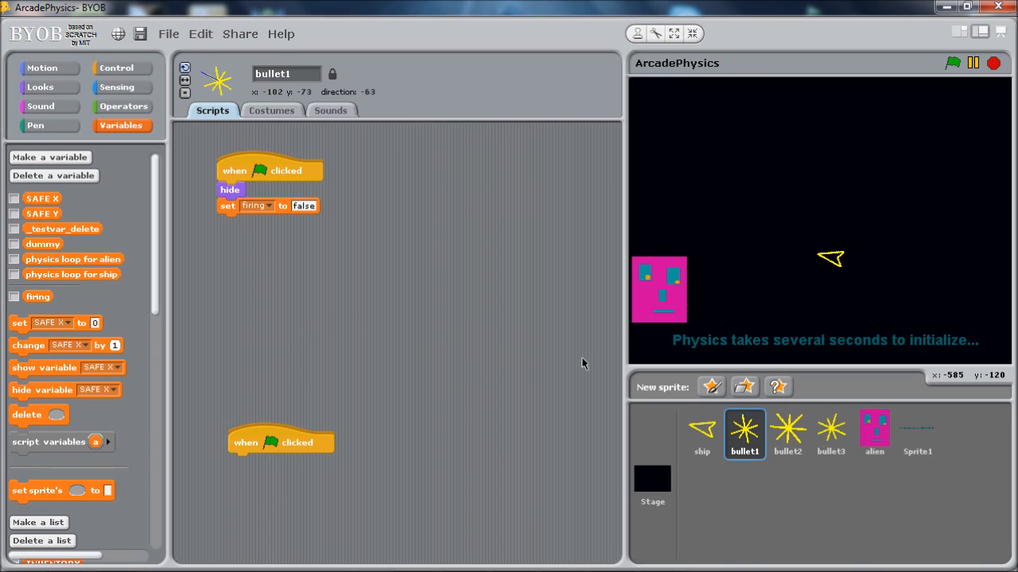
pyautogui.moveTo(701, 433)
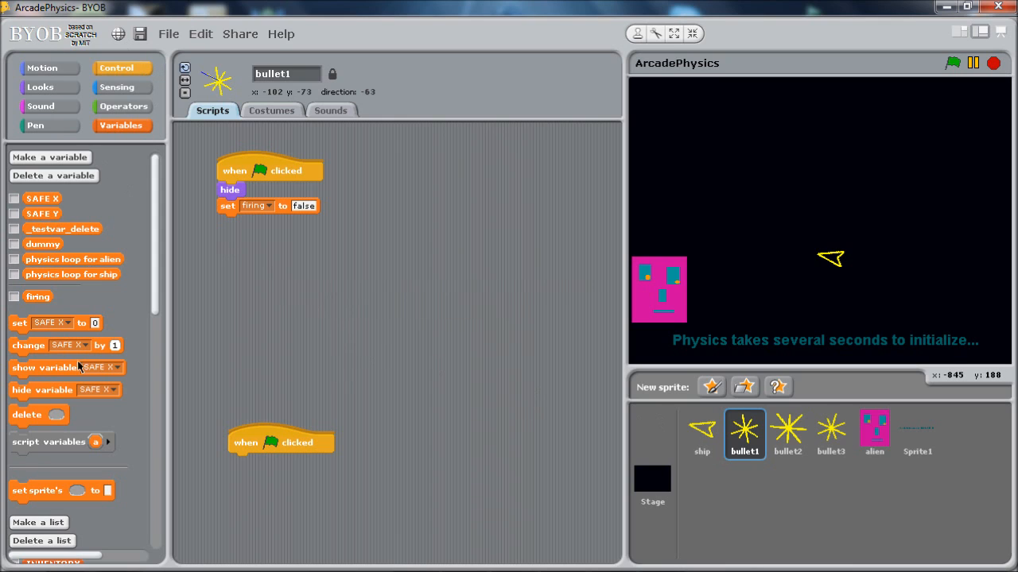
pyautogui.moveTo(73, 388)
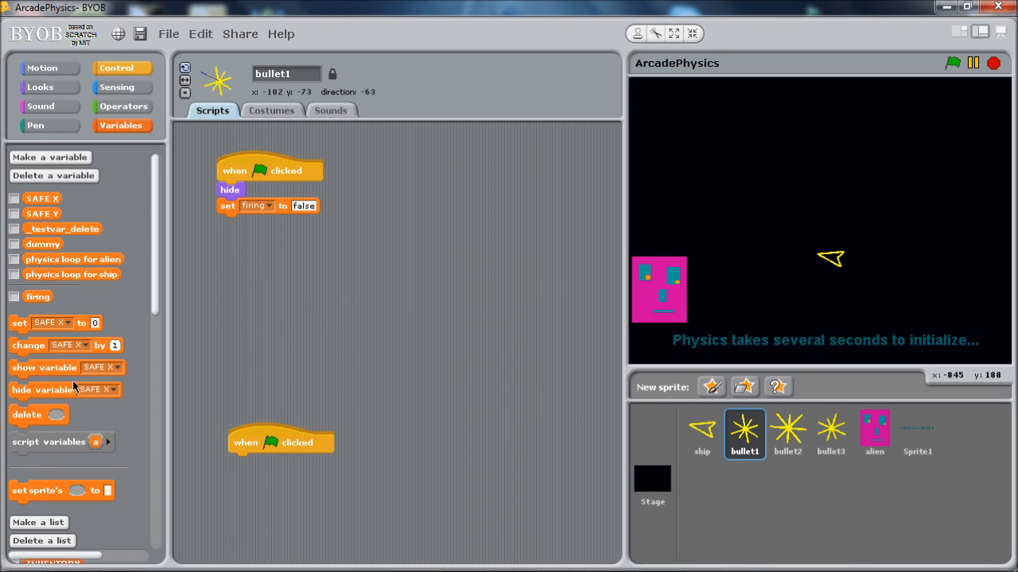
# Step: Add a 'when I receive fire' hat block to bullet1's scripts
pyautogui.click(120, 66)
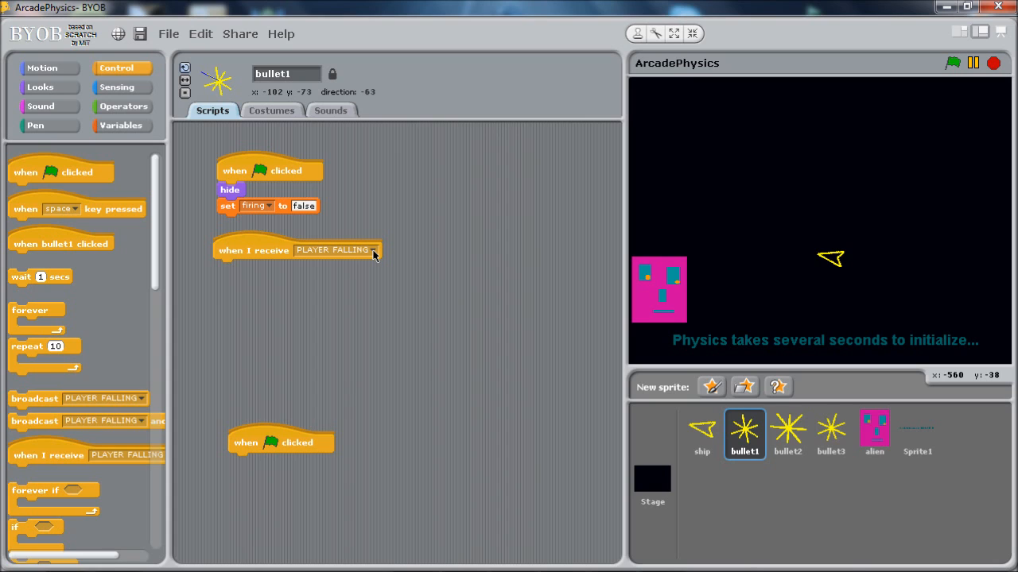
pyautogui.click(372, 249)
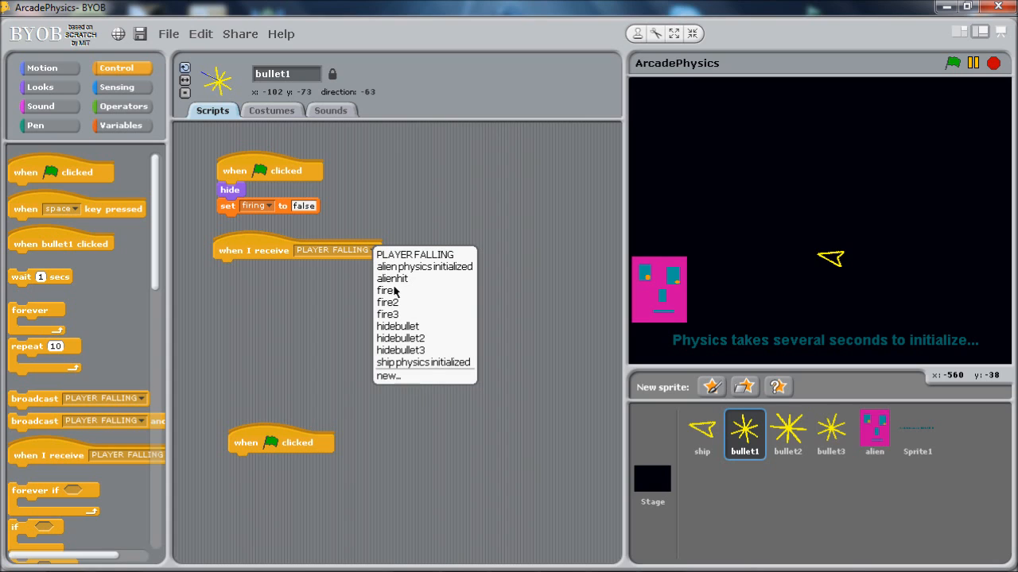
pyautogui.moveTo(414, 401)
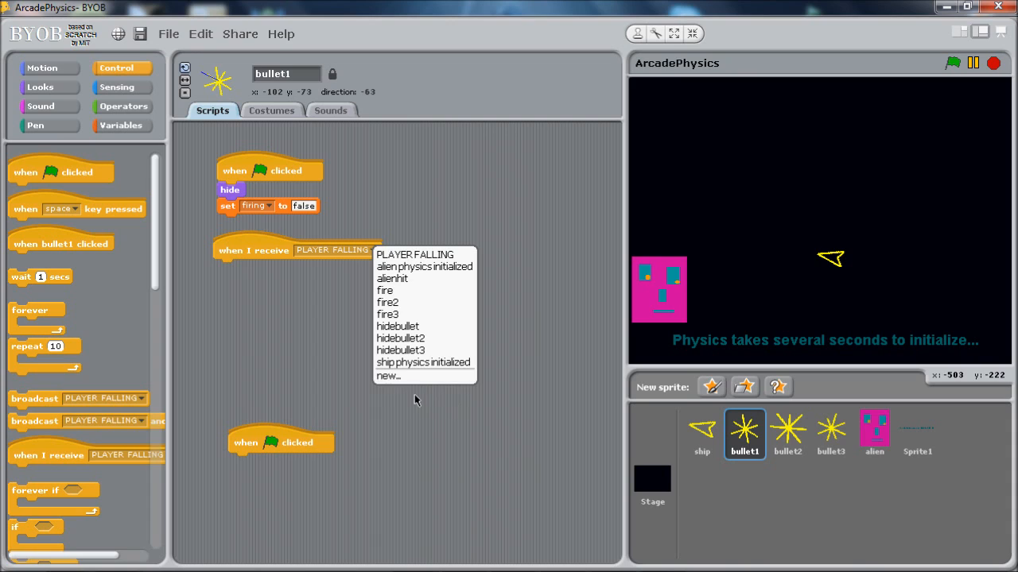
pyautogui.moveTo(426, 383)
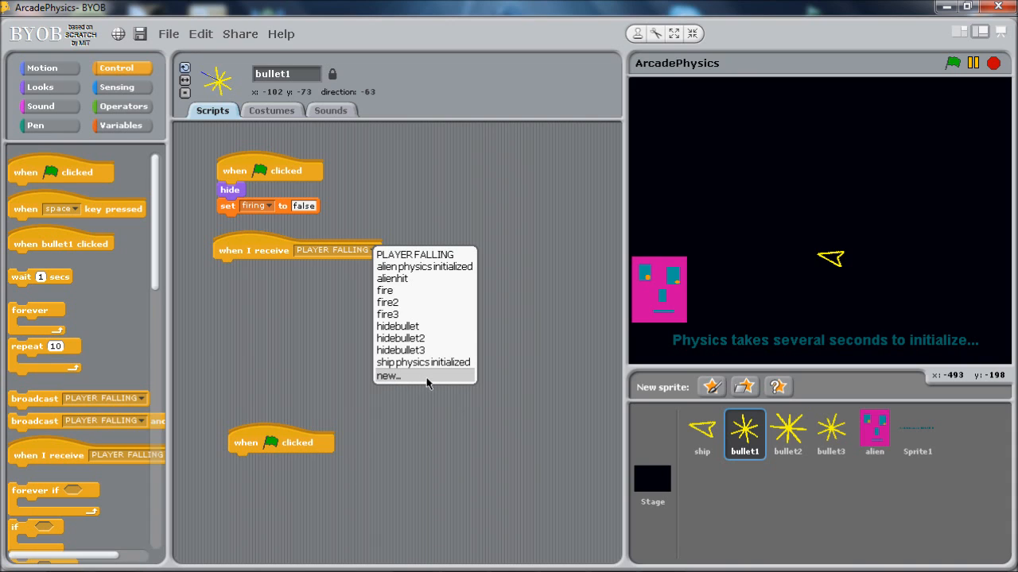
pyautogui.moveTo(388, 302)
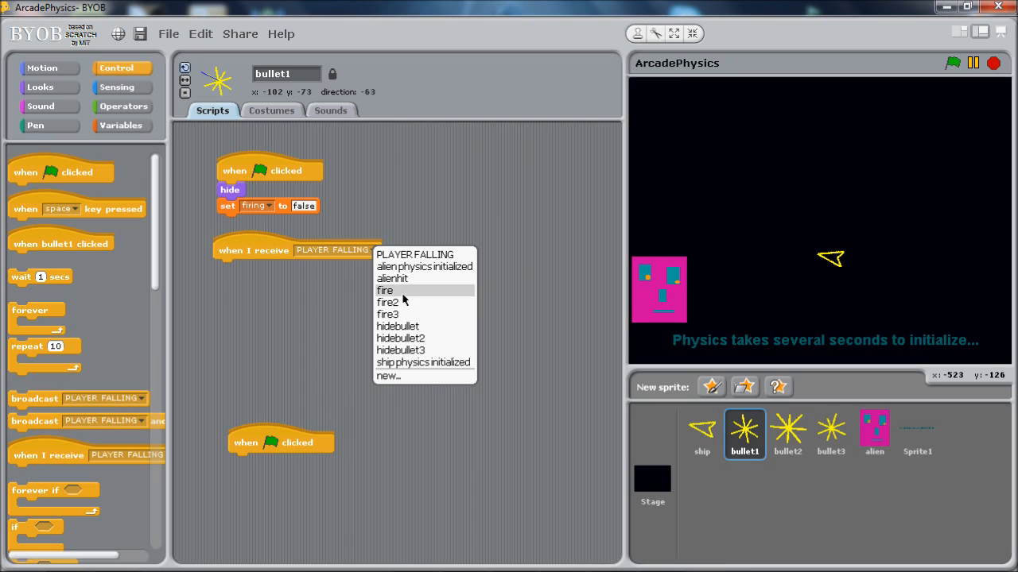
pyautogui.moveTo(399, 292)
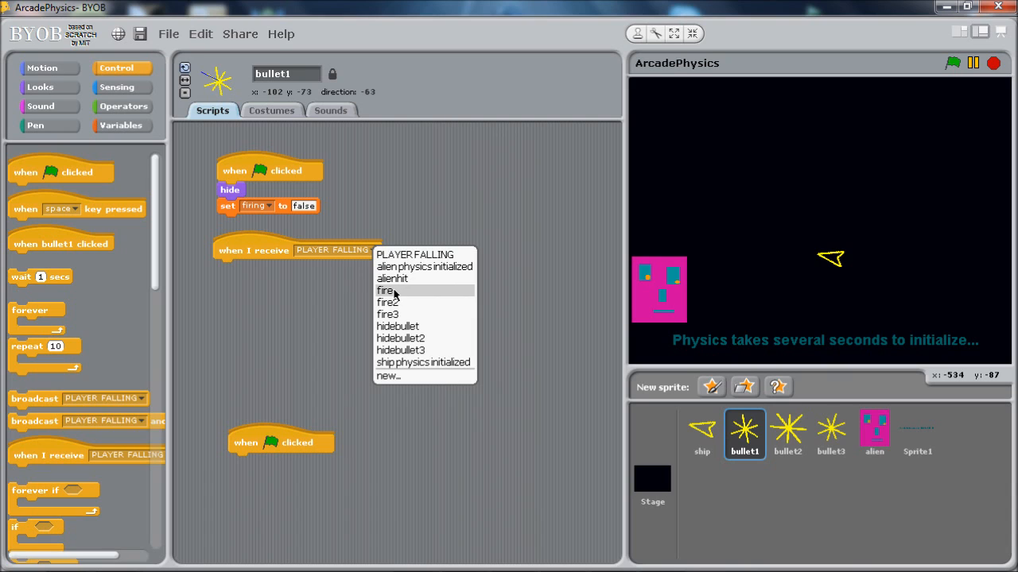
pyautogui.click(385, 289)
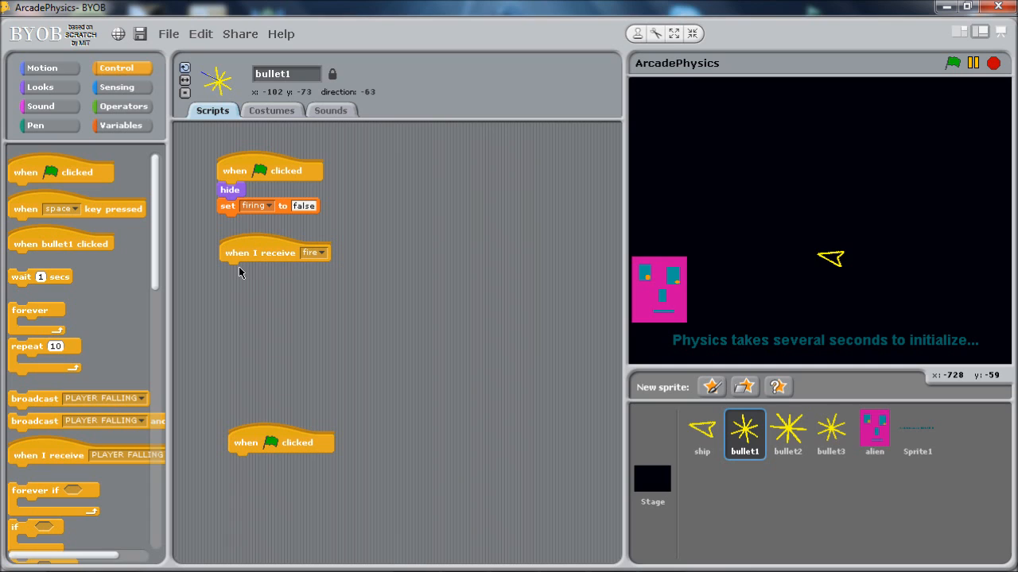
pyautogui.moveTo(244, 264)
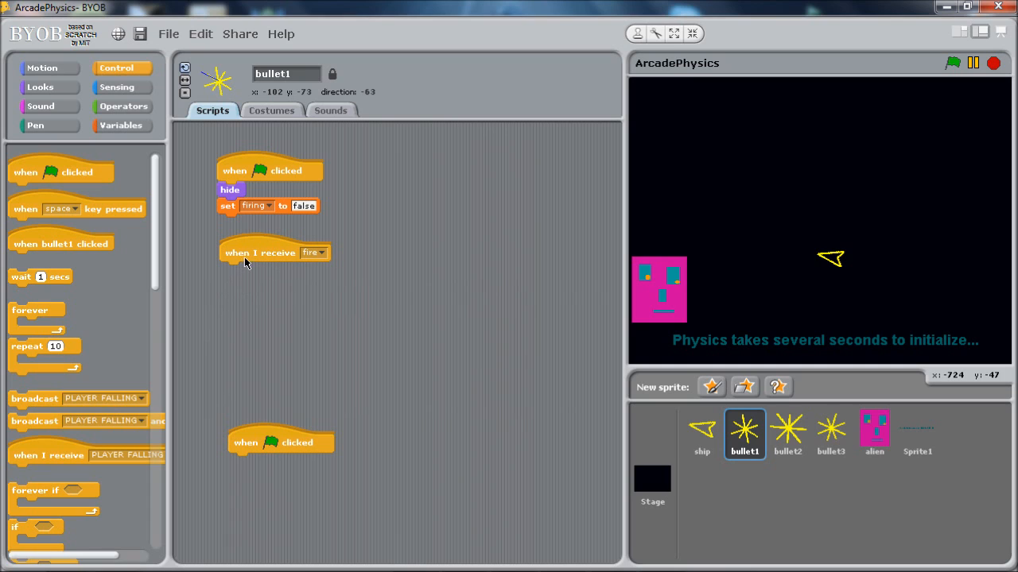
pyautogui.moveTo(410, 351)
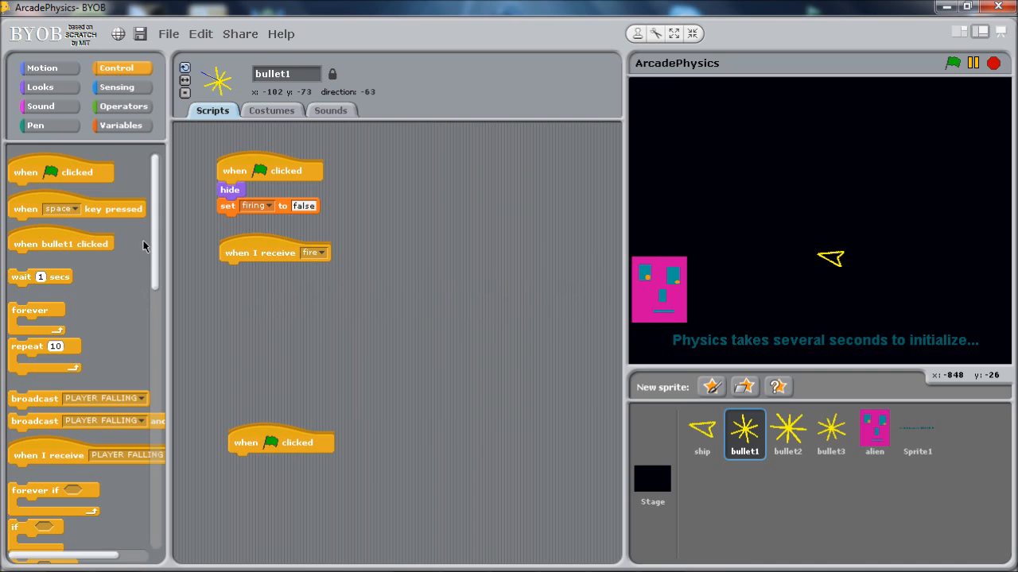
# Step: Under the fire script, add an if/else testing firing = false that sets firing to true
pyautogui.scroll(-3)
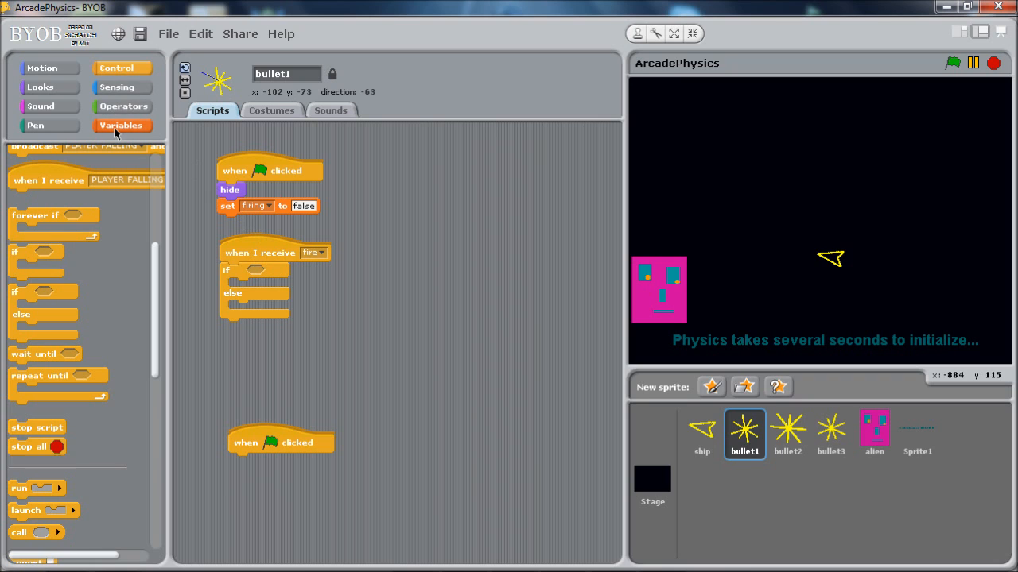
pyautogui.click(124, 105)
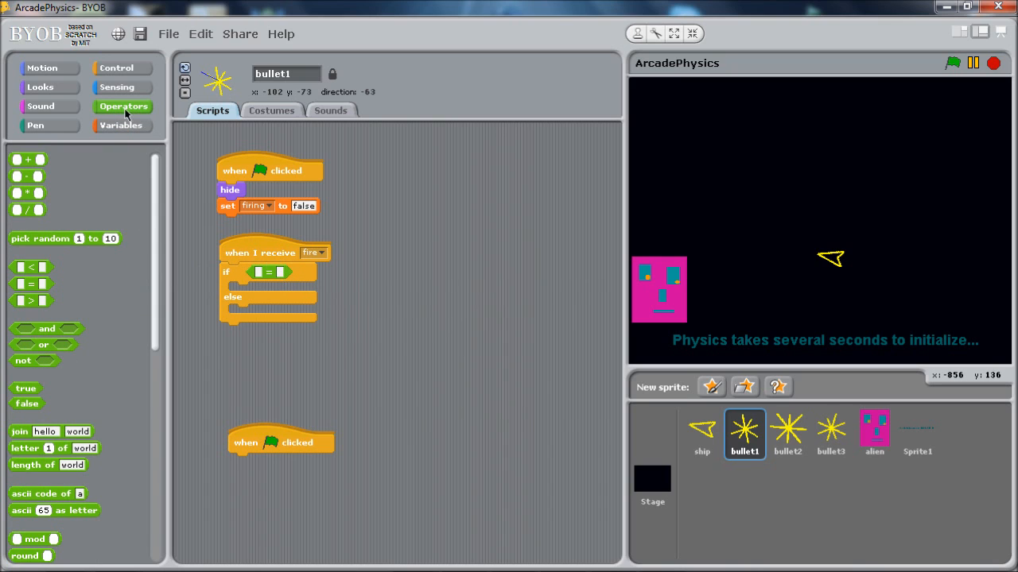
pyautogui.click(121, 124)
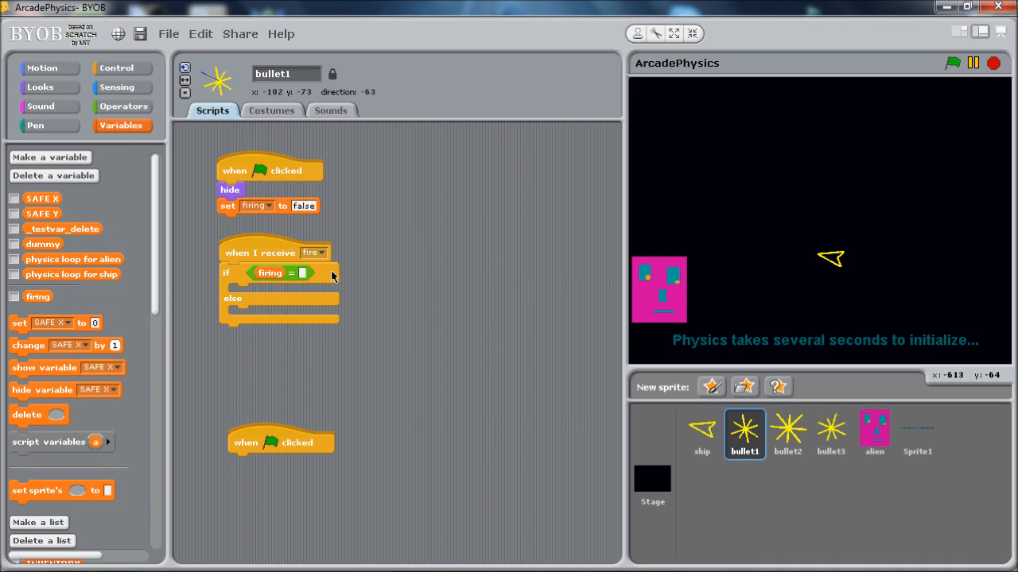
pyautogui.write('false')
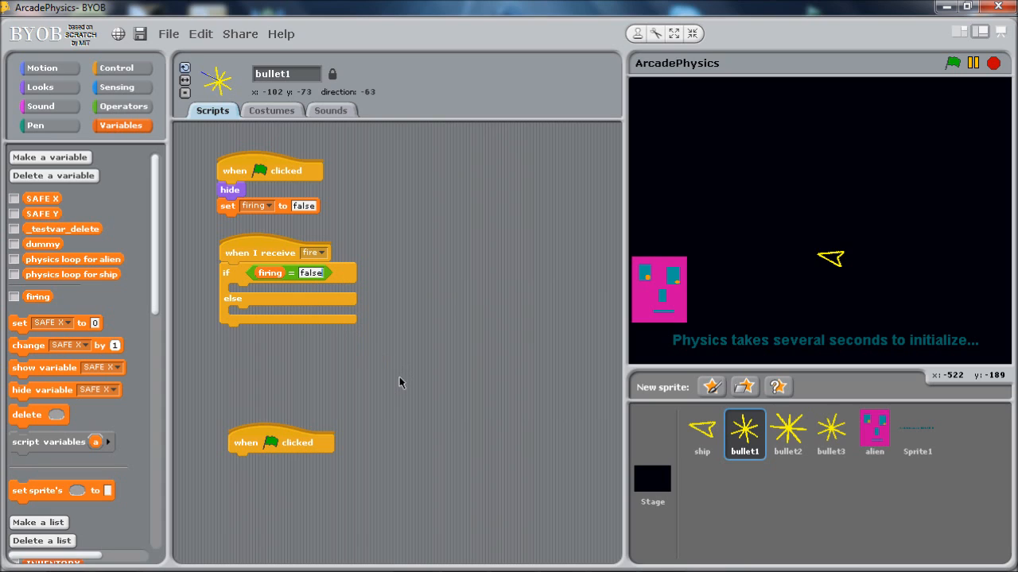
pyautogui.moveTo(240, 327)
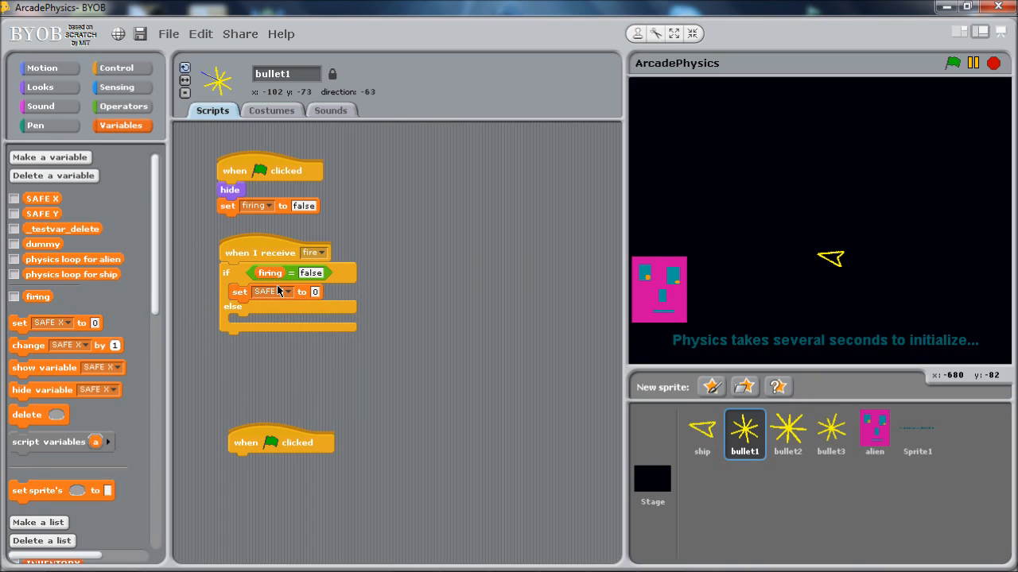
pyautogui.click(283, 293)
pyautogui.write('true')
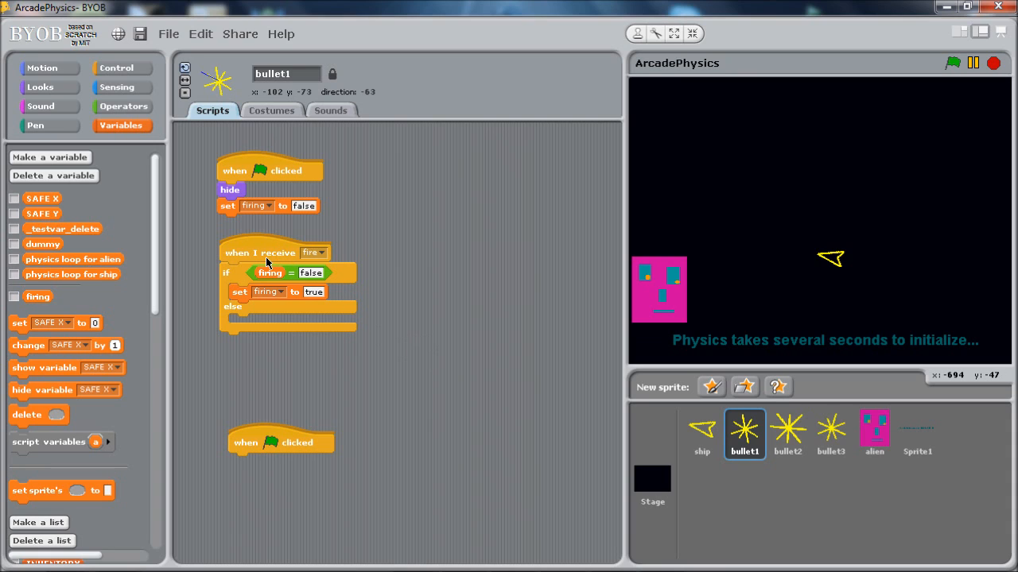
pyautogui.moveTo(582, 223)
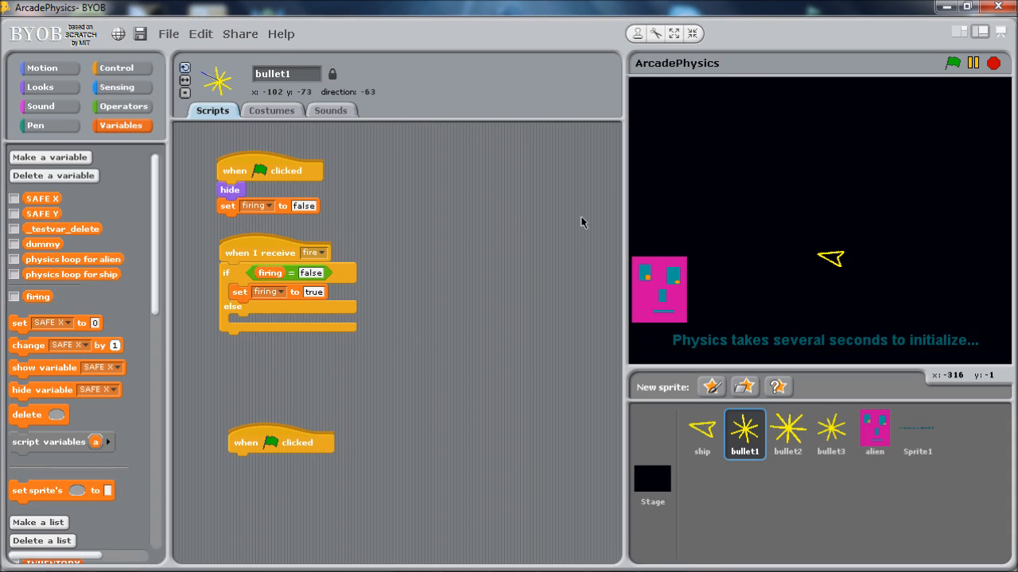
pyautogui.moveTo(830, 261)
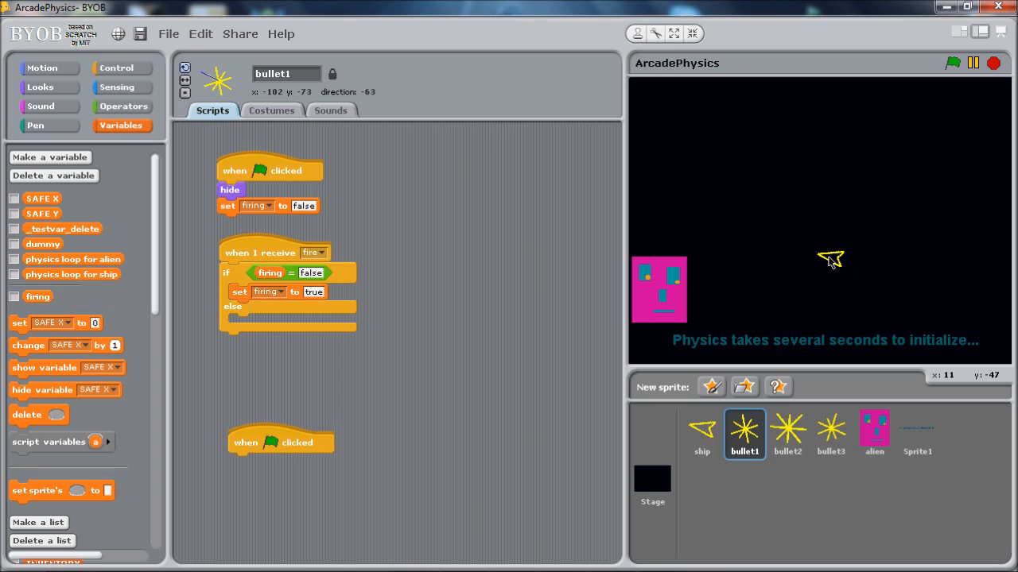
pyautogui.moveTo(744, 204)
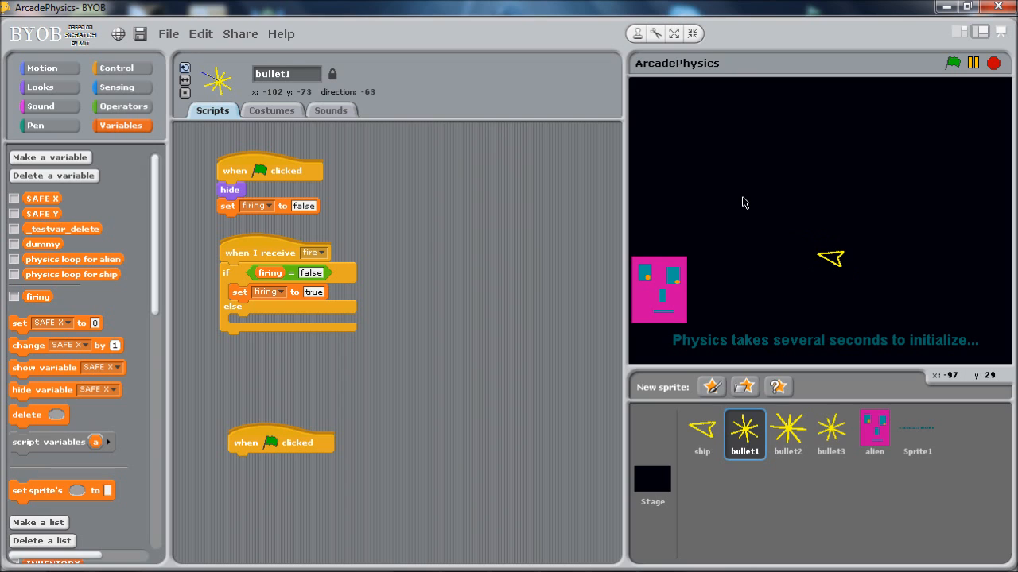
pyautogui.moveTo(690, 273)
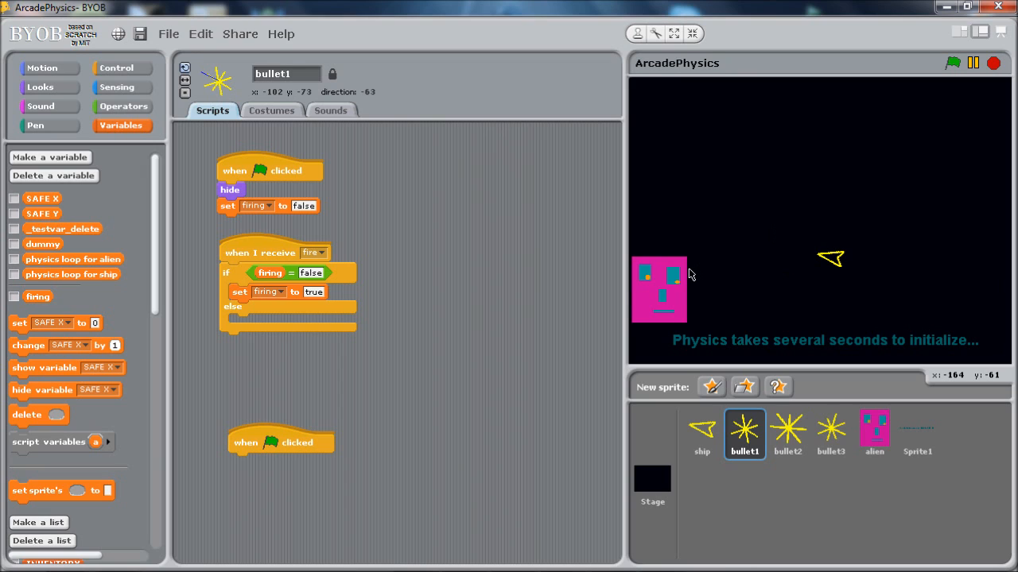
pyautogui.moveTo(70, 194)
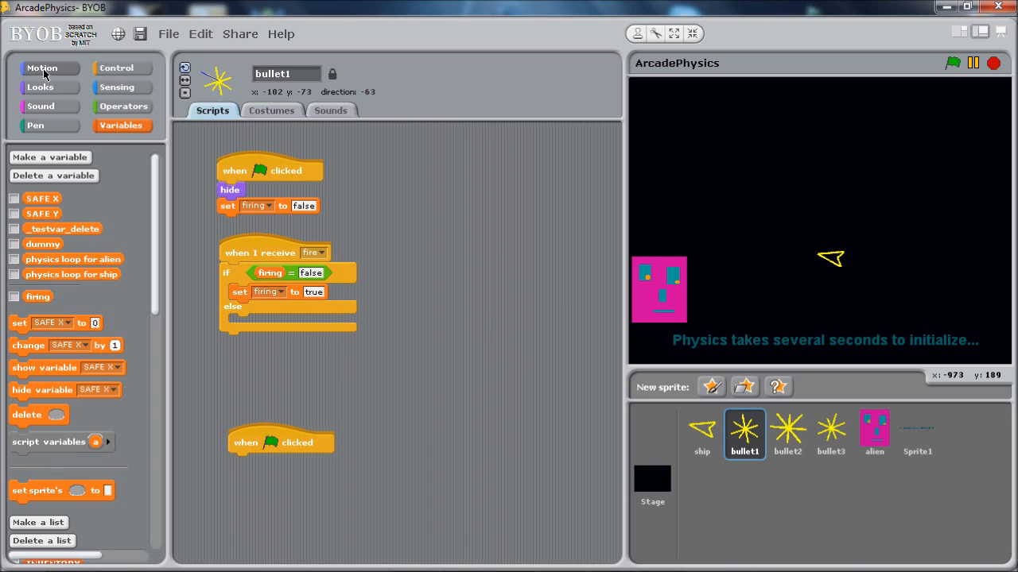
# Step: Add 'go to ship' after setting firing to true inside the if branch
pyautogui.click(41, 67)
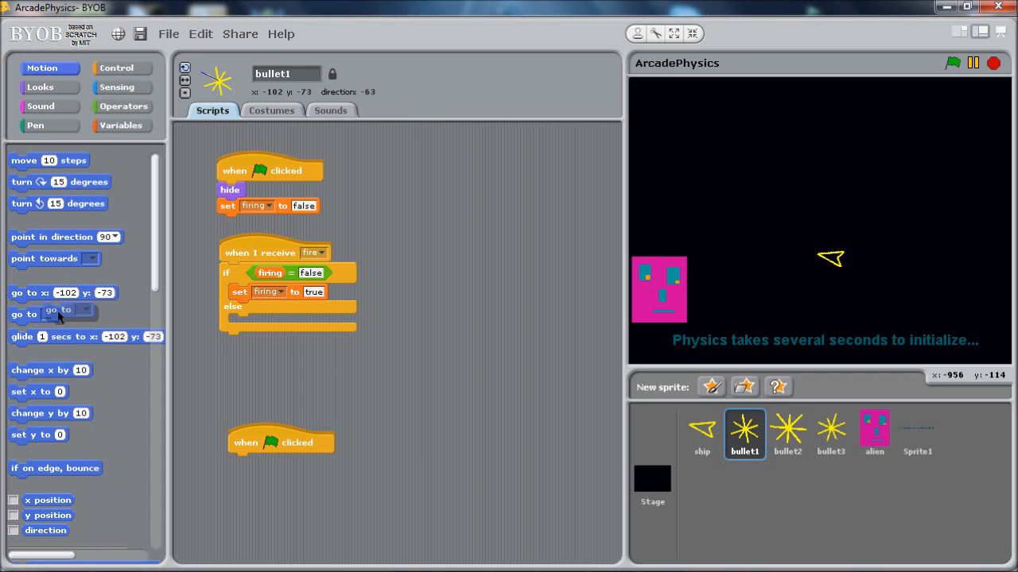
pyautogui.moveTo(40, 315); pyautogui.dragTo(262, 321)
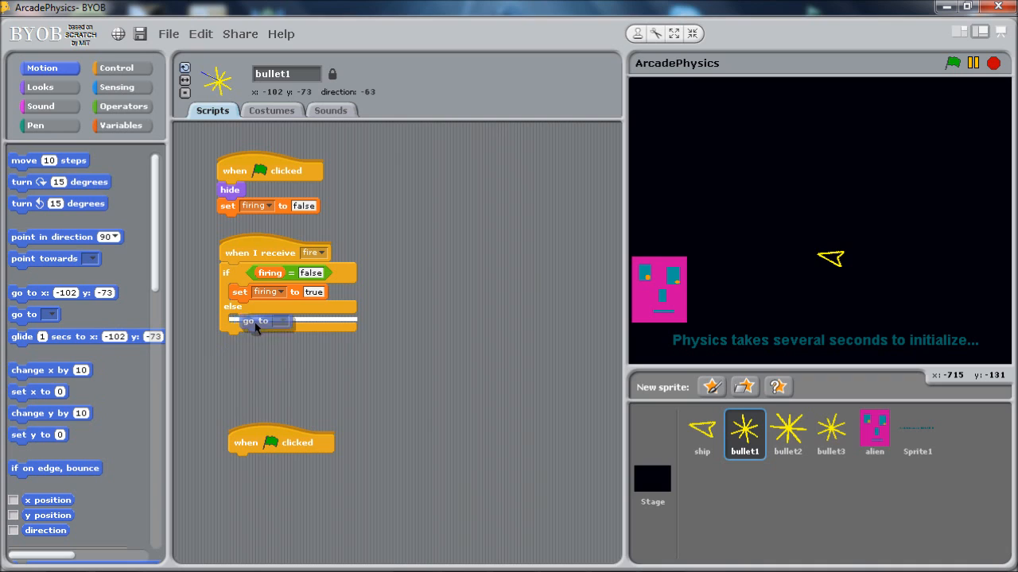
pyautogui.moveTo(256, 321); pyautogui.dragTo(245, 308)
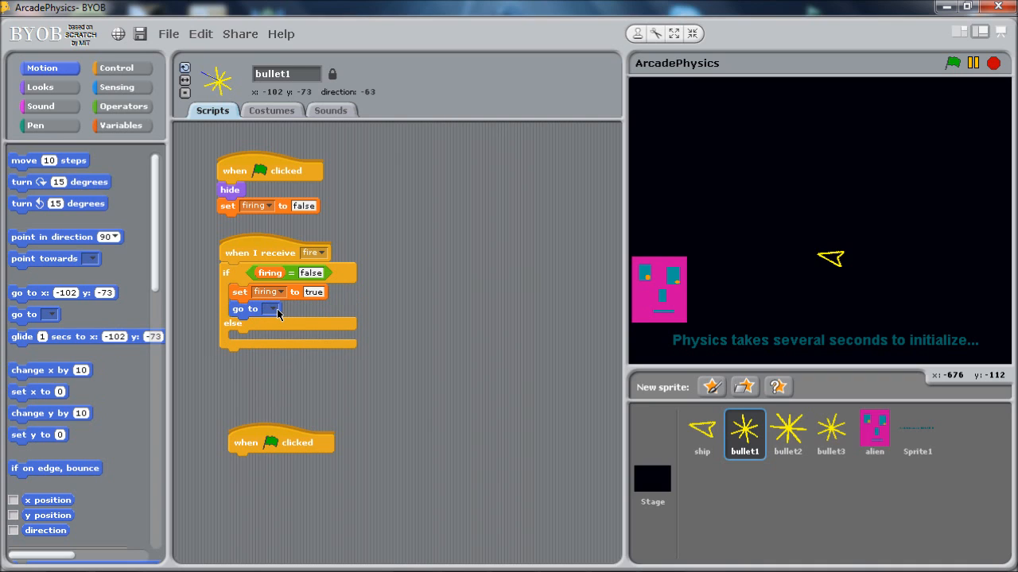
pyautogui.click(277, 309)
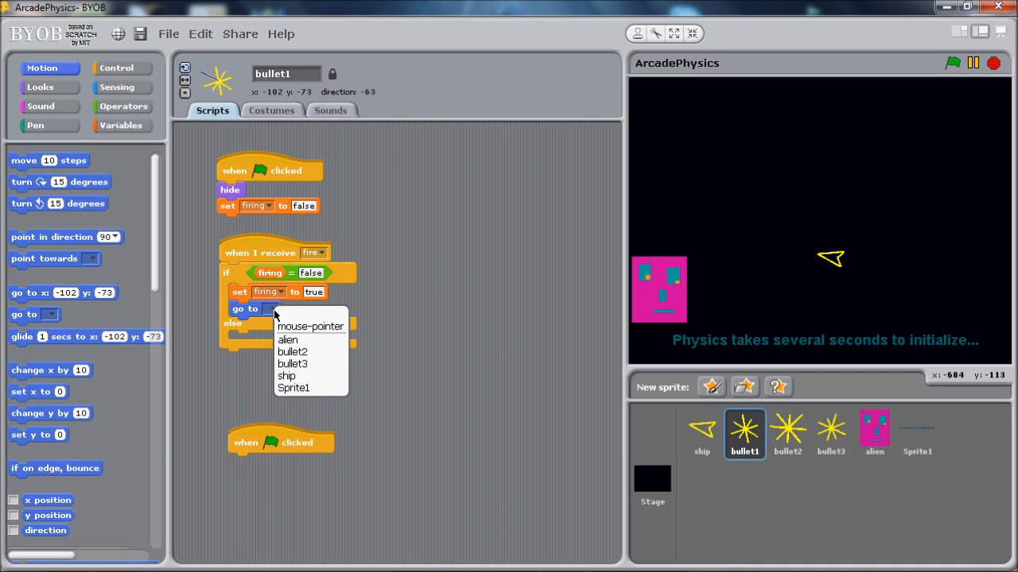
pyautogui.moveTo(304, 375)
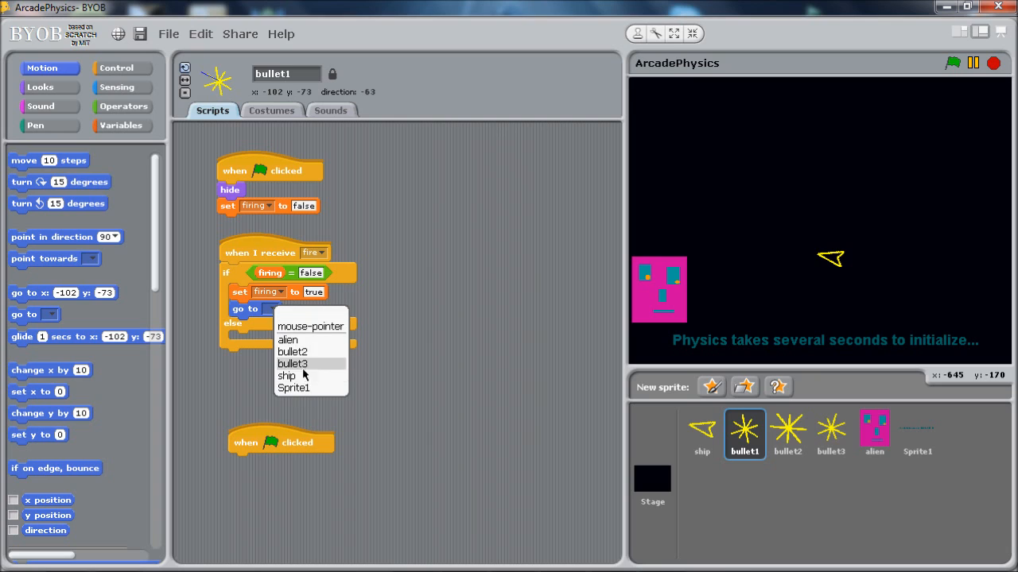
pyautogui.moveTo(310, 326)
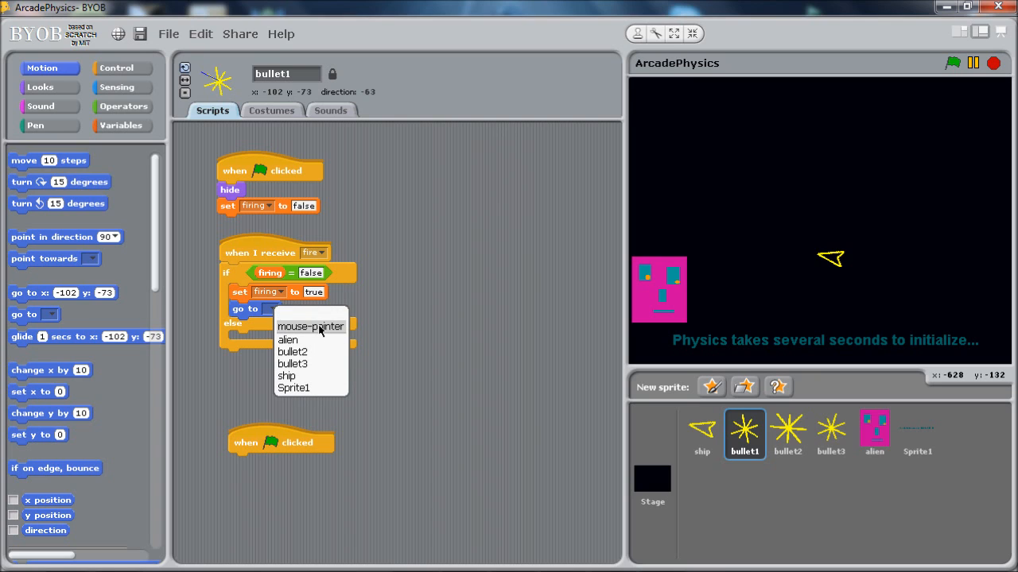
pyautogui.moveTo(286, 375)
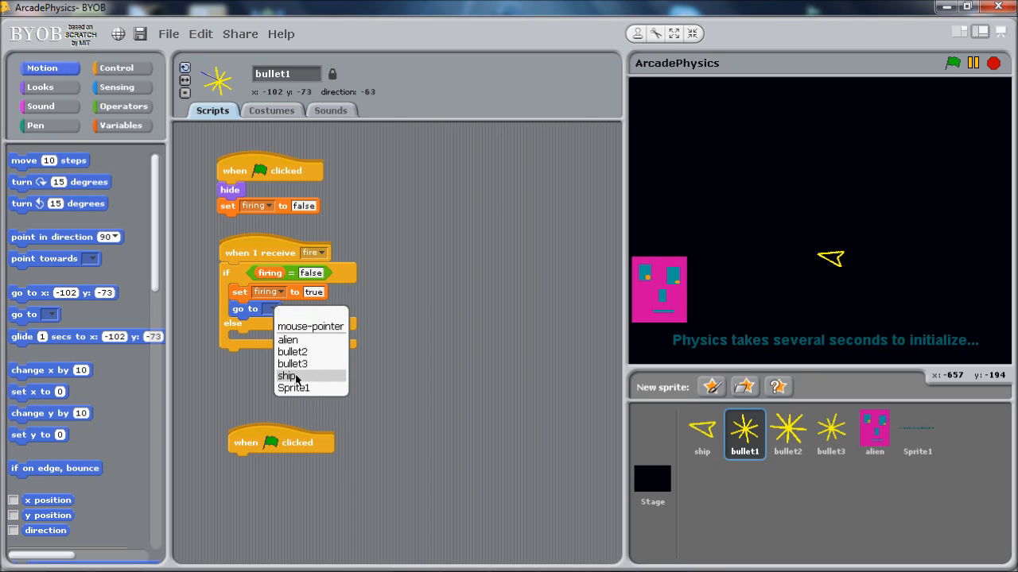
pyautogui.click(286, 375)
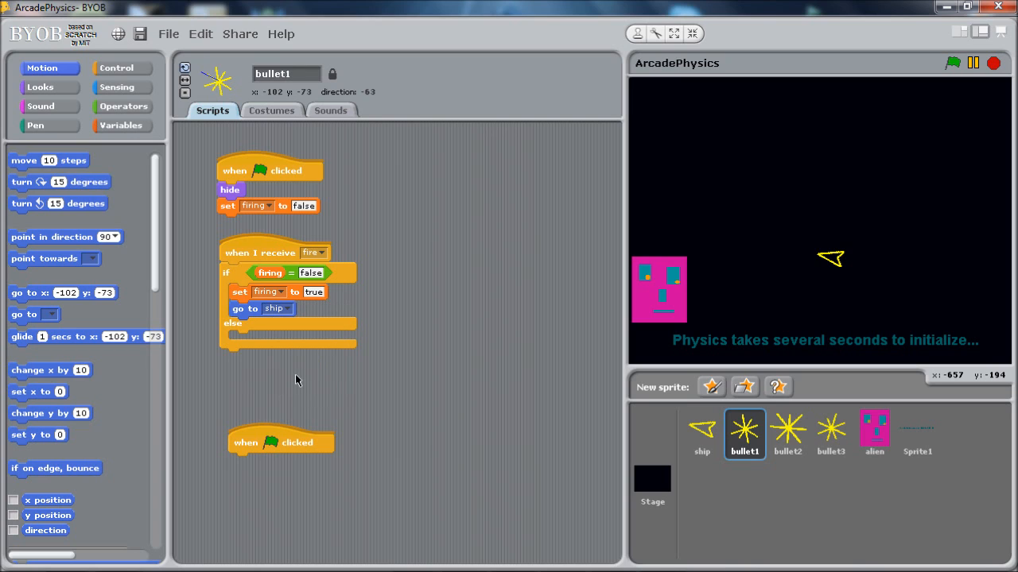
pyautogui.moveTo(251, 300)
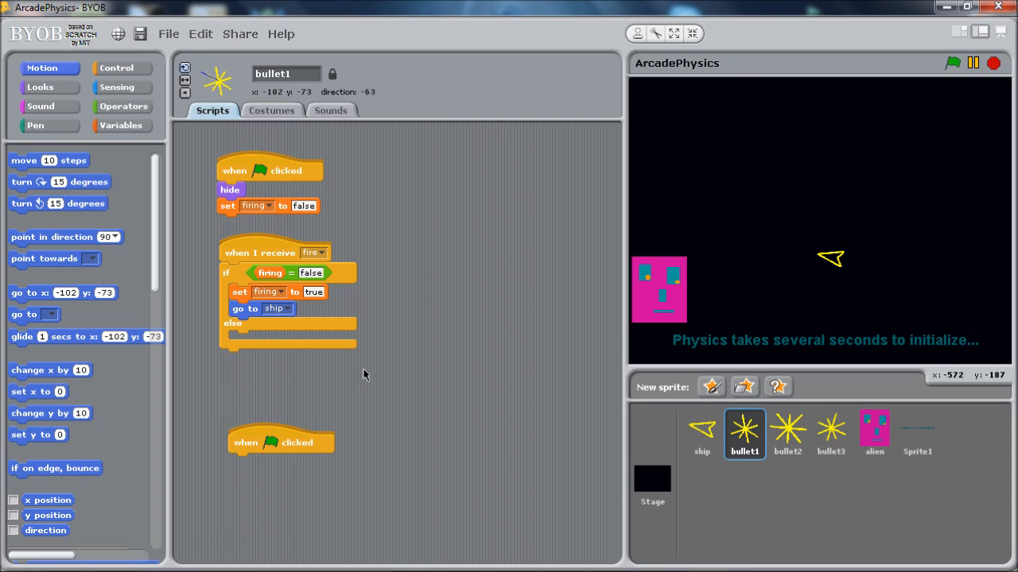
pyautogui.moveTo(844, 286)
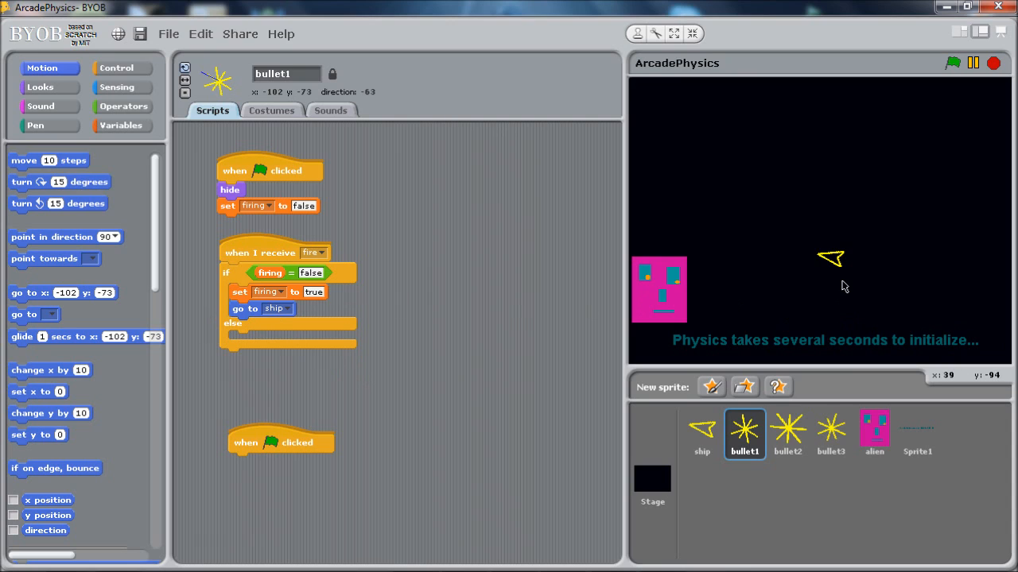
pyautogui.moveTo(369, 365)
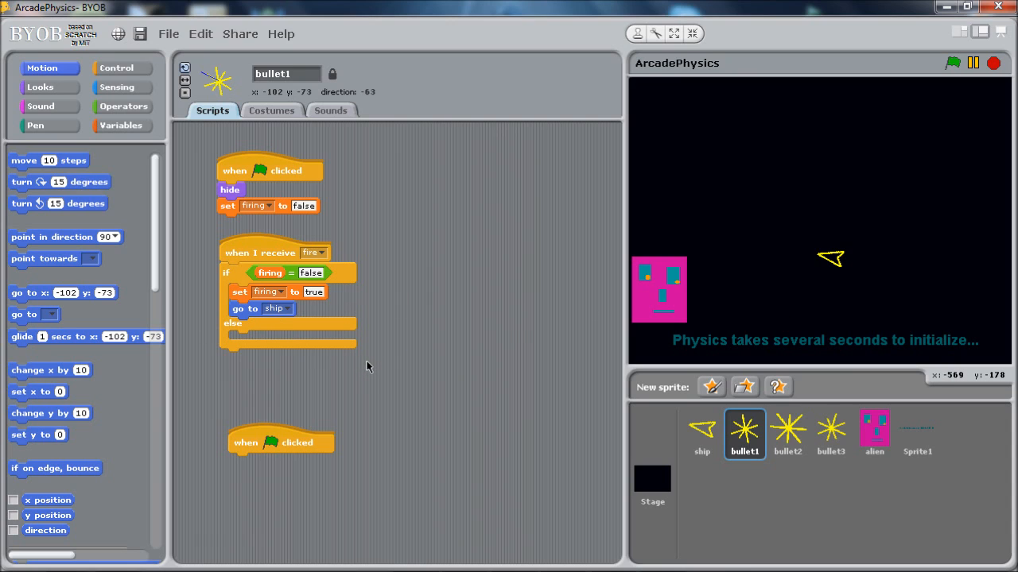
pyautogui.moveTo(178, 182)
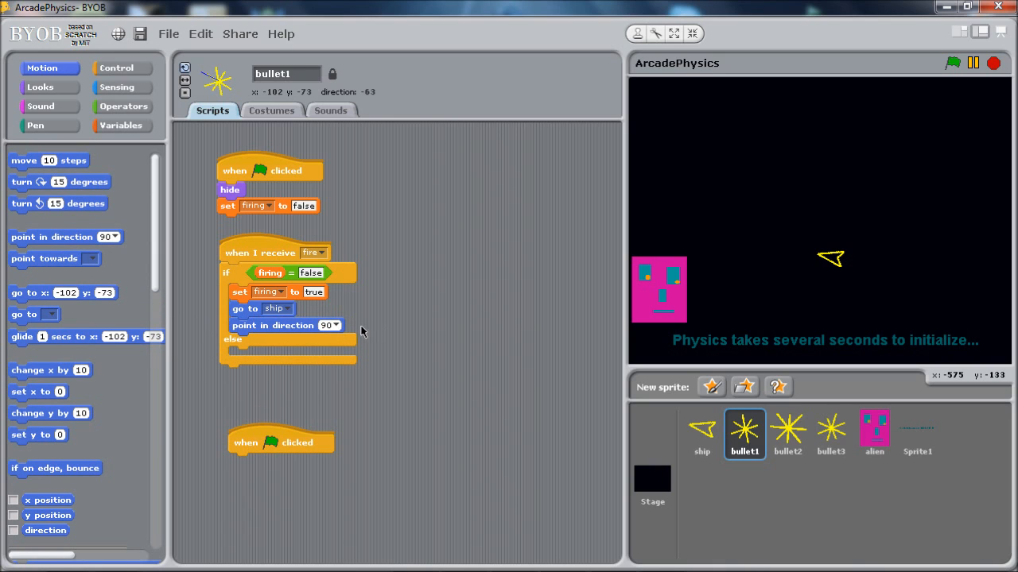
pyautogui.moveTo(755, 245)
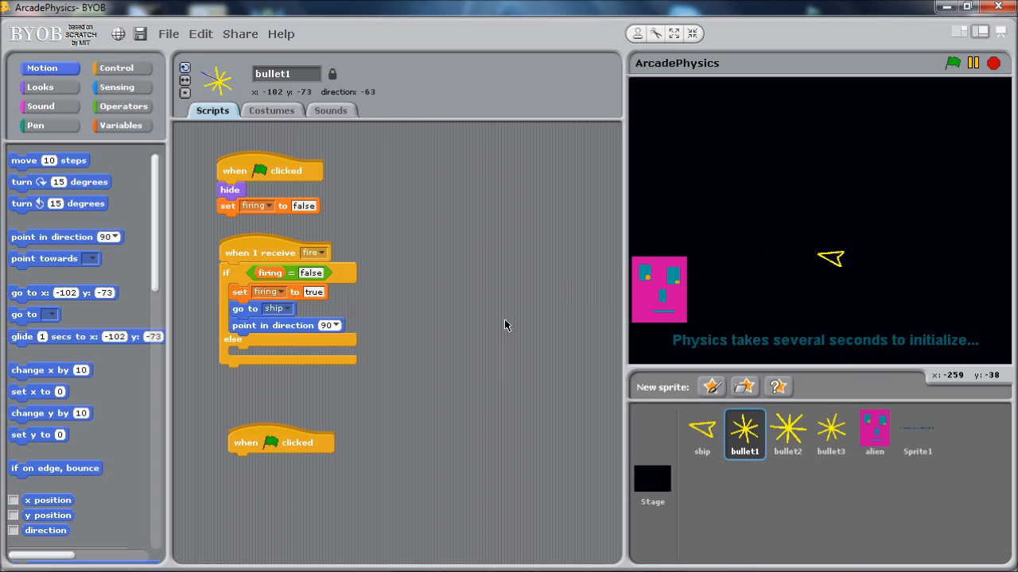
pyautogui.moveTo(367, 342)
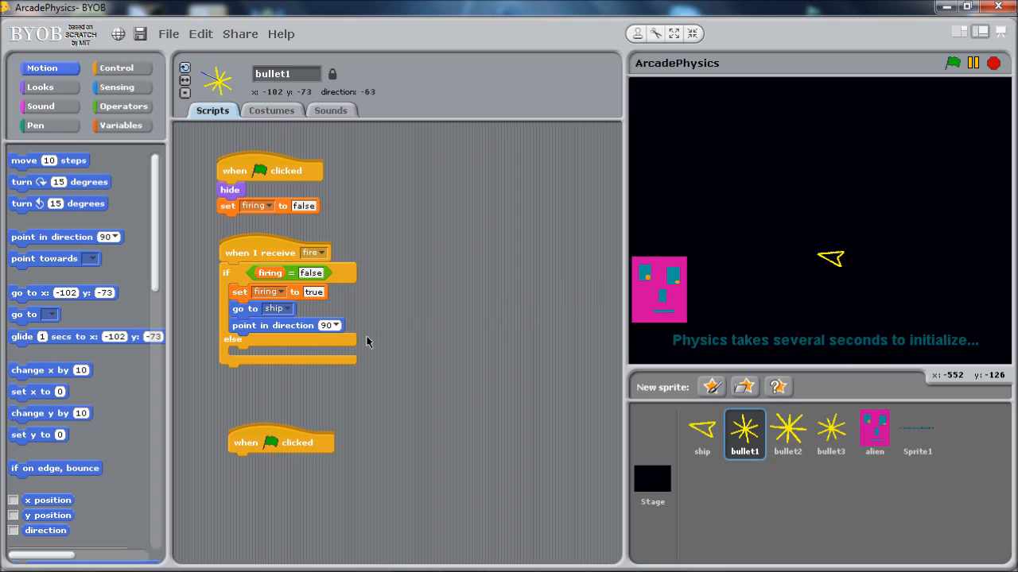
pyautogui.moveTo(810, 309)
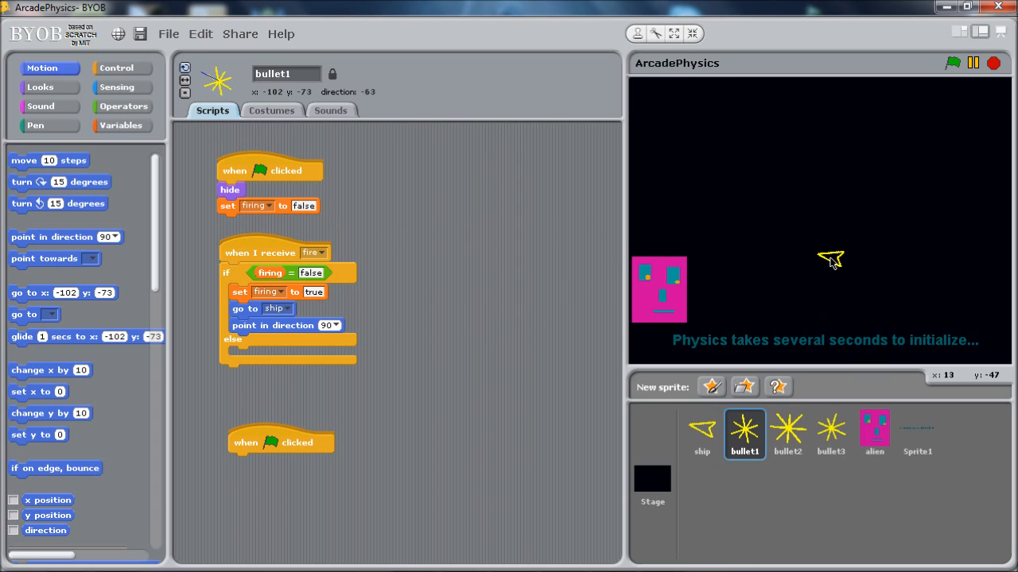
pyautogui.moveTo(159, 210)
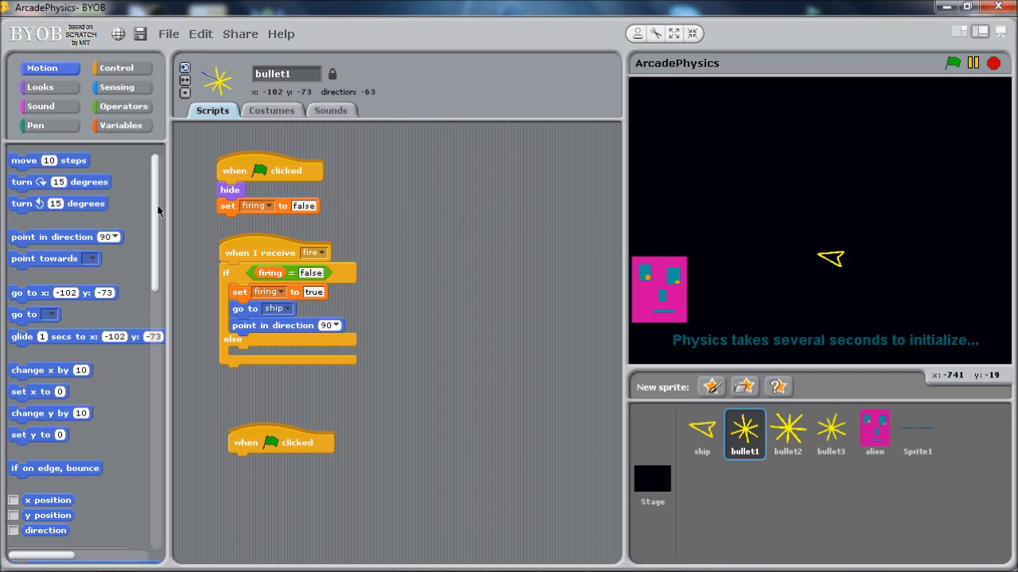
# Step: Point bullet1 in the direction of ship using the sensing attribute block
pyautogui.click(121, 86)
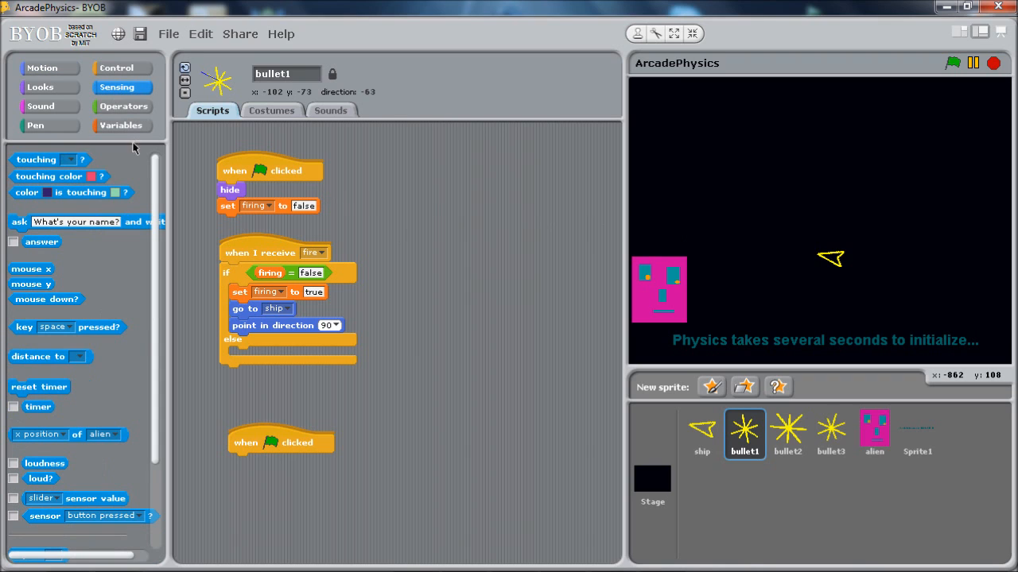
pyautogui.scroll(-3)
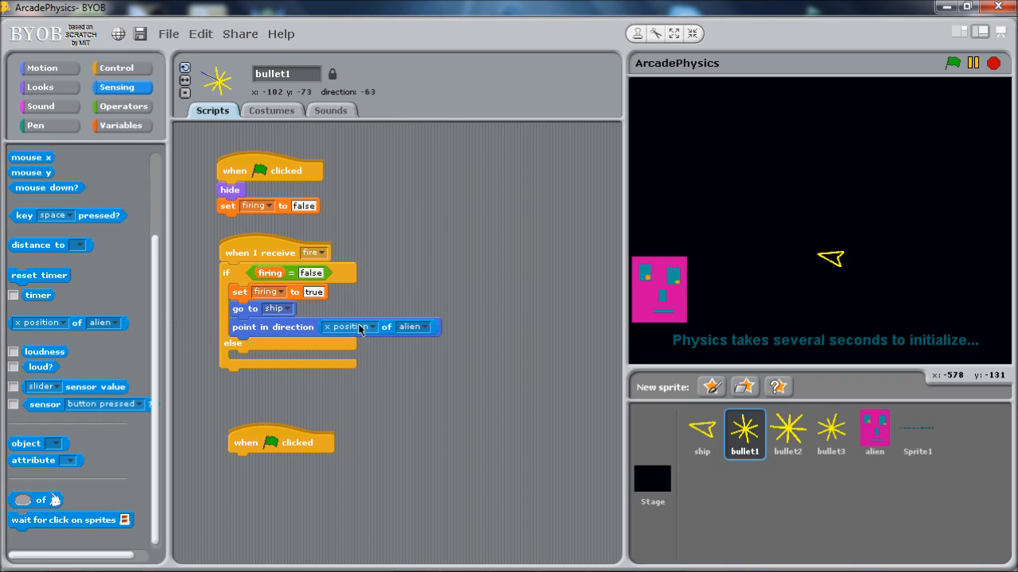
pyautogui.moveTo(388, 332)
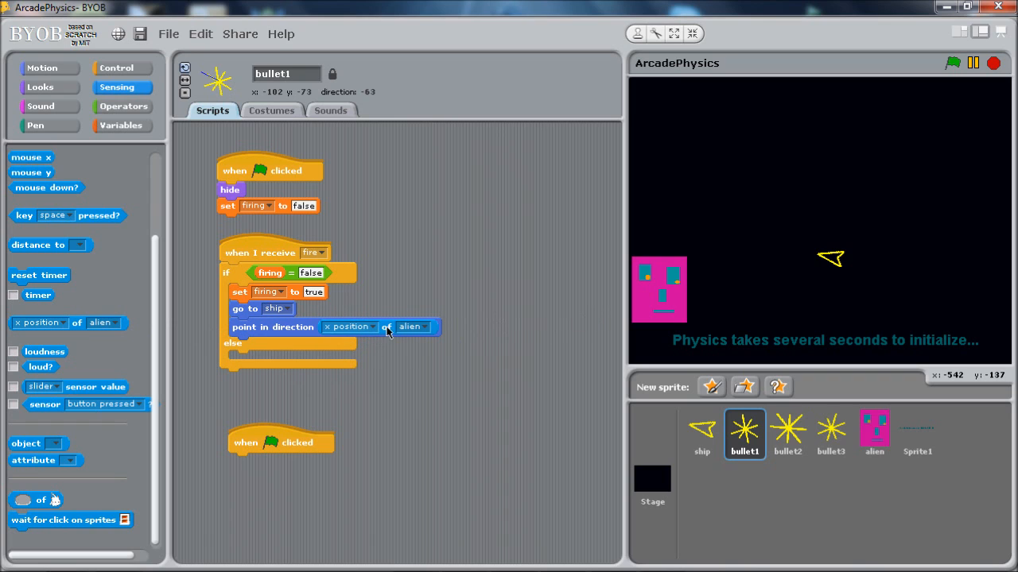
pyautogui.click(349, 327)
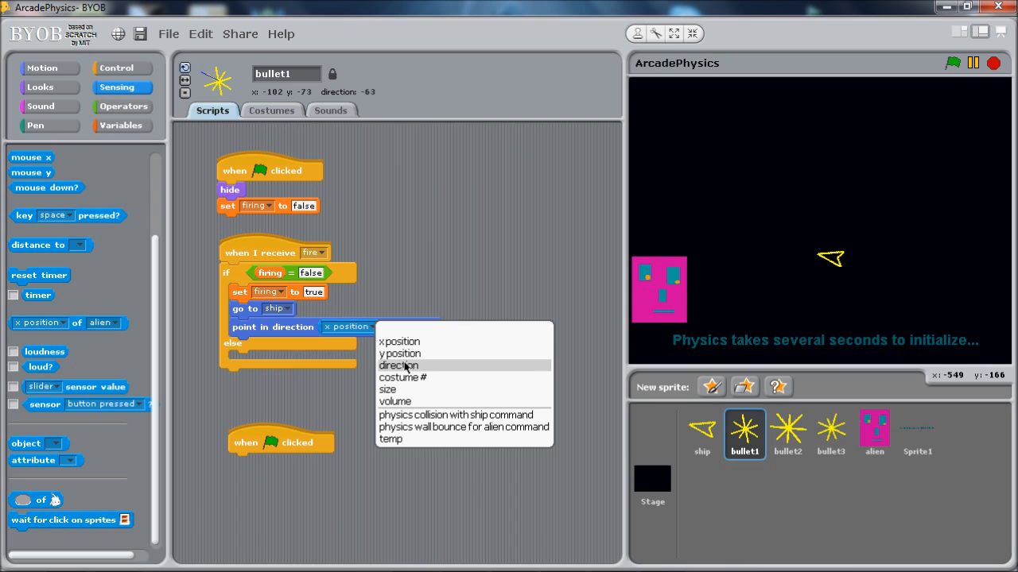
pyautogui.moveTo(407, 379)
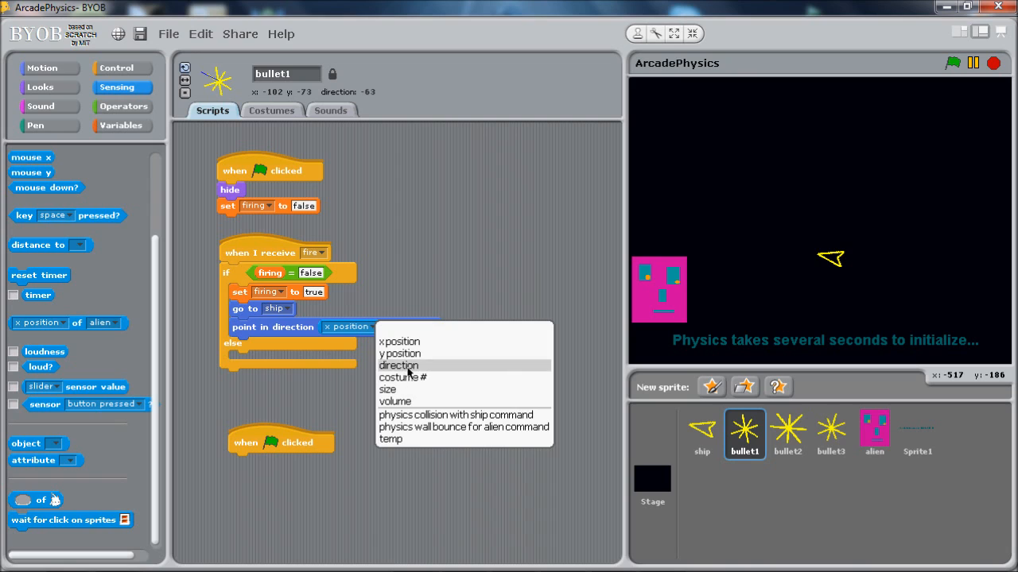
pyautogui.click(397, 364)
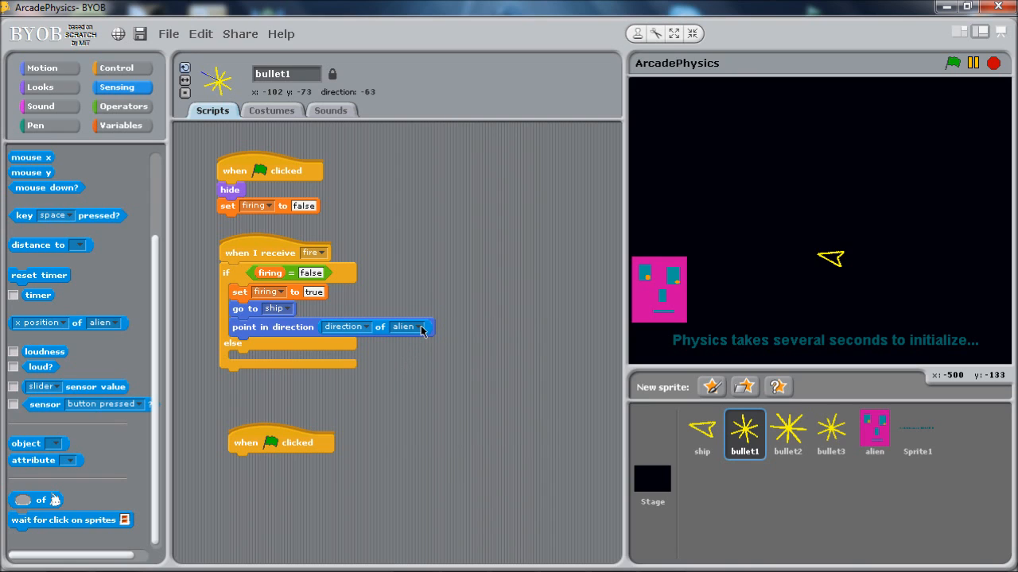
pyautogui.click(404, 328)
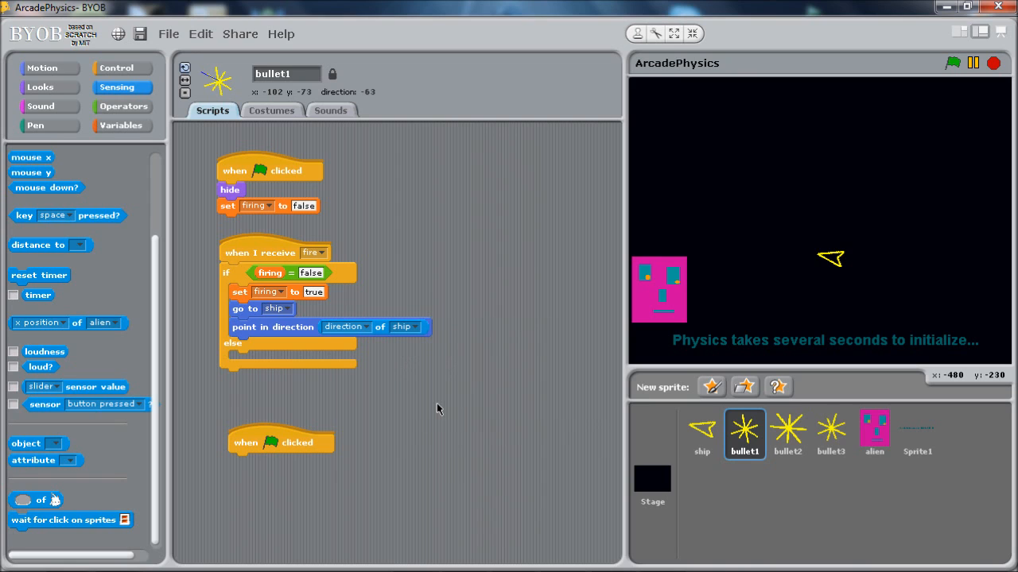
pyautogui.moveTo(248, 305)
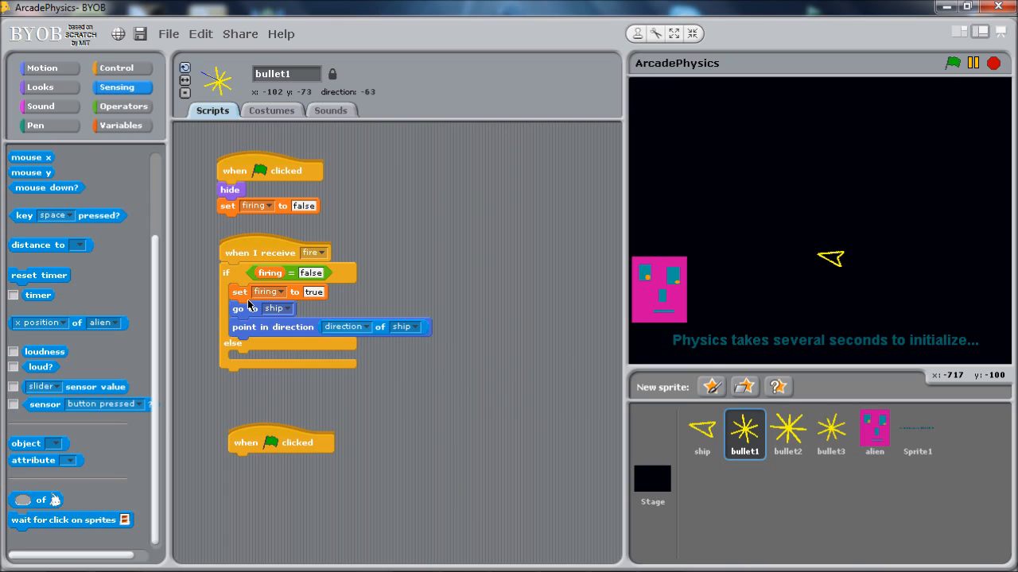
pyautogui.moveTo(287, 312)
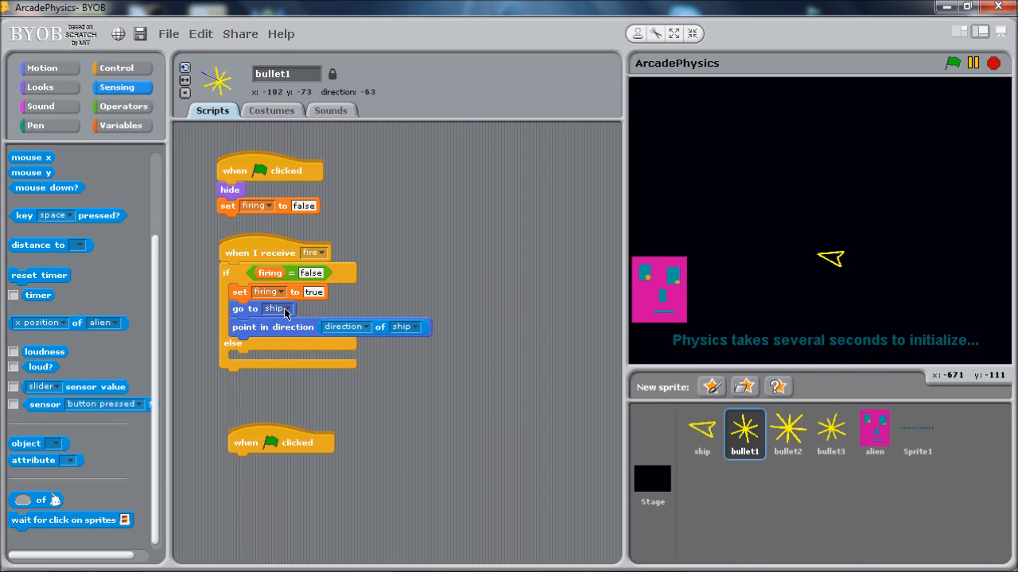
pyautogui.moveTo(841, 257)
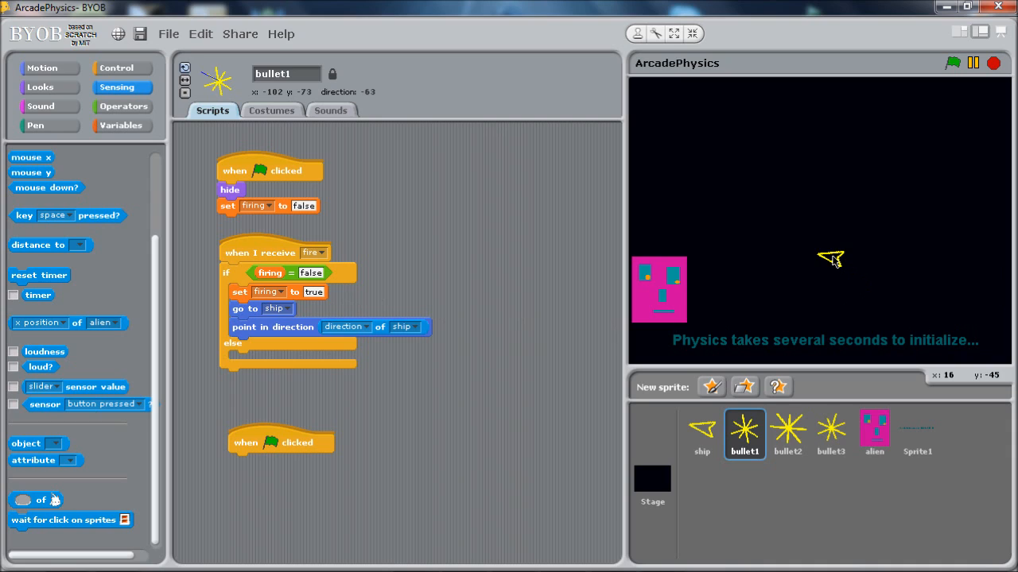
pyautogui.moveTo(801, 266)
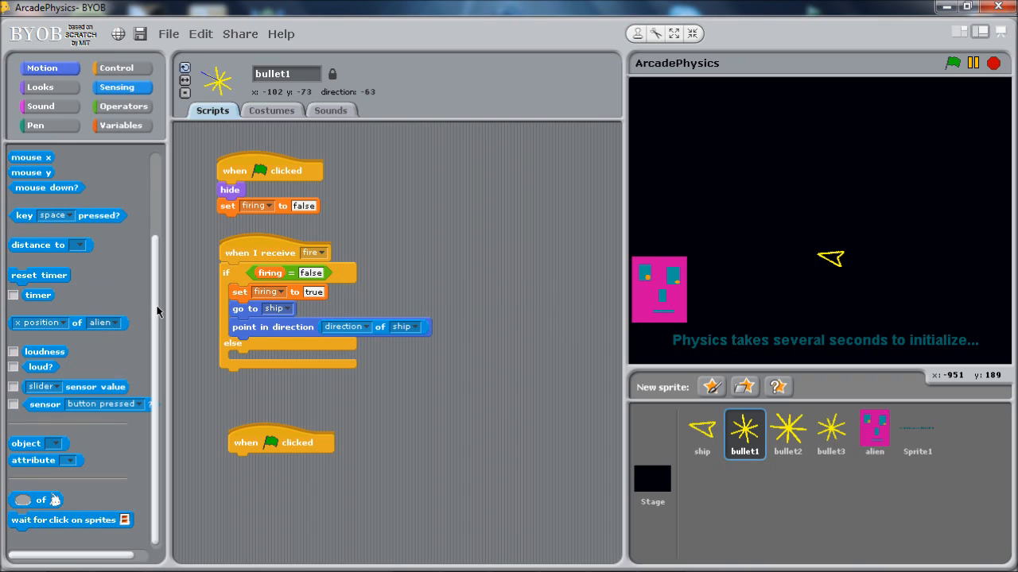
# Step: Add a move-steps and show block after pointing, and place the loose green-flag hat below the fire script
pyautogui.click(41, 67)
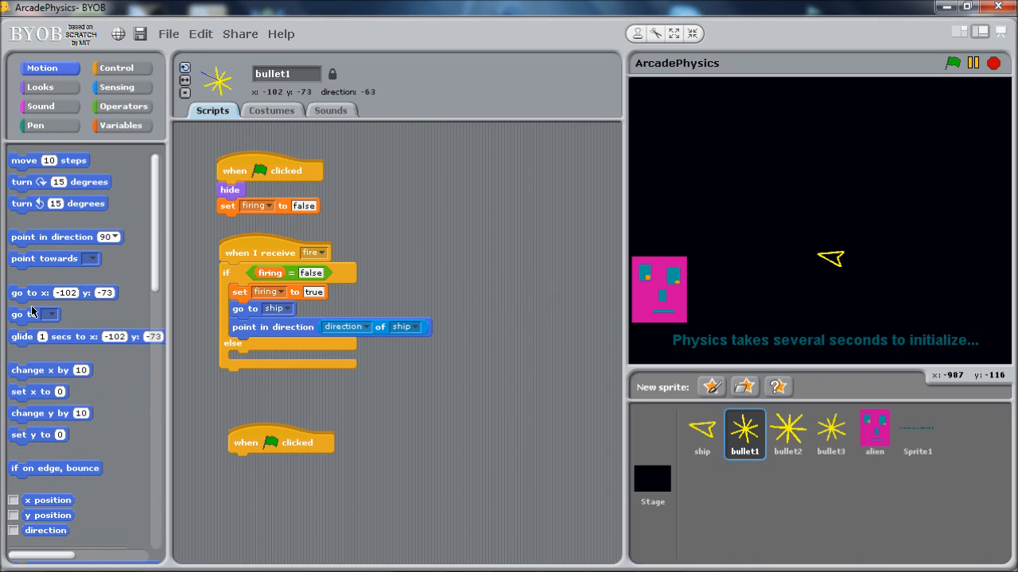
pyautogui.moveTo(98, 300)
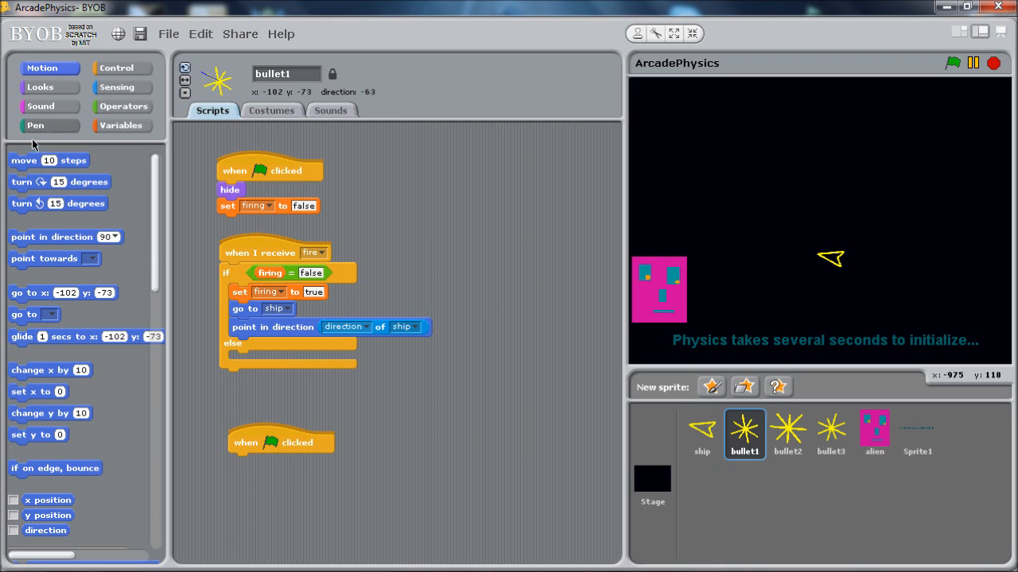
pyautogui.moveTo(48, 159); pyautogui.dragTo(270, 386)
pyautogui.write('40')
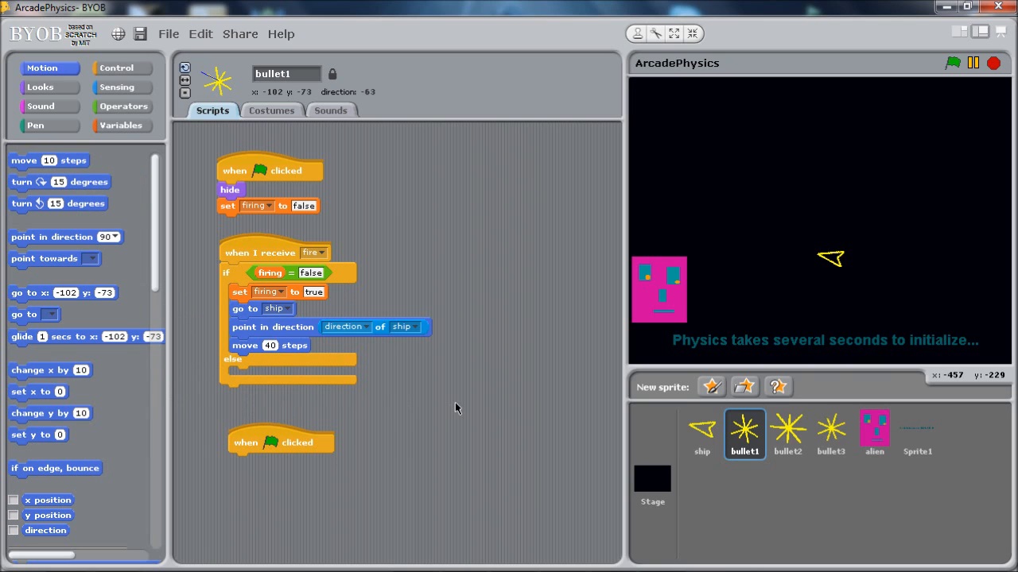
pyautogui.moveTo(345, 369)
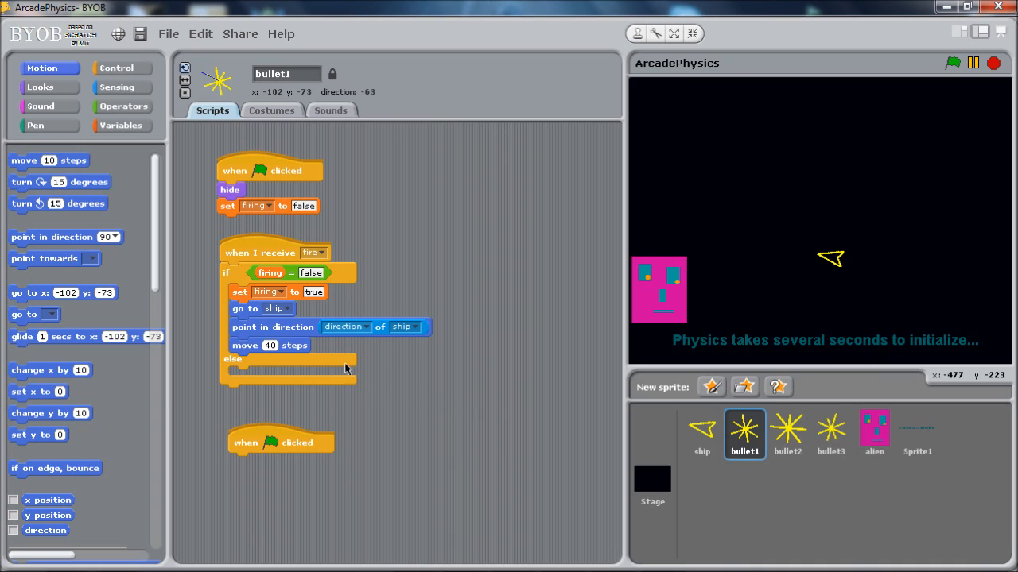
pyautogui.moveTo(834, 243)
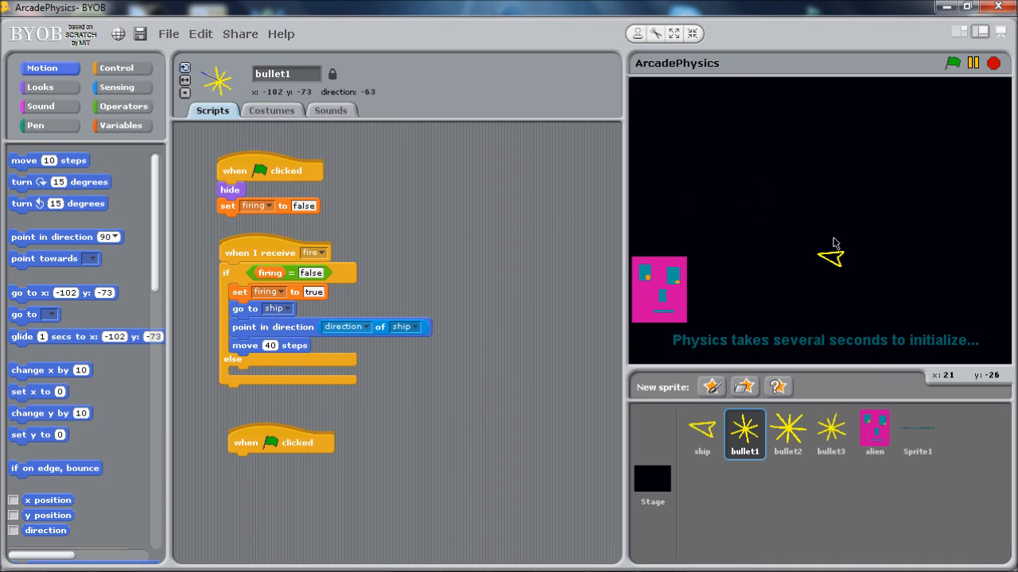
pyautogui.moveTo(63, 102)
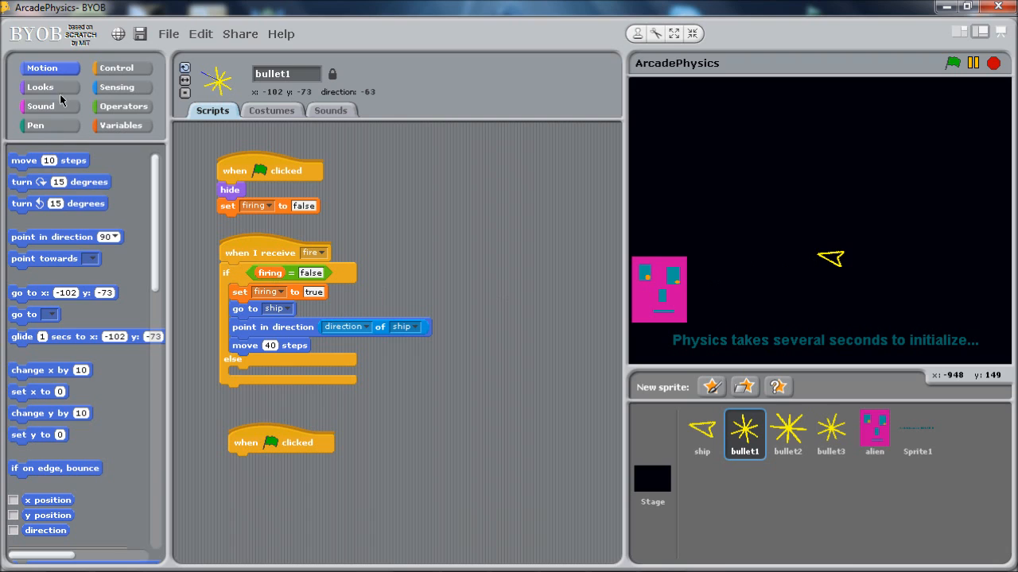
pyautogui.click(40, 86)
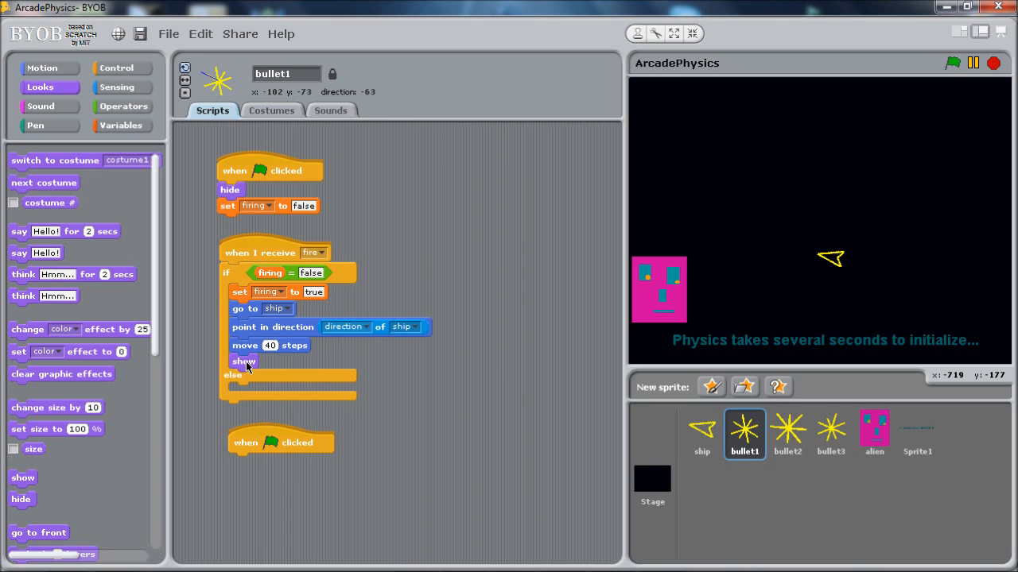
pyautogui.moveTo(284, 305)
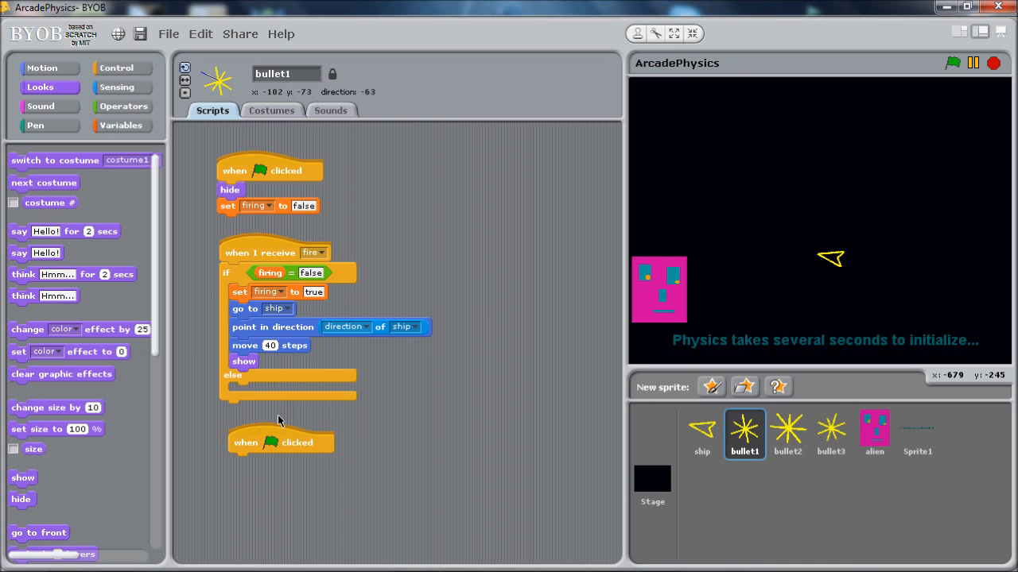
pyautogui.moveTo(283, 444)
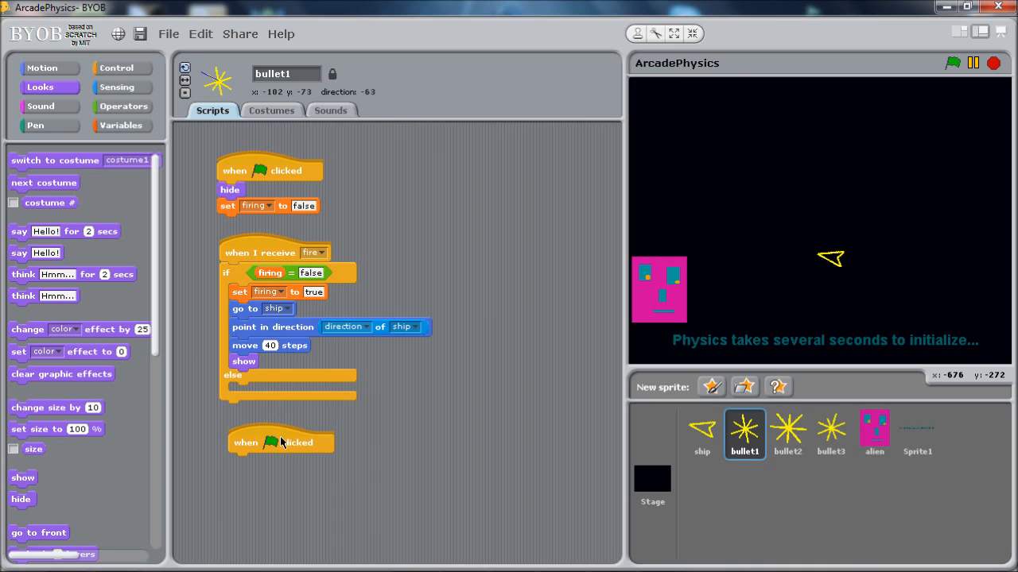
pyautogui.moveTo(280, 442); pyautogui.dragTo(274, 449)
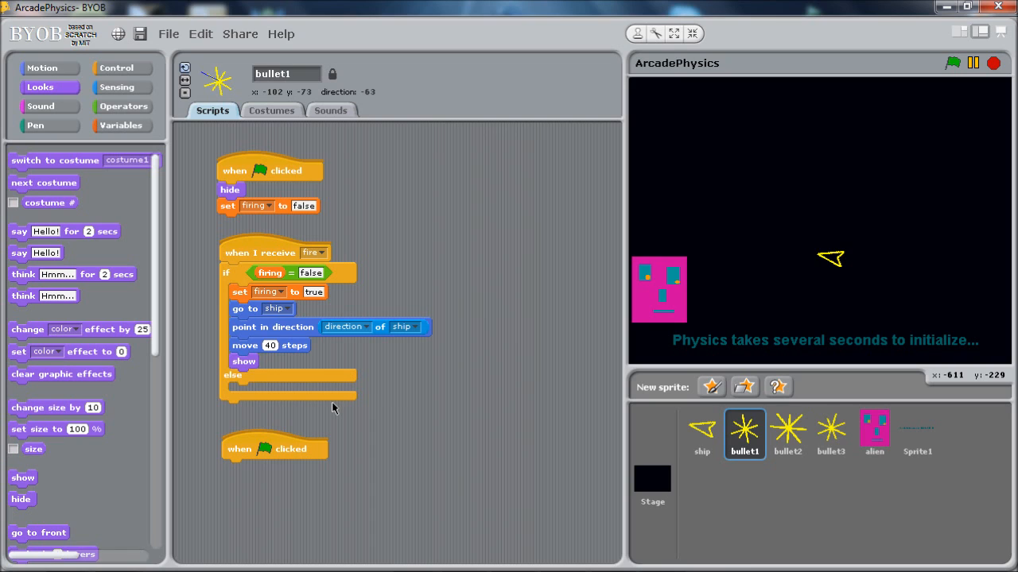
pyautogui.moveTo(318, 404)
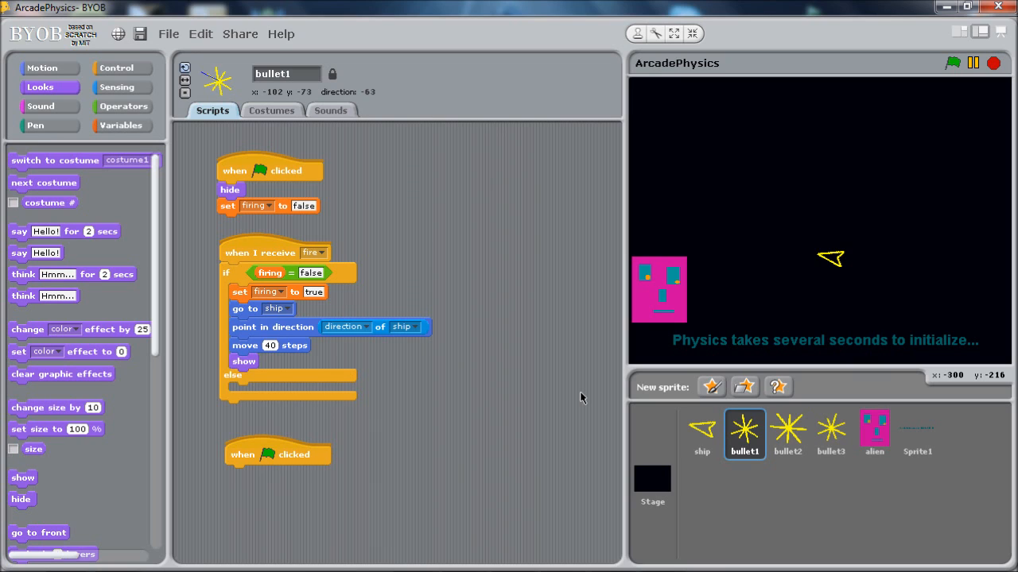
pyautogui.moveTo(523, 431)
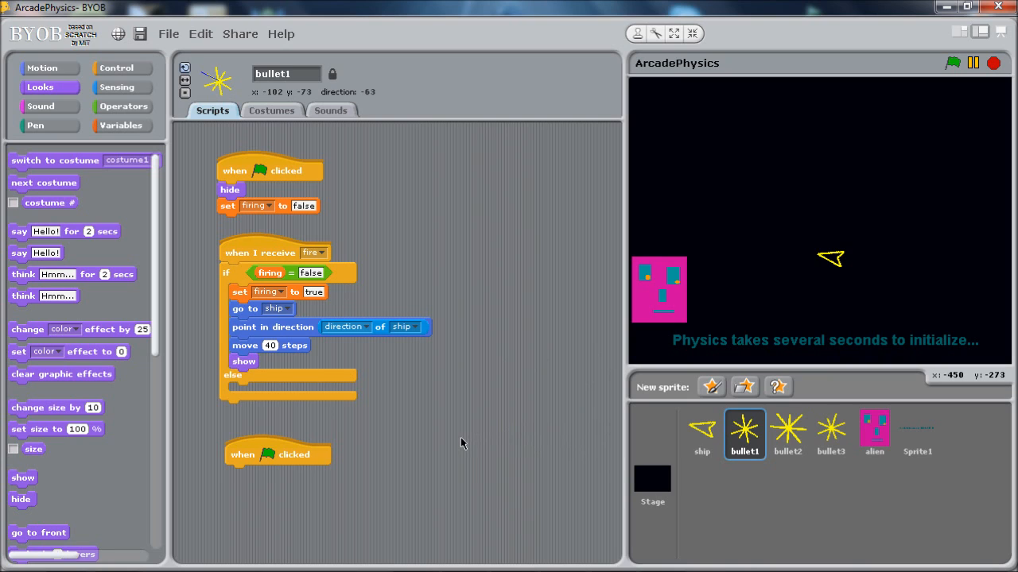
# Step: Attach a forever-if loop under the new green-flag hat with a copied condition changed to firing = true
pyautogui.moveTo(276, 455); pyautogui.dragTo(272, 461)
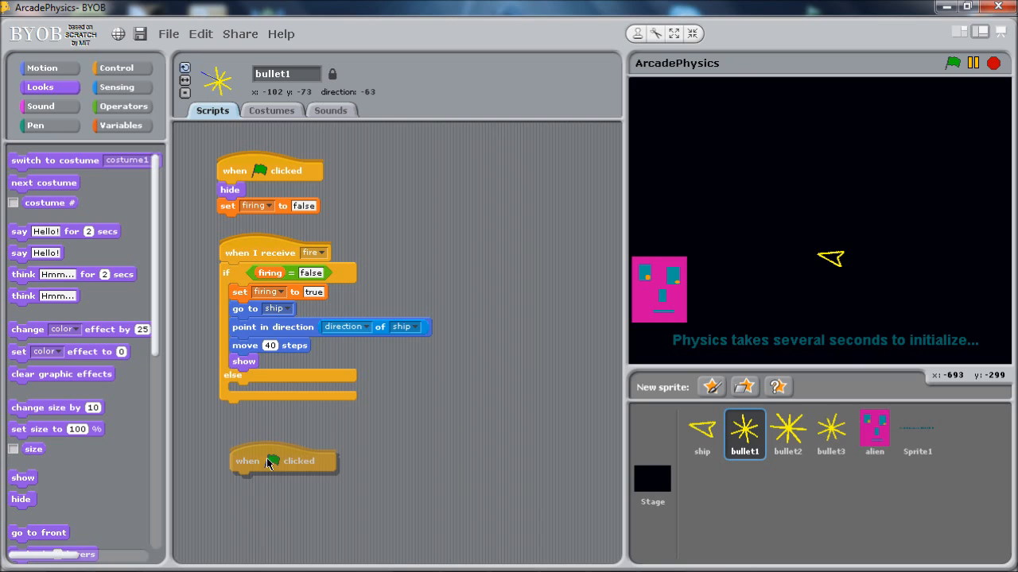
pyautogui.moveTo(149, 138)
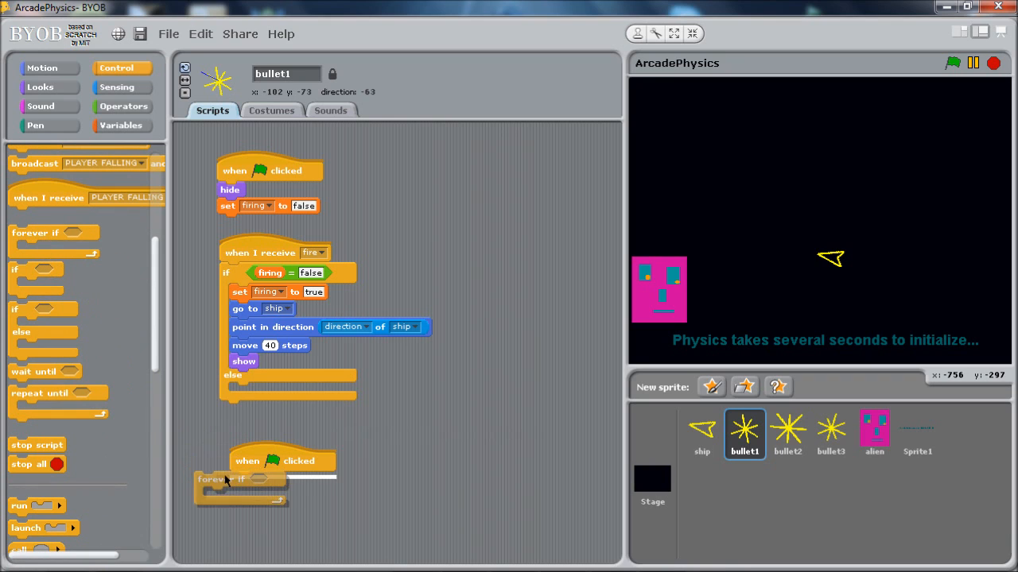
pyautogui.moveTo(211, 481); pyautogui.dragTo(257, 480)
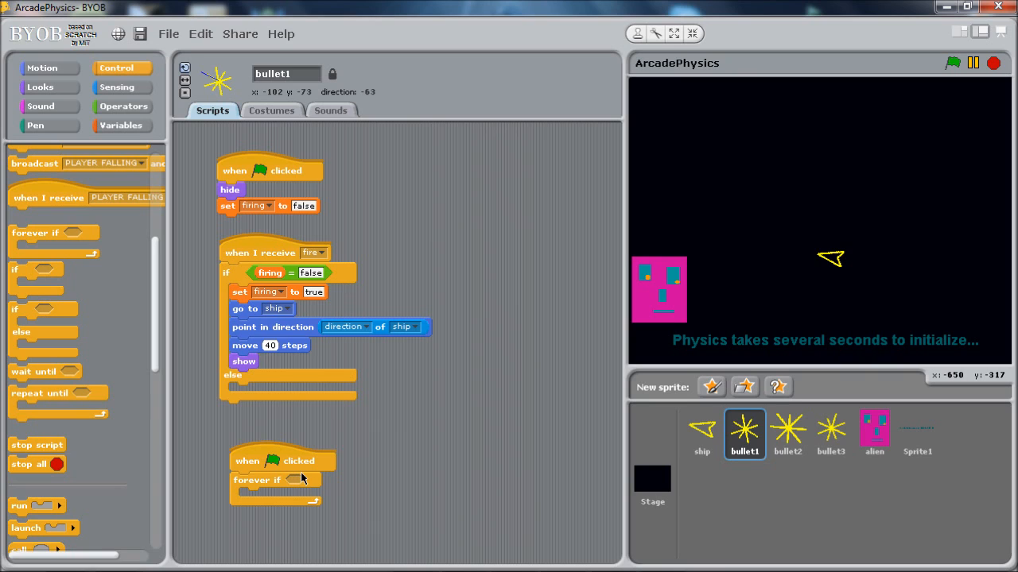
pyautogui.moveTo(294, 386)
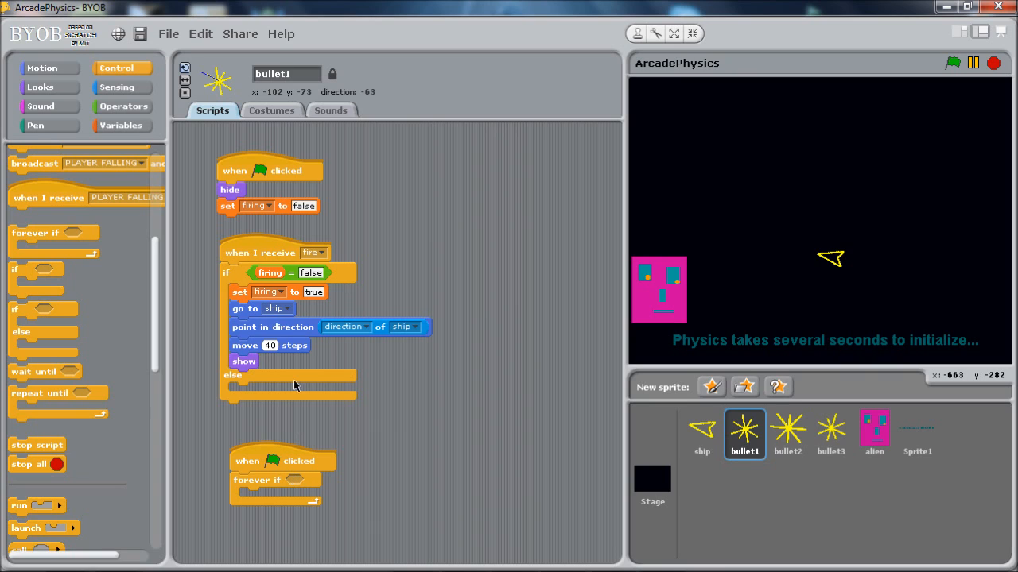
pyautogui.rightClick(287, 273)
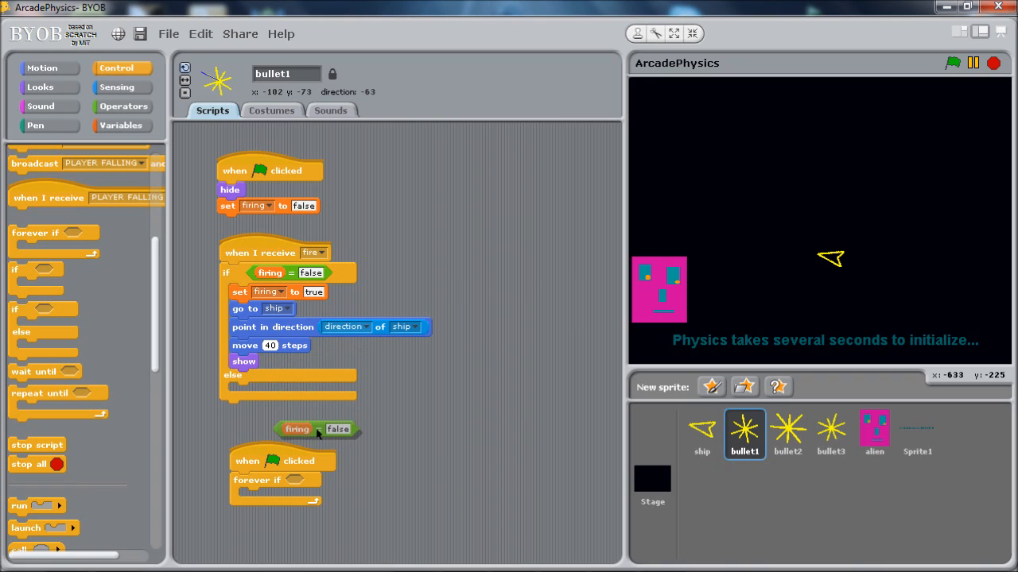
pyautogui.moveTo(318, 429); pyautogui.dragTo(306, 484)
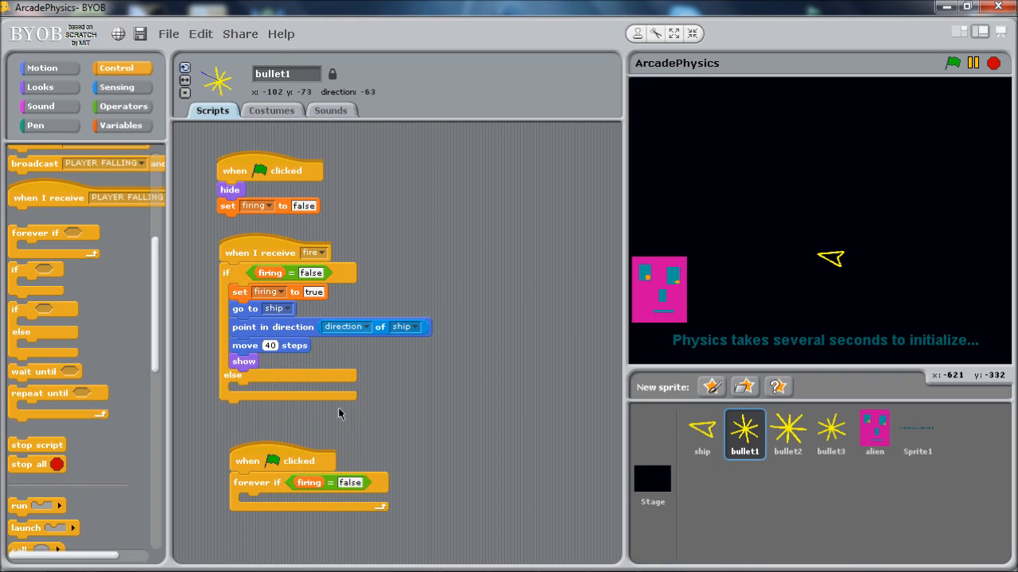
pyautogui.click(350, 483)
pyautogui.write('true')
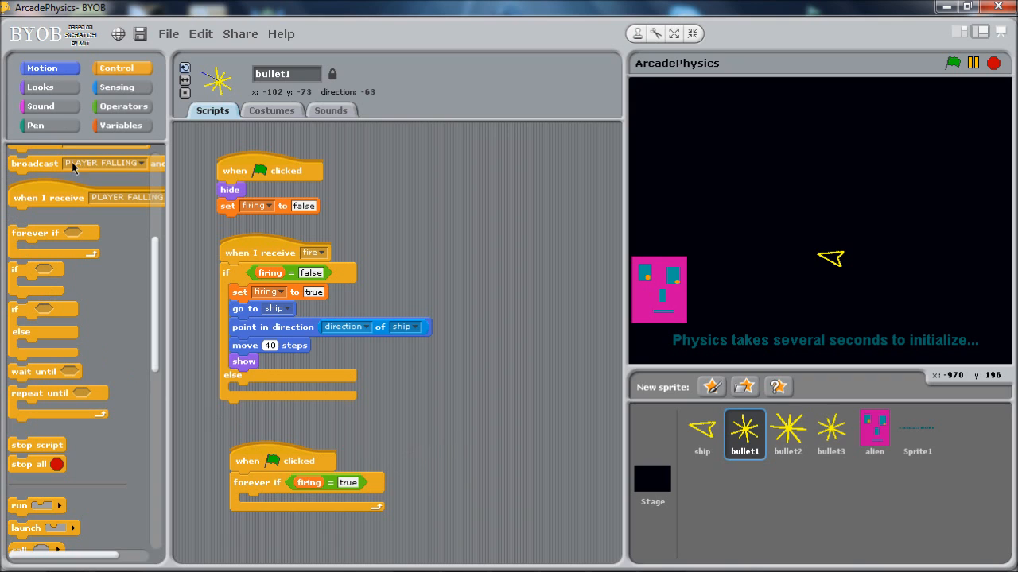
# Step: Put a move block inside the loop and change its steps to 5
pyautogui.click(41, 67)
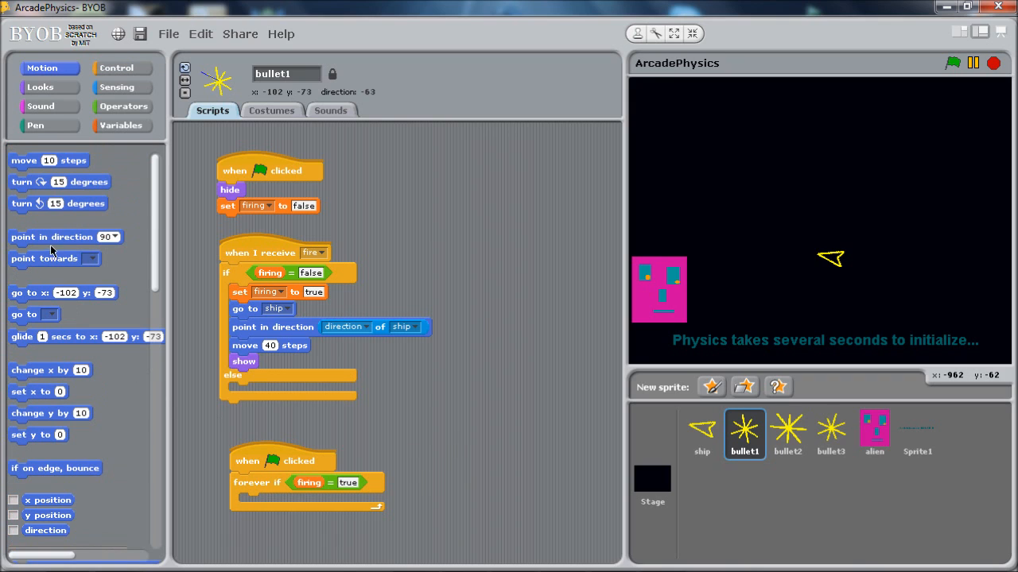
pyautogui.moveTo(47, 159); pyautogui.dragTo(271, 512)
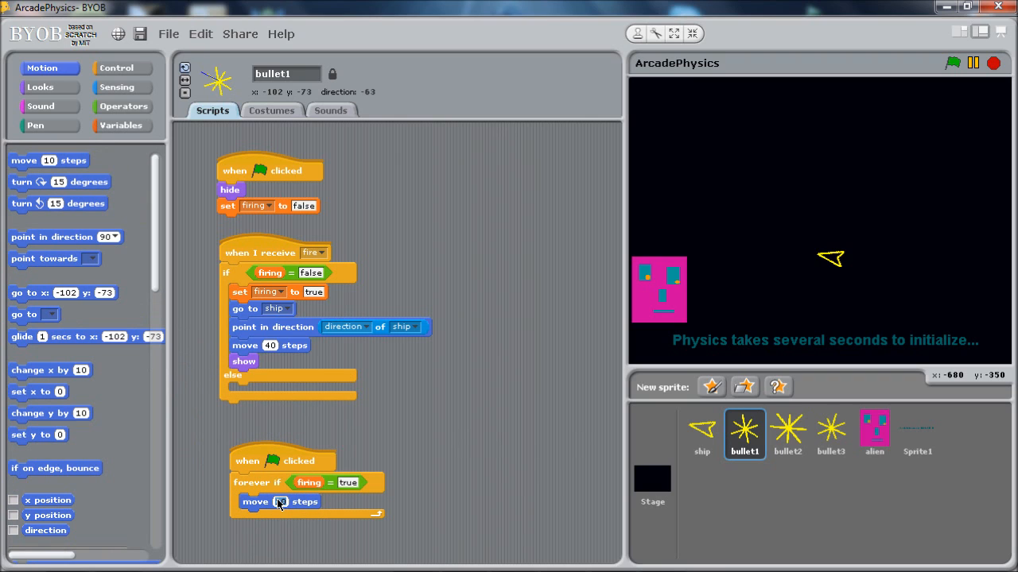
pyautogui.write('5')
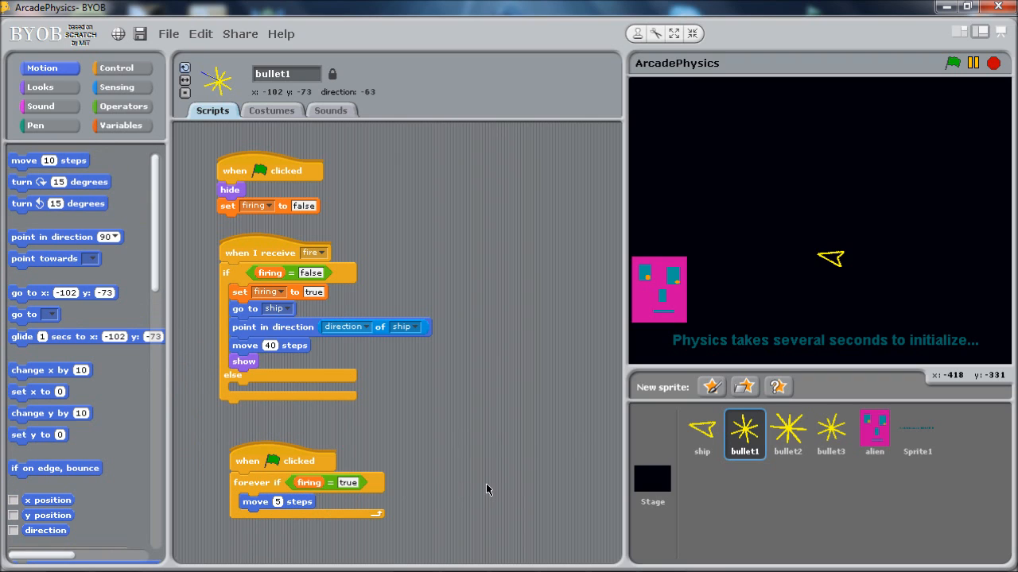
pyautogui.moveTo(455, 496)
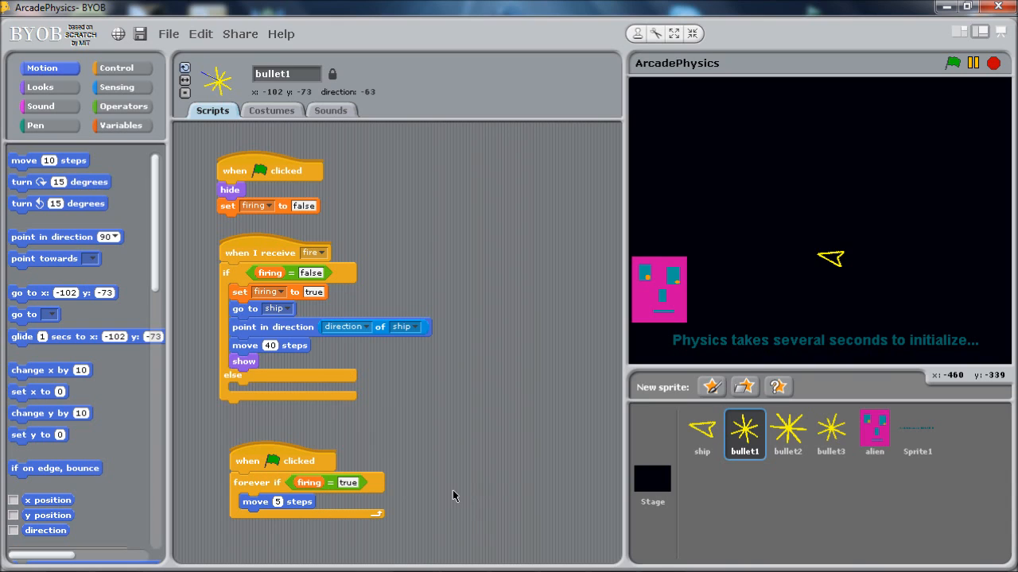
pyautogui.moveTo(461, 445)
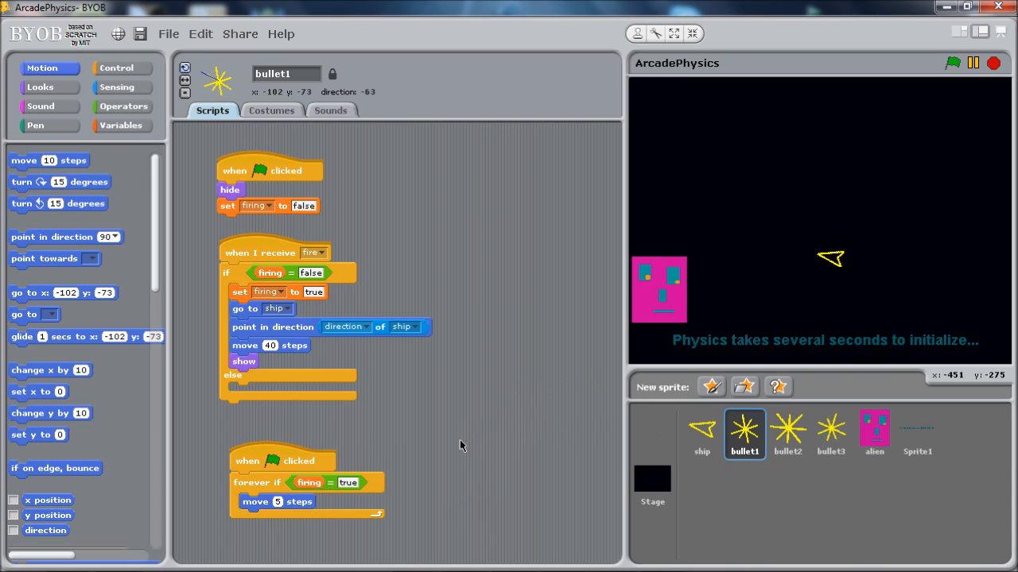
pyautogui.moveTo(270, 501)
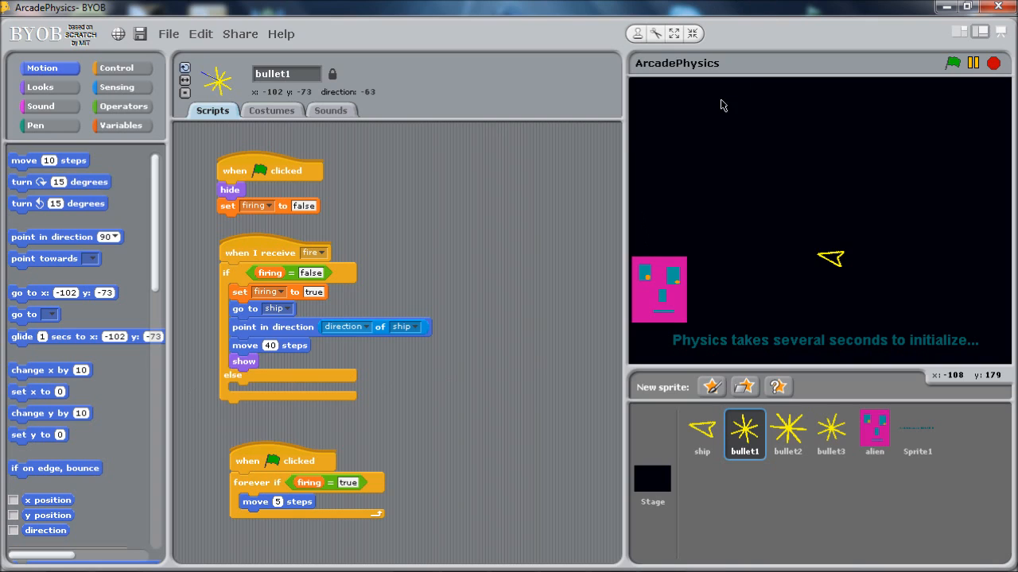
pyautogui.moveTo(133, 207)
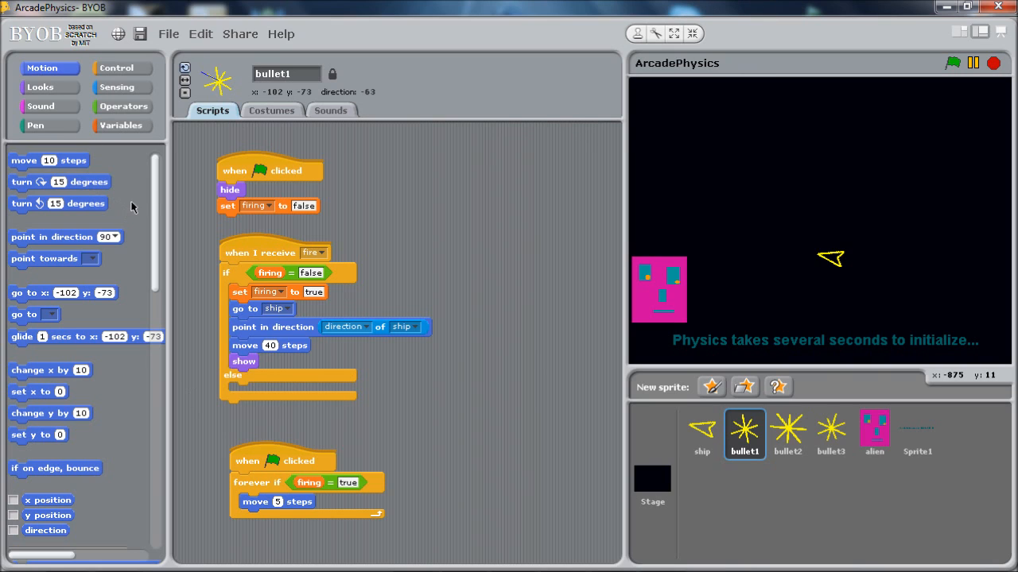
pyautogui.moveTo(156, 188)
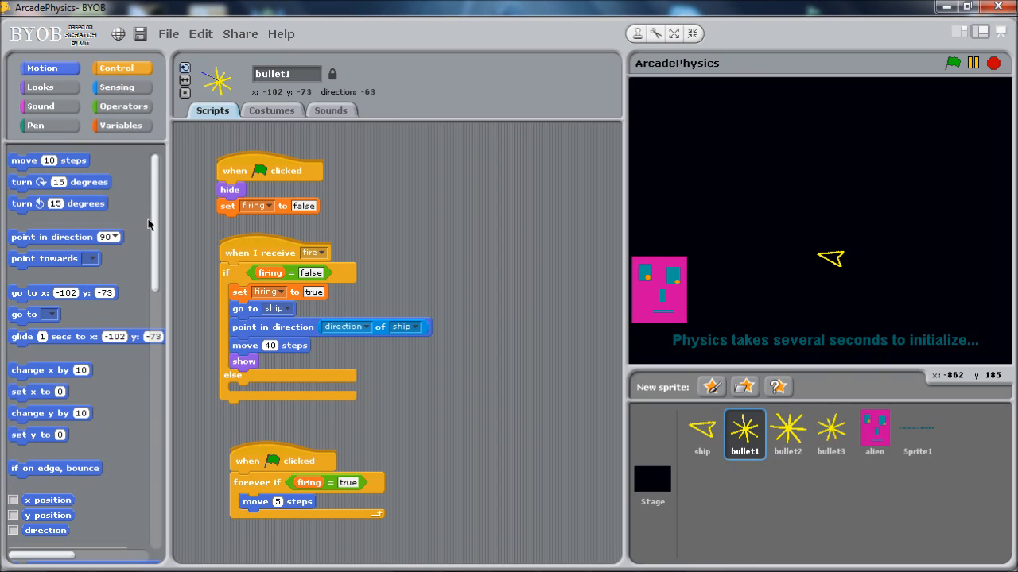
# Step: Add an if inside the moving loop that checks touching edge
pyautogui.click(123, 67)
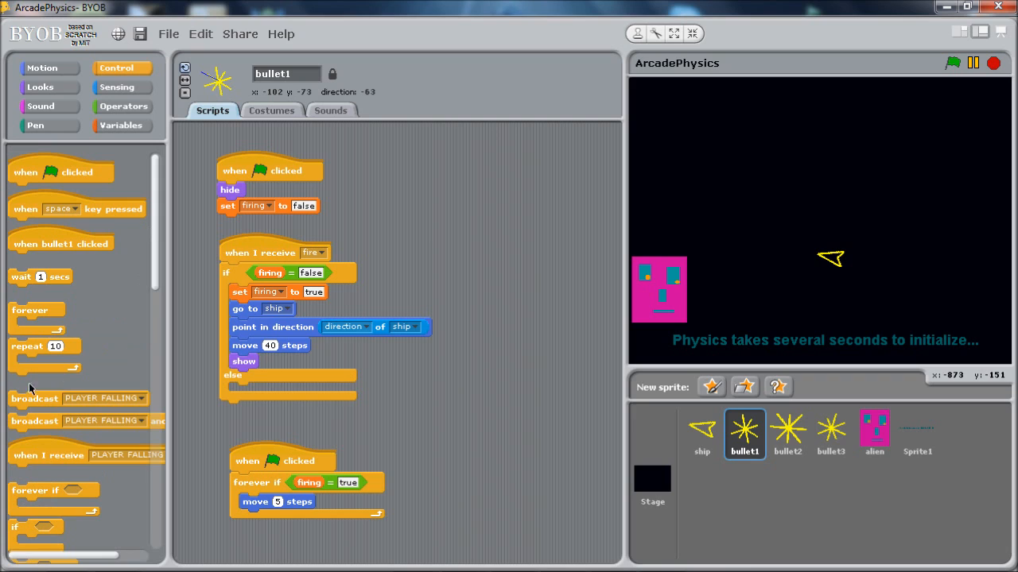
pyautogui.moveTo(57, 493)
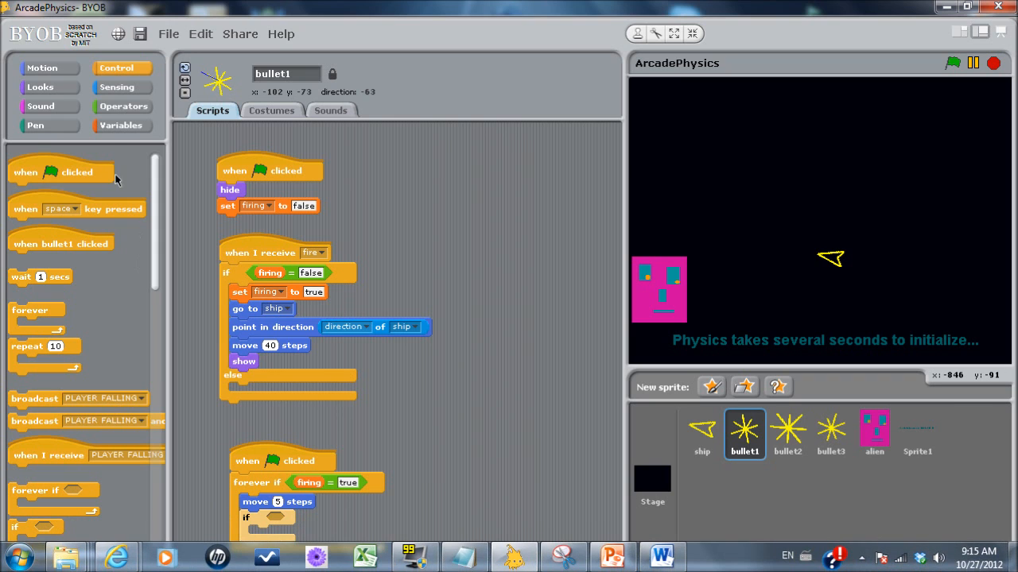
pyautogui.click(121, 86)
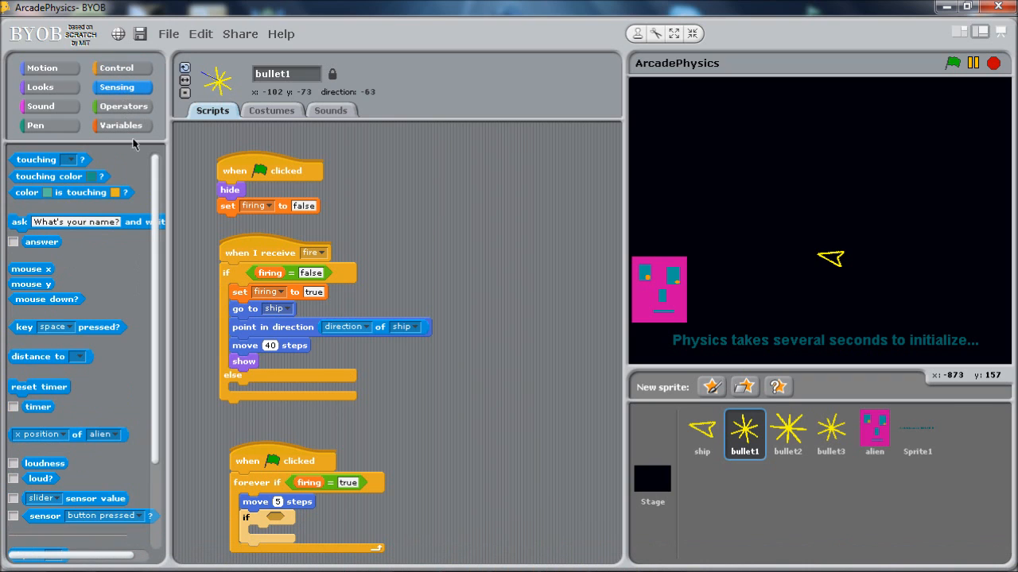
pyautogui.moveTo(19, 156)
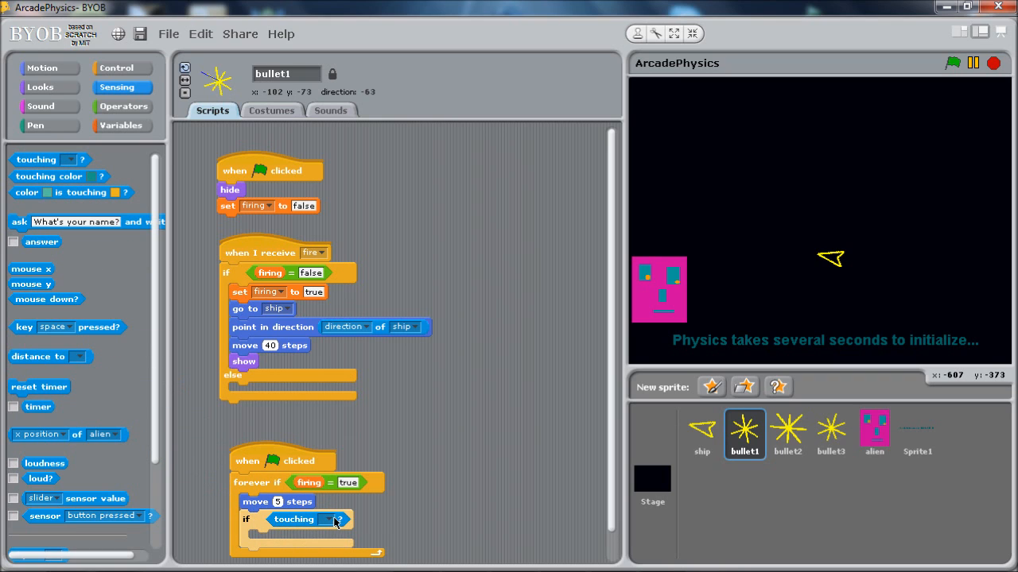
pyautogui.click(337, 518)
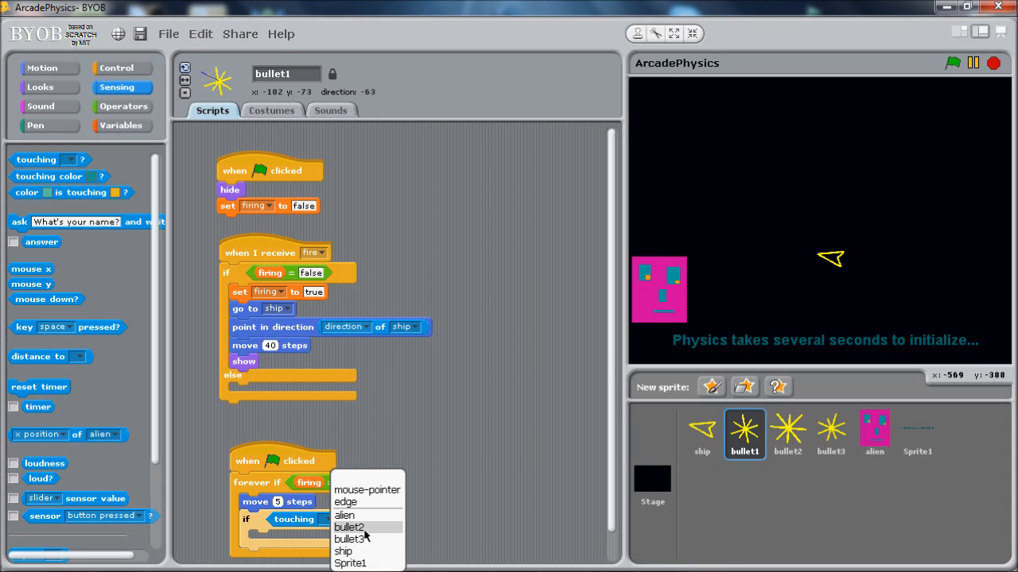
pyautogui.moveTo(366, 560)
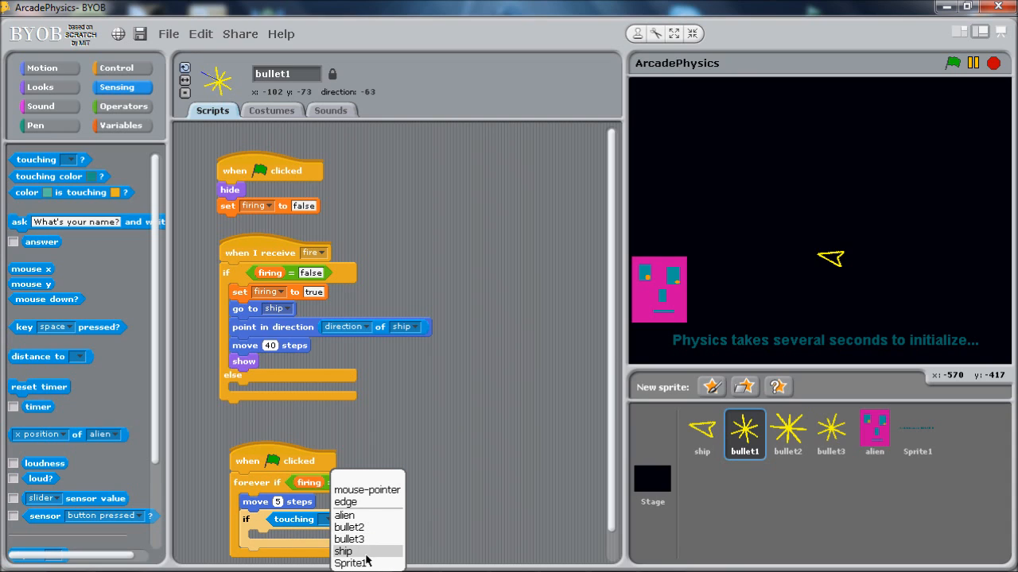
pyautogui.moveTo(363, 517)
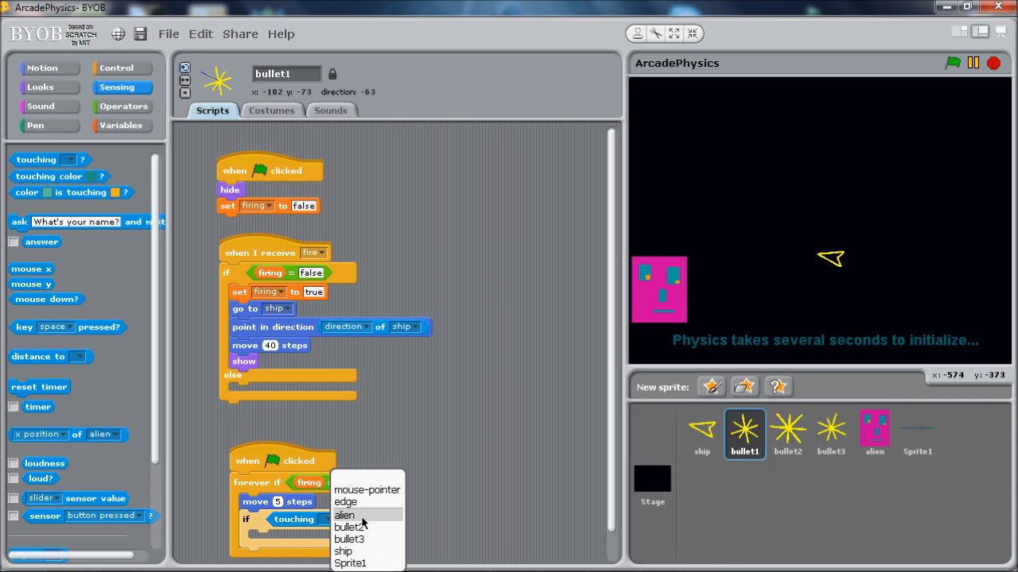
pyautogui.moveTo(356, 502)
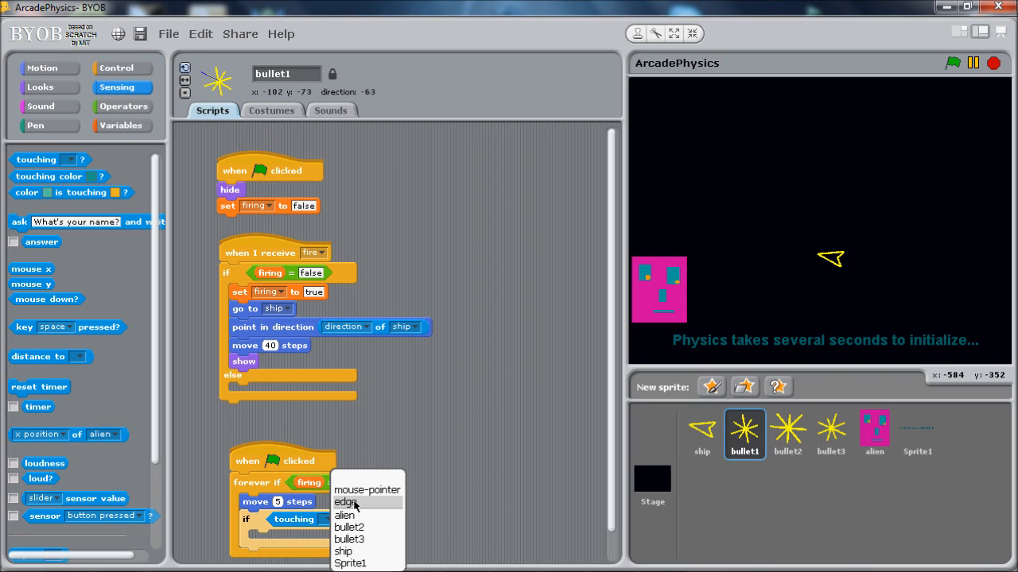
pyautogui.click(345, 503)
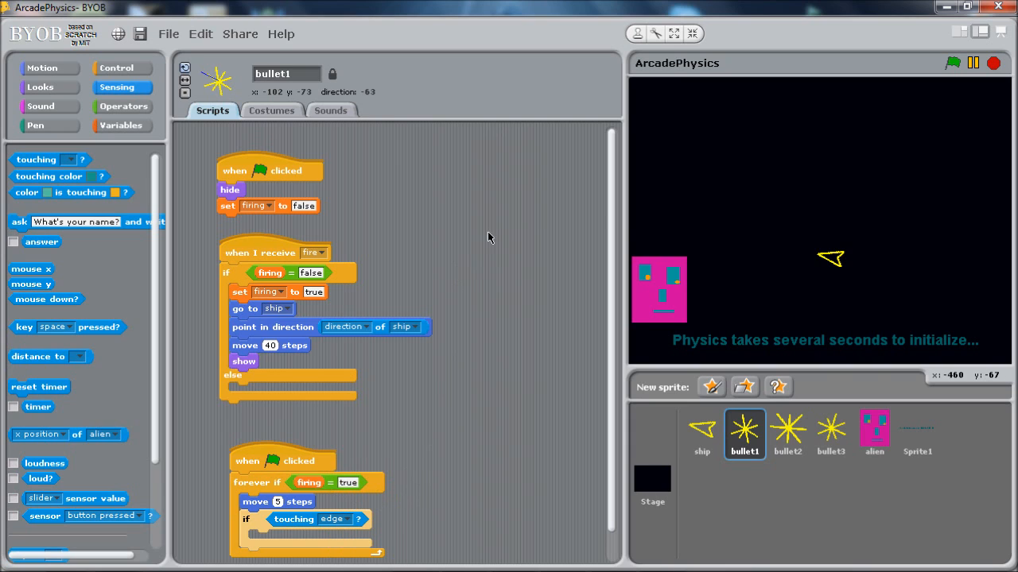
# Step: Broadcast the hidebullet message when the edge is touched
pyautogui.scroll(-3)
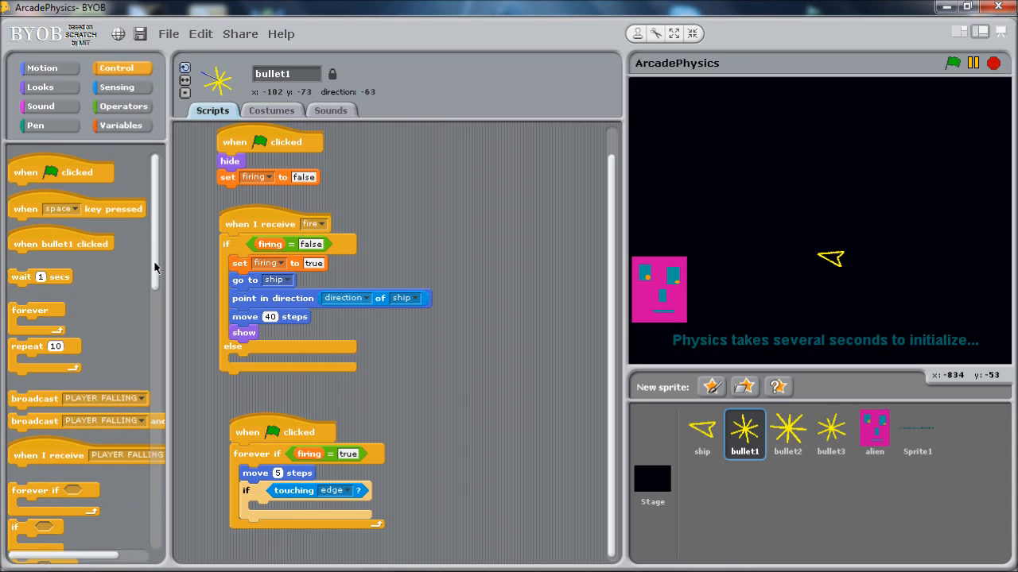
pyautogui.scroll(-3)
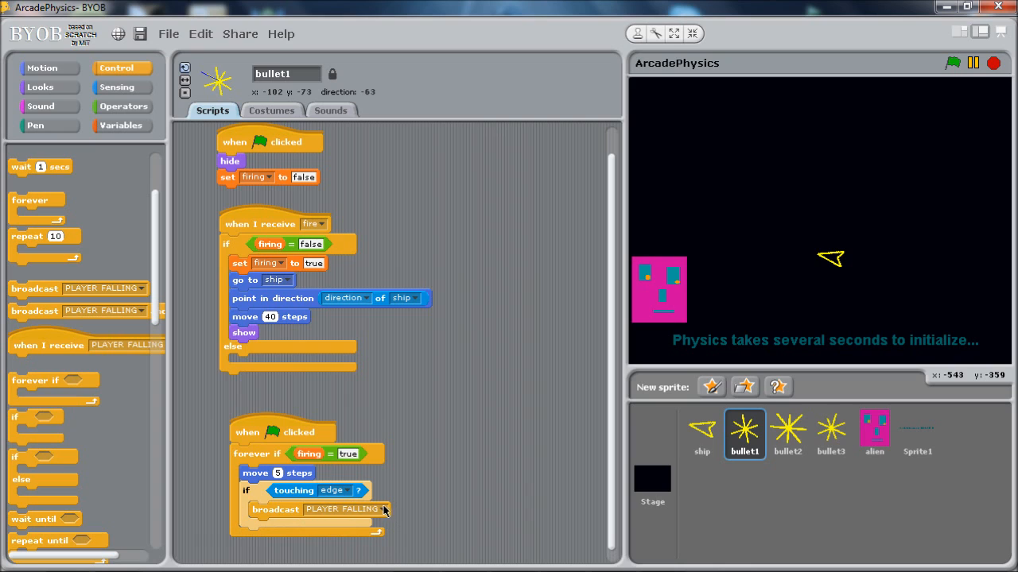
pyautogui.moveTo(385, 515)
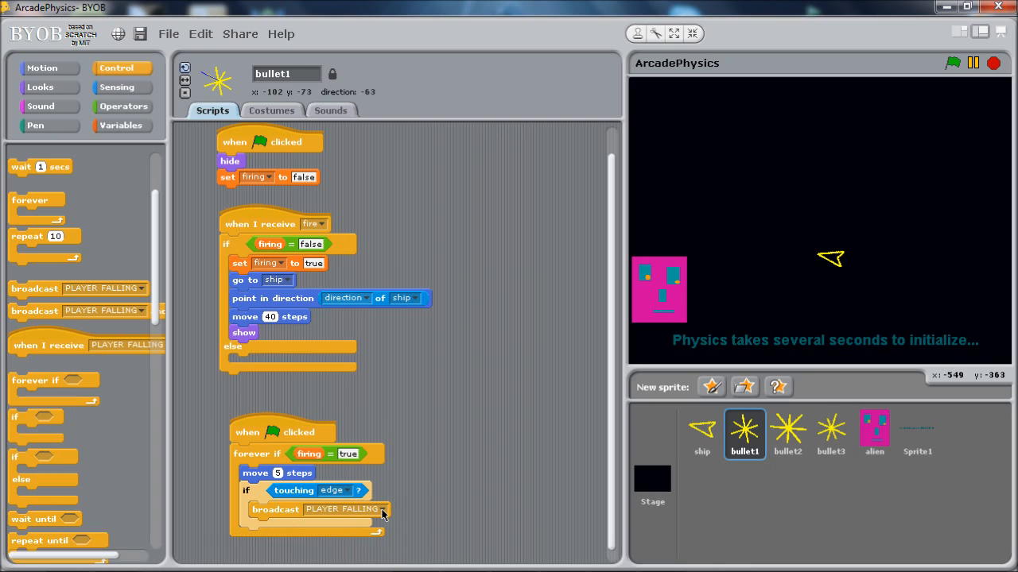
pyautogui.click(382, 509)
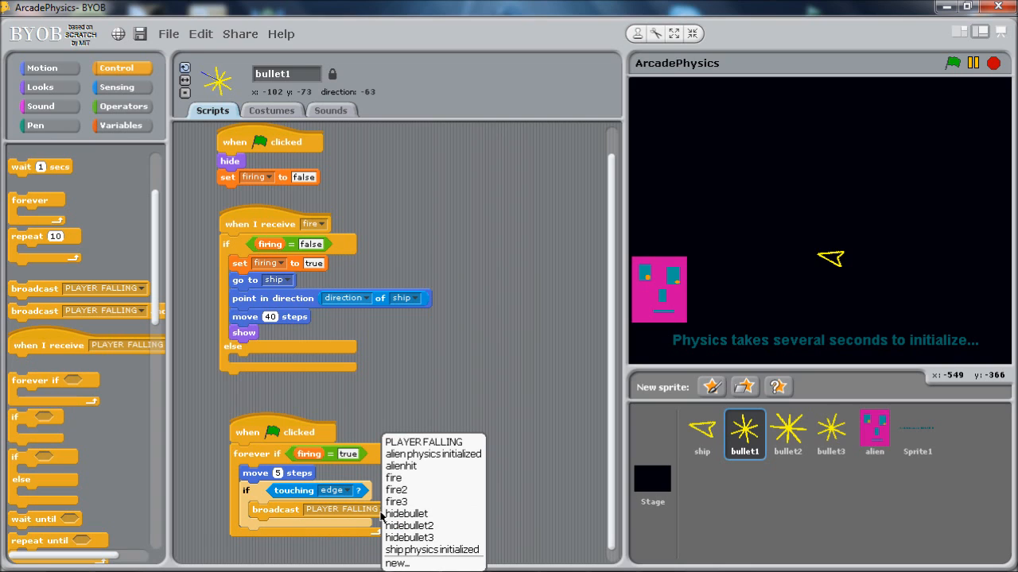
pyautogui.moveTo(410, 537)
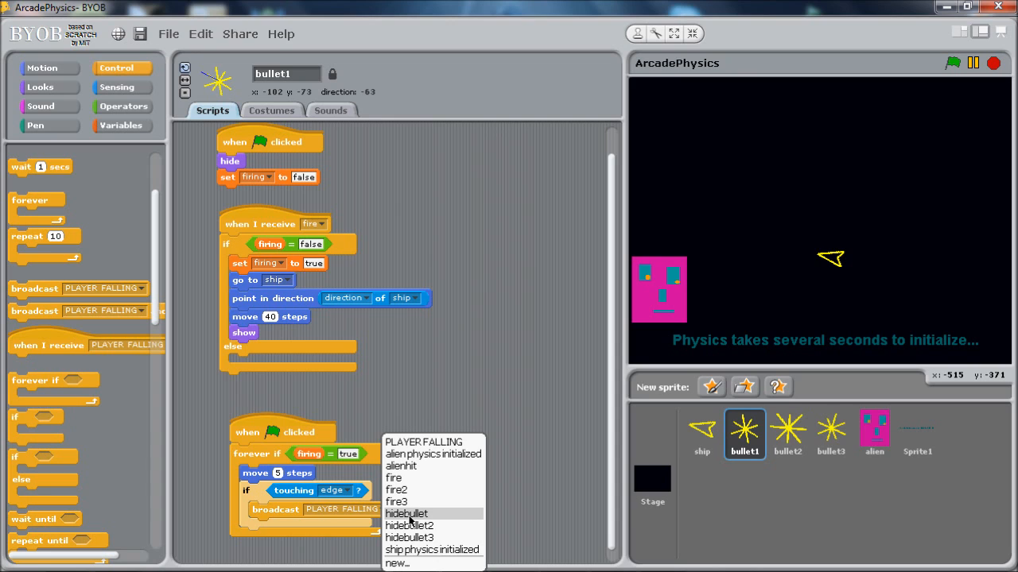
pyautogui.click(407, 514)
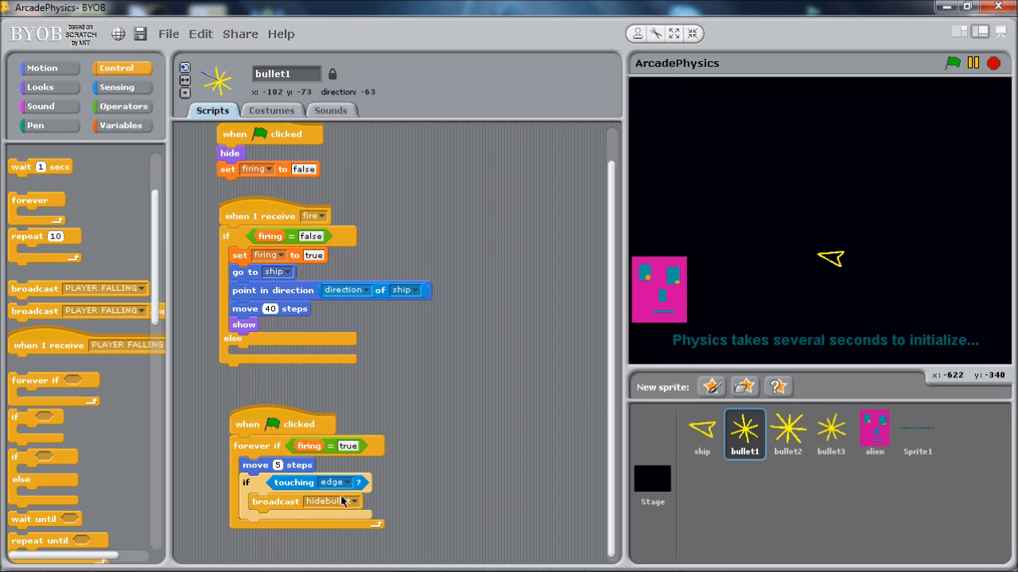
pyautogui.moveTo(140, 452)
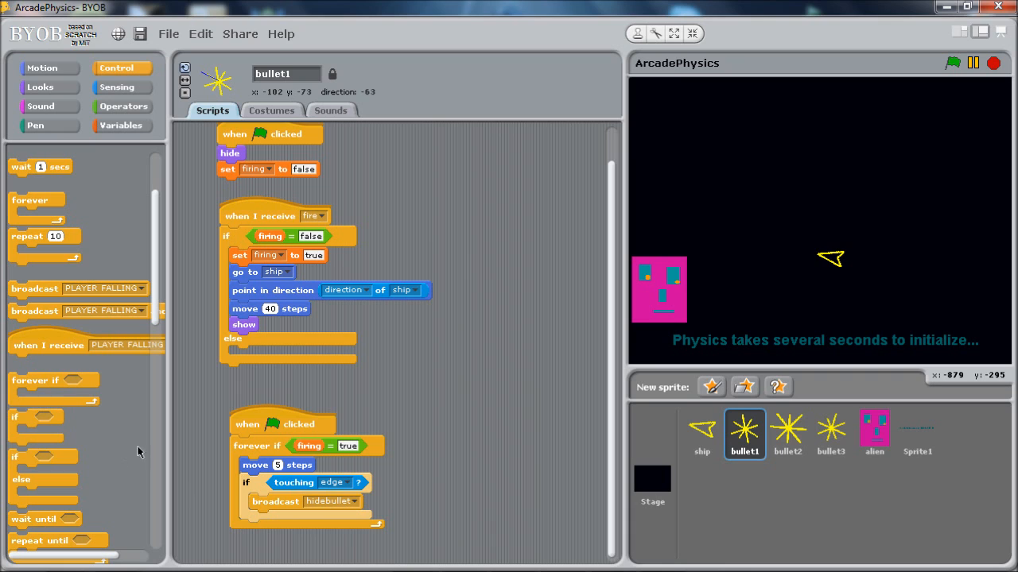
pyautogui.moveTo(33, 350)
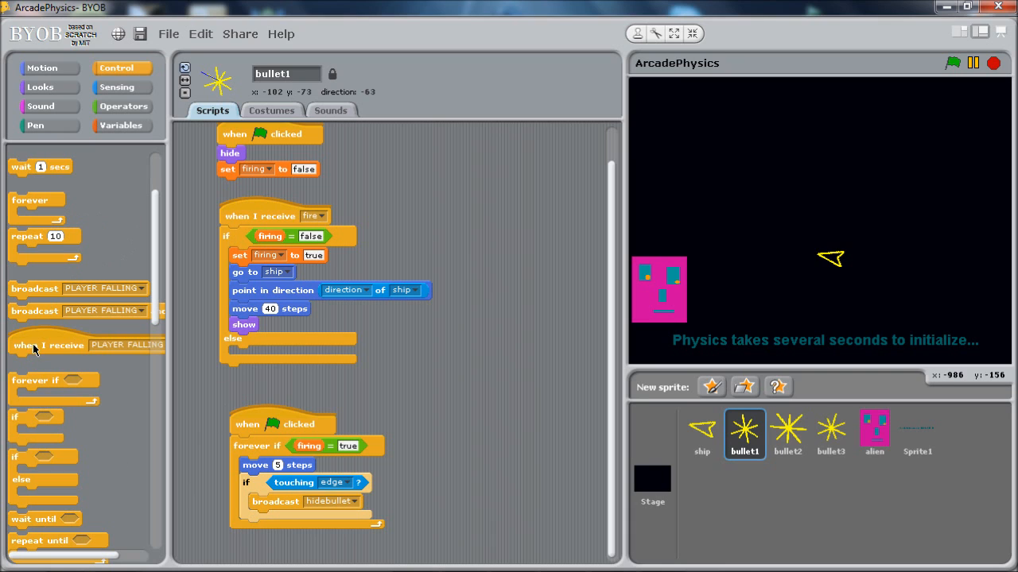
# Step: Add a 'when I receive hidebullet' script that hides bullet1
pyautogui.moveTo(47, 343); pyautogui.dragTo(493, 410)
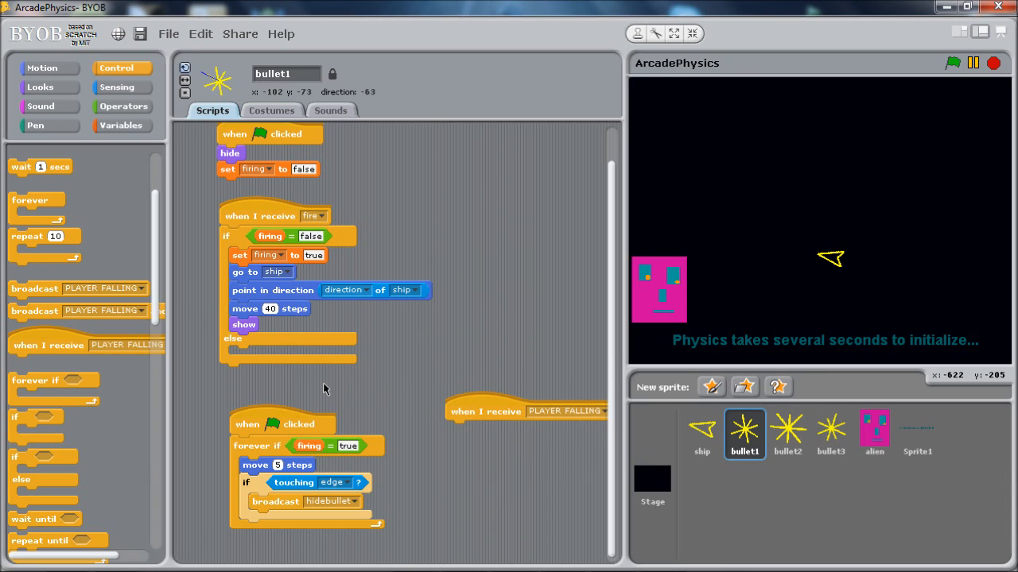
pyautogui.moveTo(136, 314)
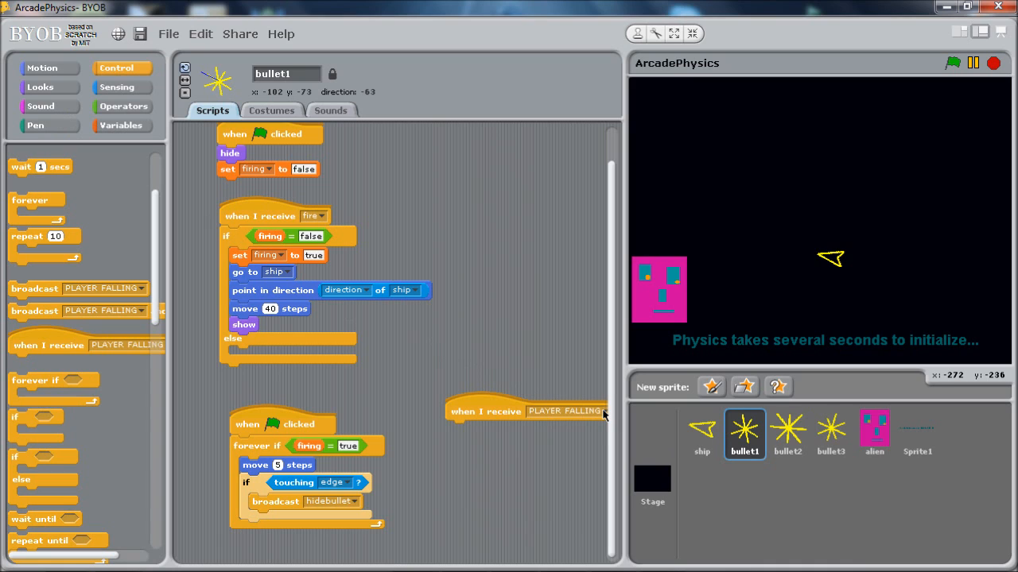
pyautogui.click(604, 411)
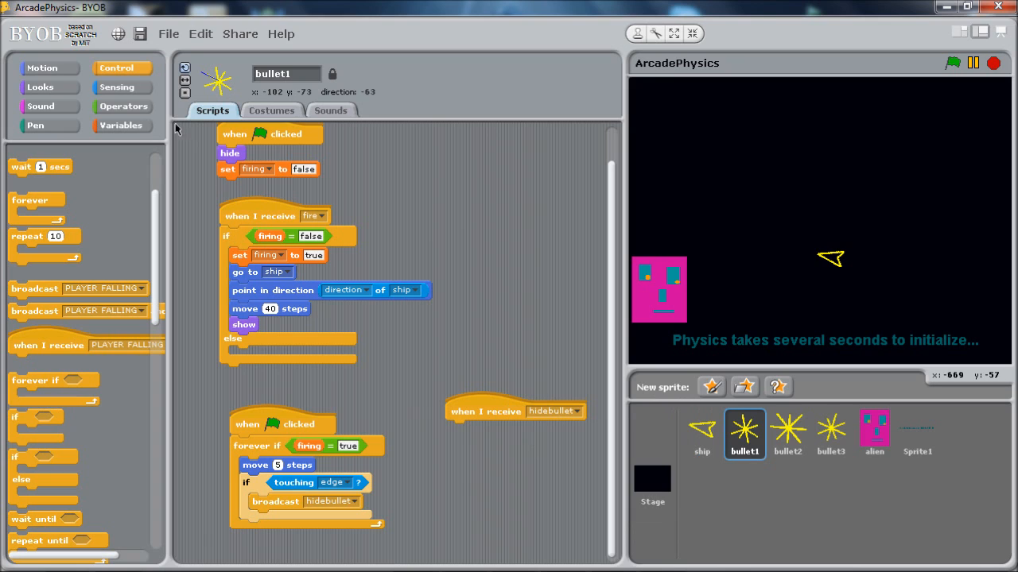
pyautogui.click(42, 86)
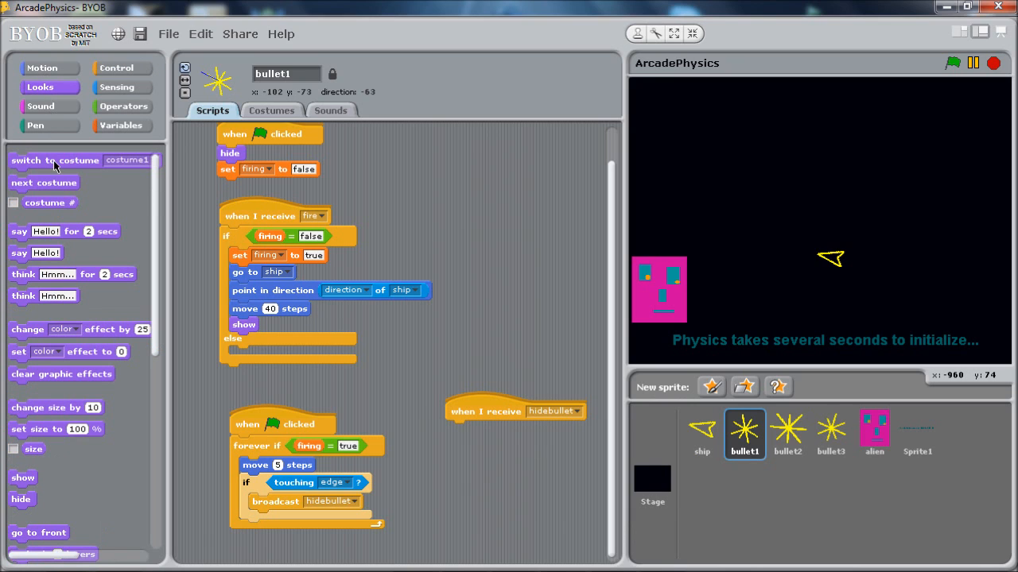
pyautogui.moveTo(12, 487)
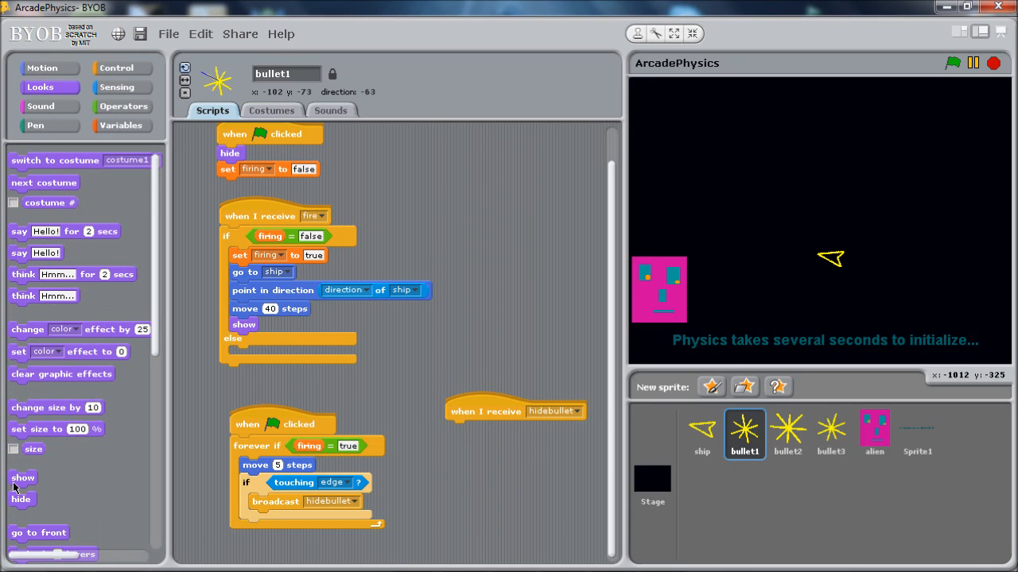
pyautogui.moveTo(22, 499); pyautogui.dragTo(473, 437)
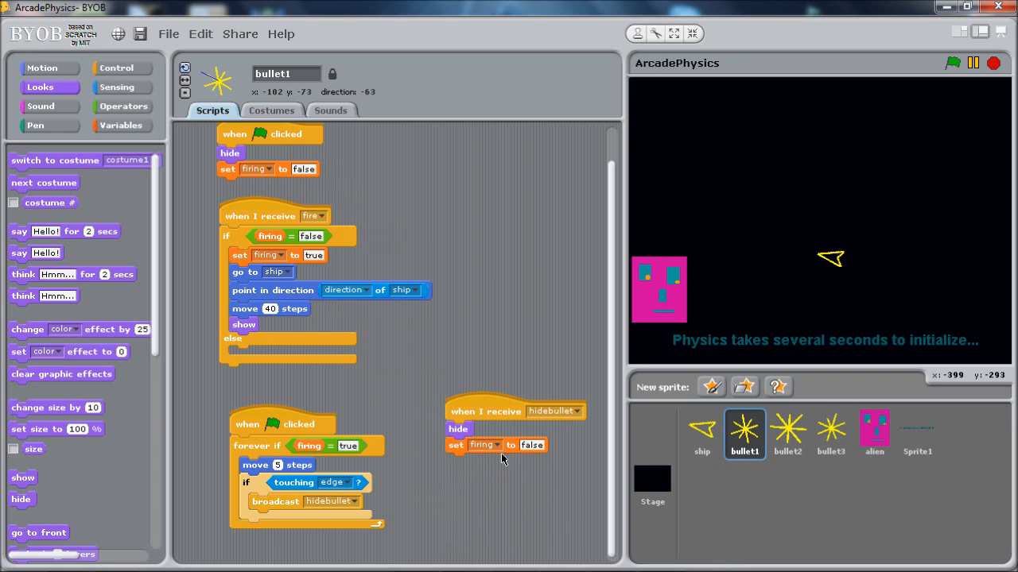
pyautogui.moveTo(274, 461)
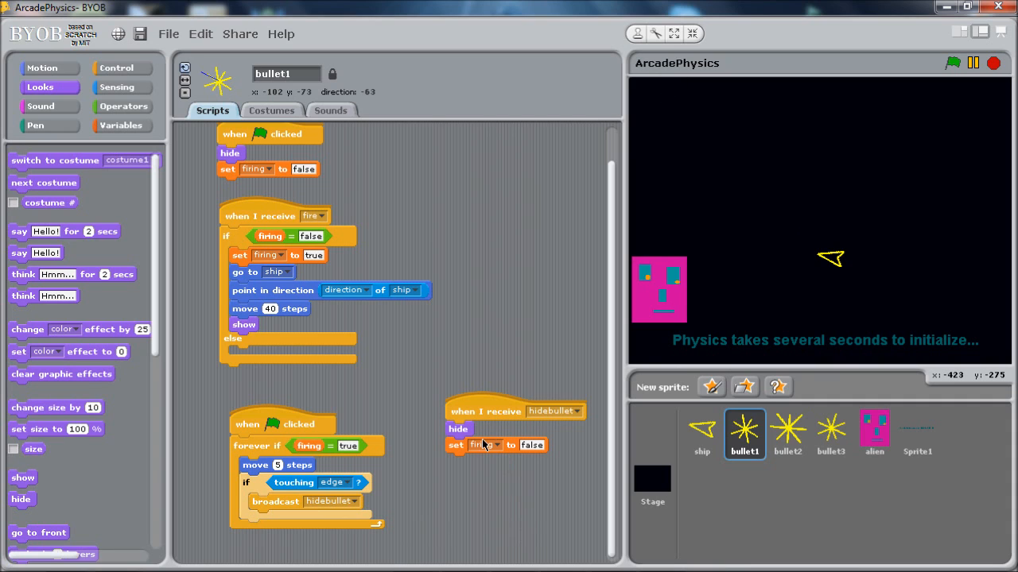
pyautogui.moveTo(231, 350)
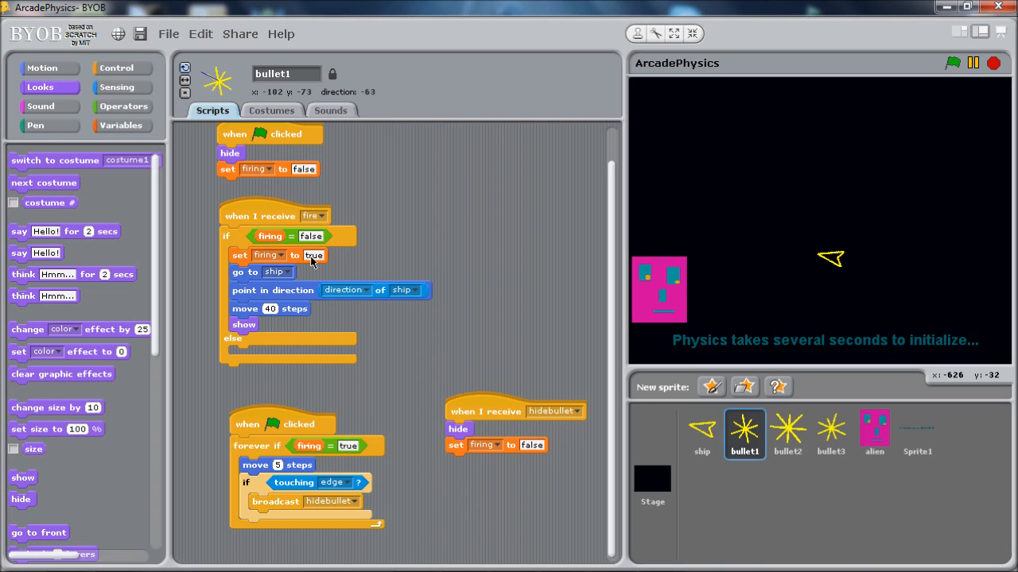
pyautogui.moveTo(394, 366)
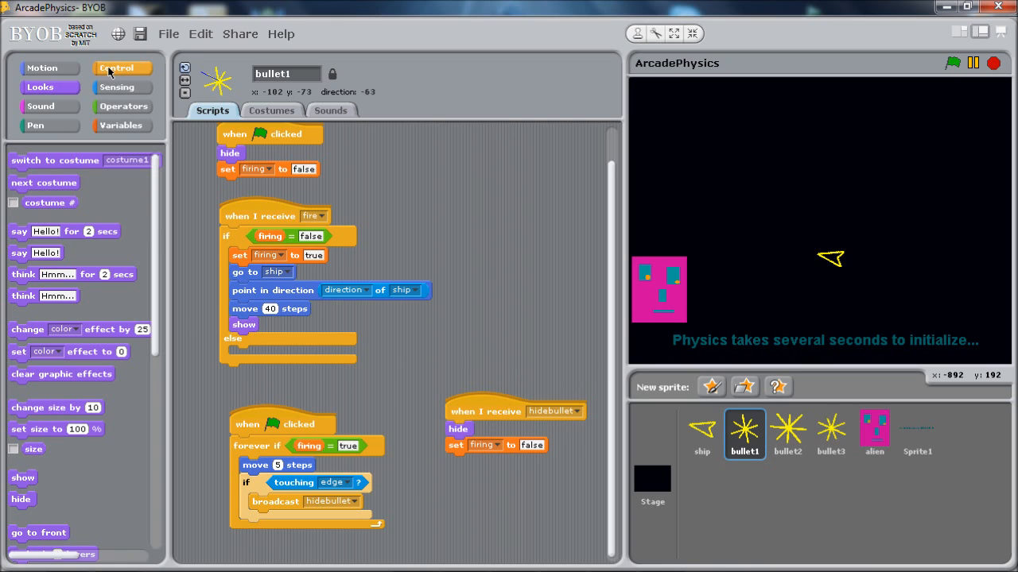
pyautogui.moveTo(155, 202)
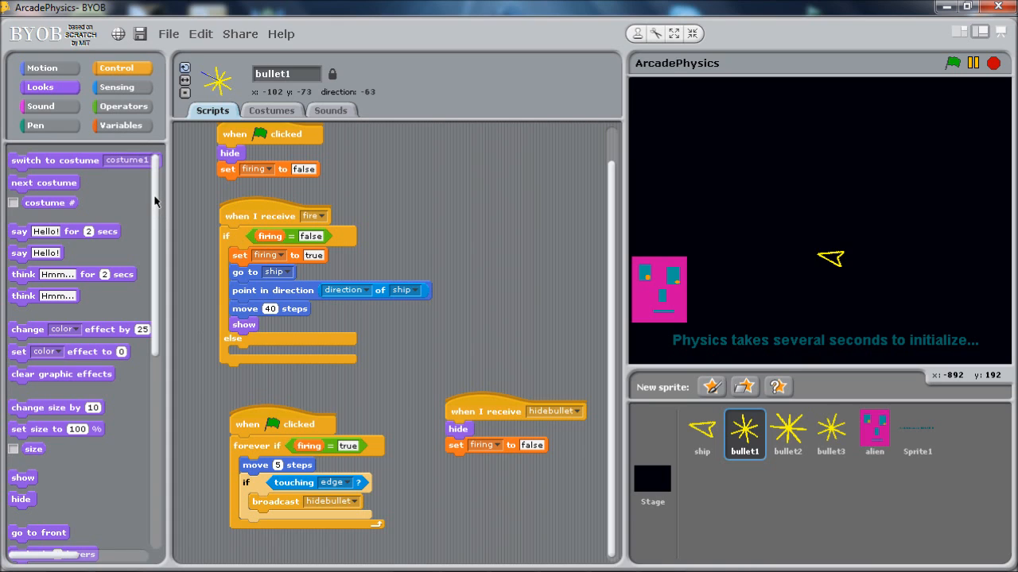
pyautogui.moveTo(158, 200)
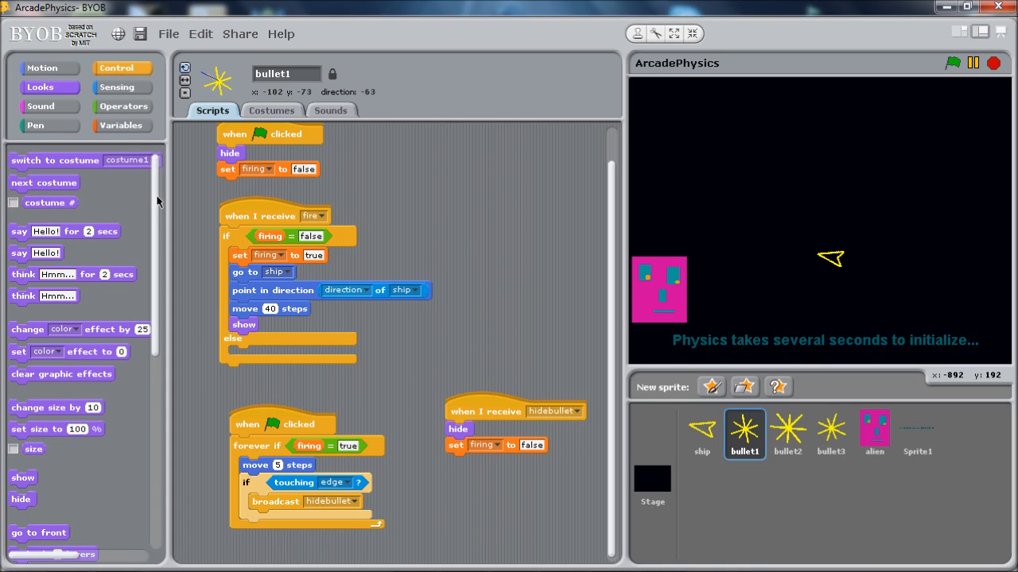
# Step: Add a broadcast to the fire script's else branch and choose its message for the already-firing case
pyautogui.click(121, 67)
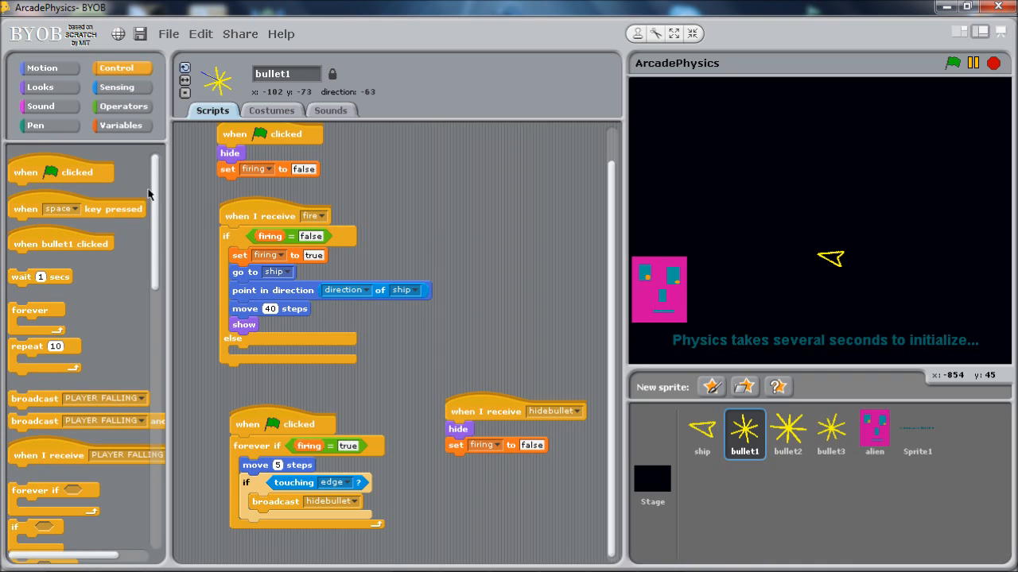
pyautogui.scroll(-3)
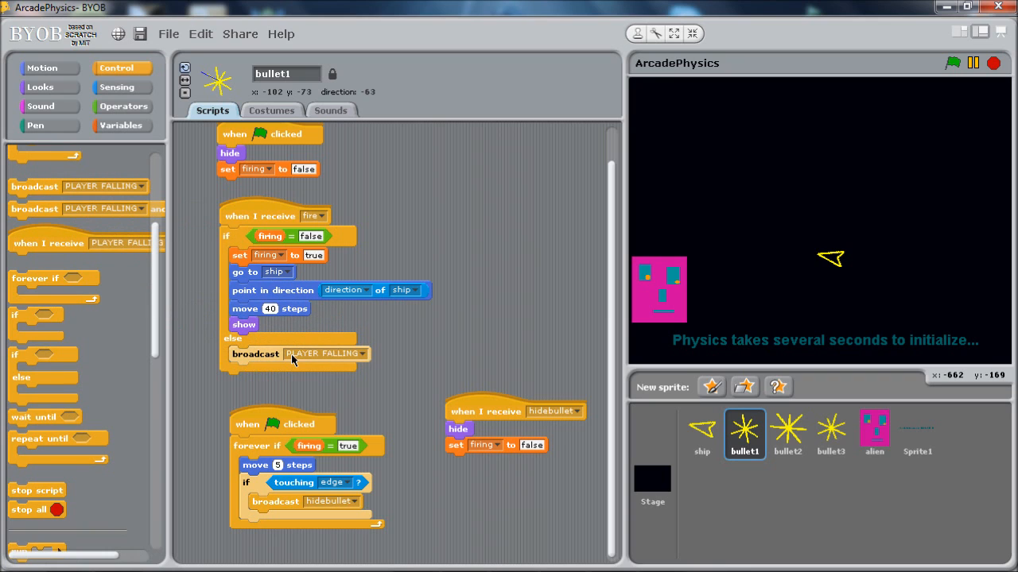
pyautogui.moveTo(363, 360)
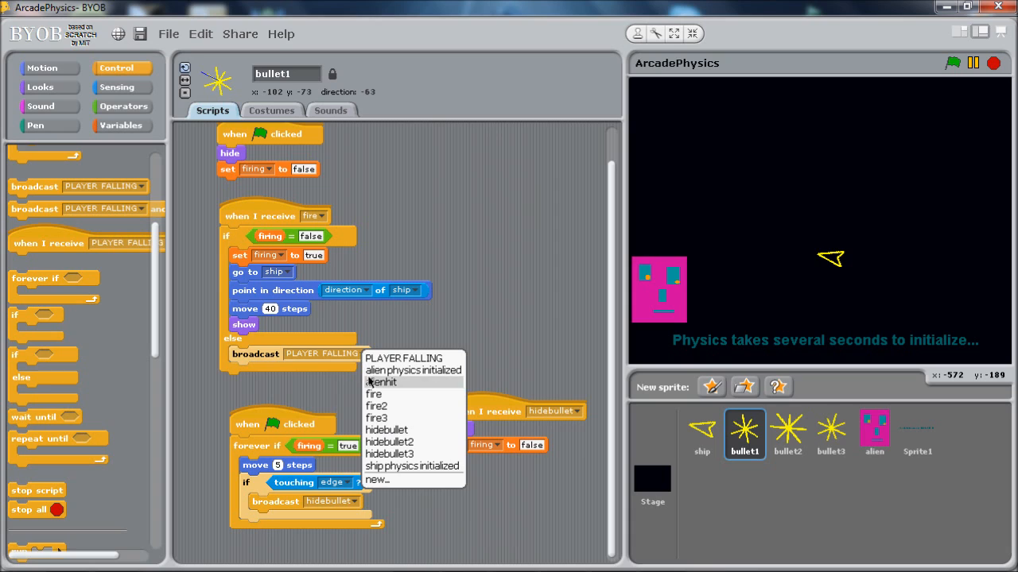
pyautogui.click(375, 406)
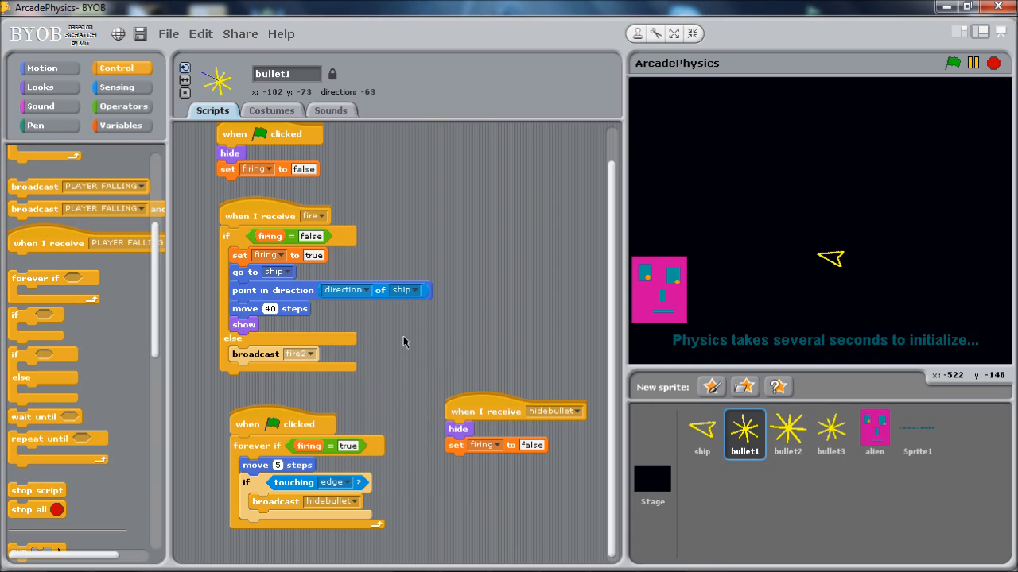
pyautogui.moveTo(429, 315)
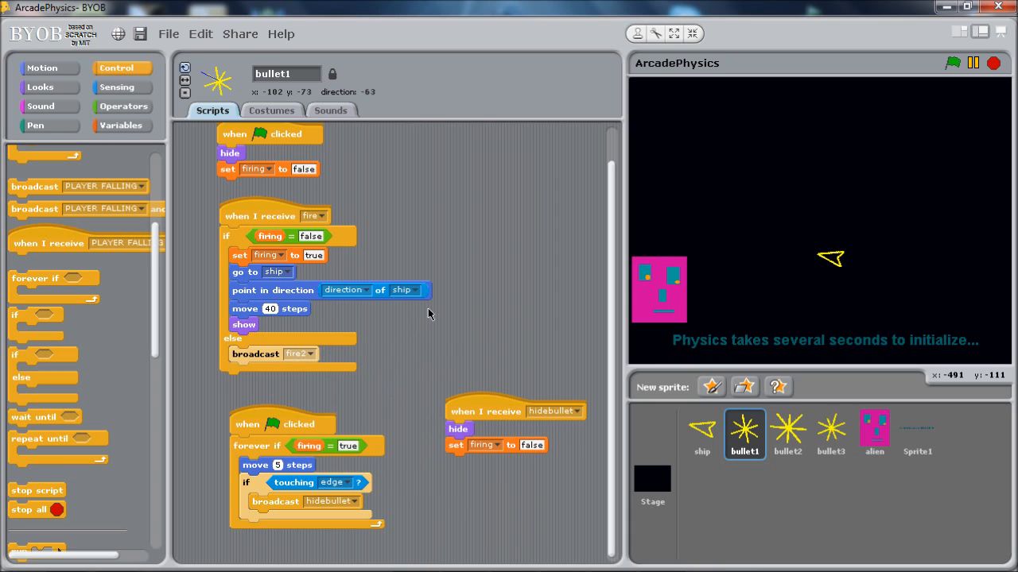
pyautogui.moveTo(534, 308)
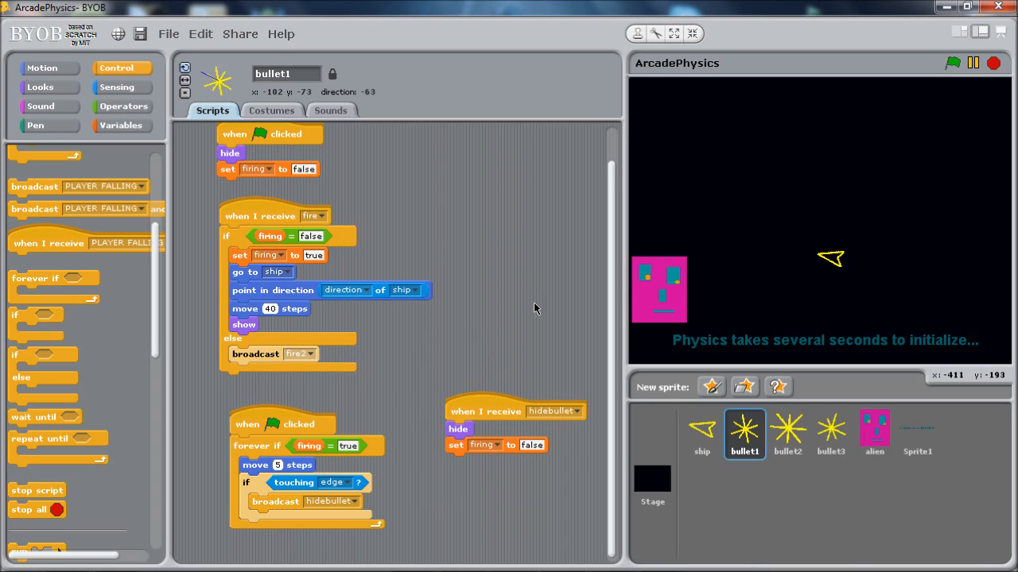
pyautogui.moveTo(437, 359)
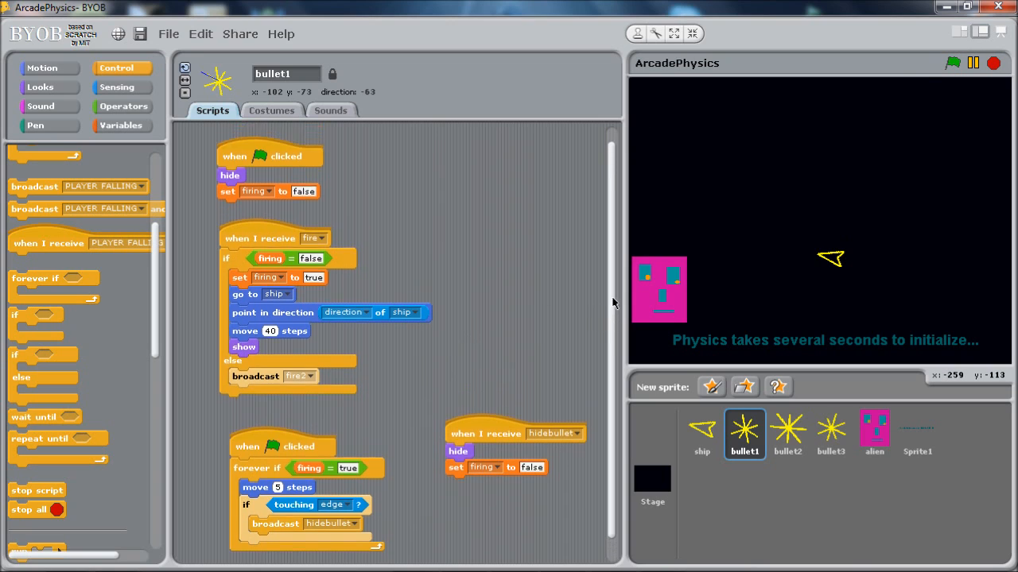
pyautogui.moveTo(827, 170)
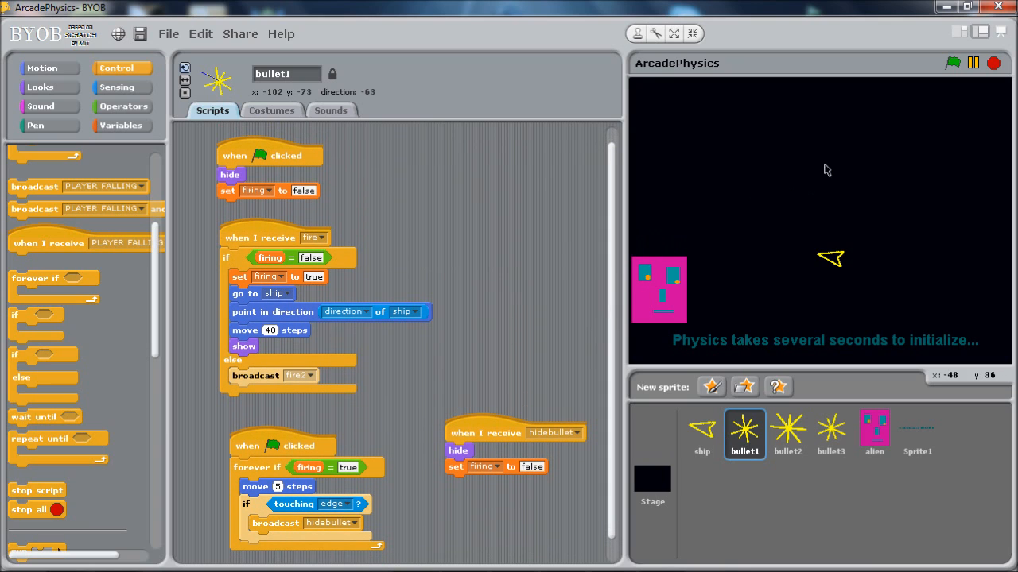
# Step: Run the project with the green flag, then switch to the ship sprite's scripts
pyautogui.click(952, 64)
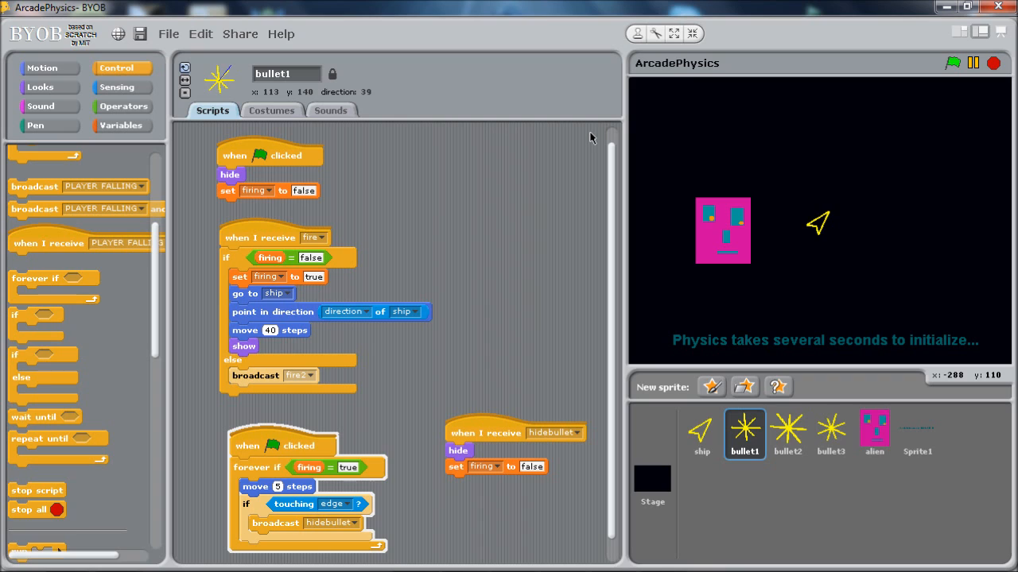
pyautogui.moveTo(430, 186)
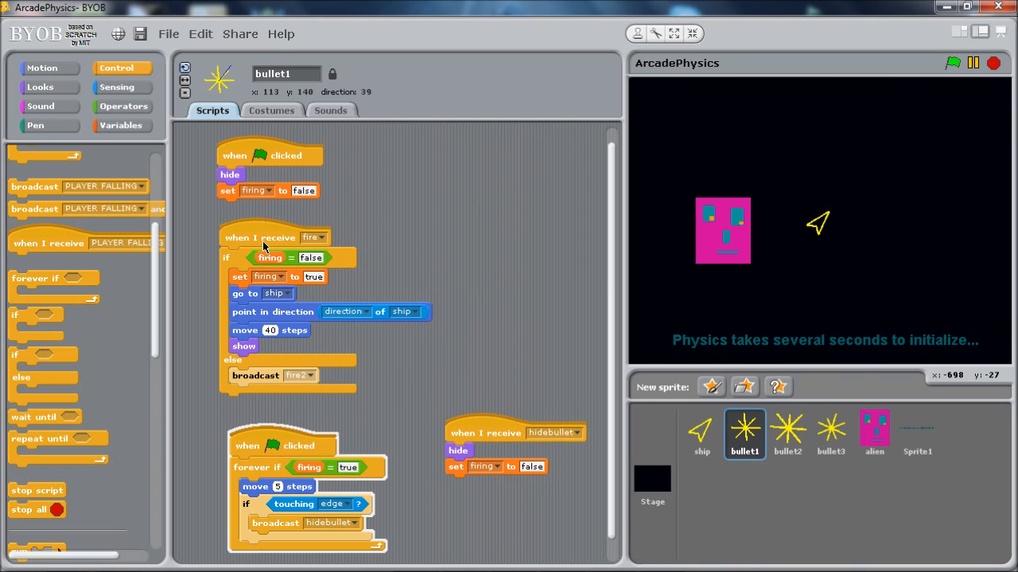
pyautogui.moveTo(189, 410)
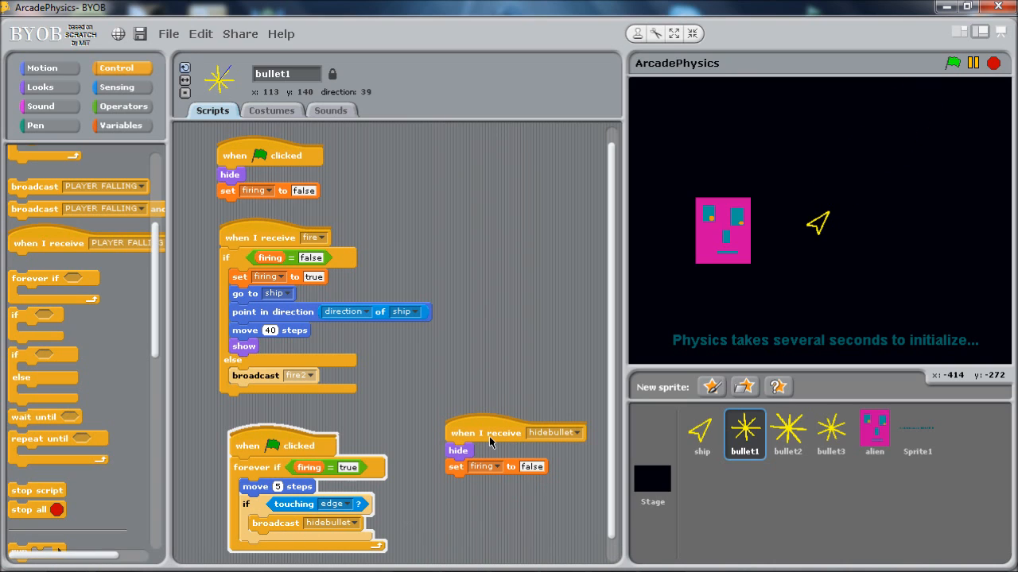
pyautogui.moveTo(878, 189)
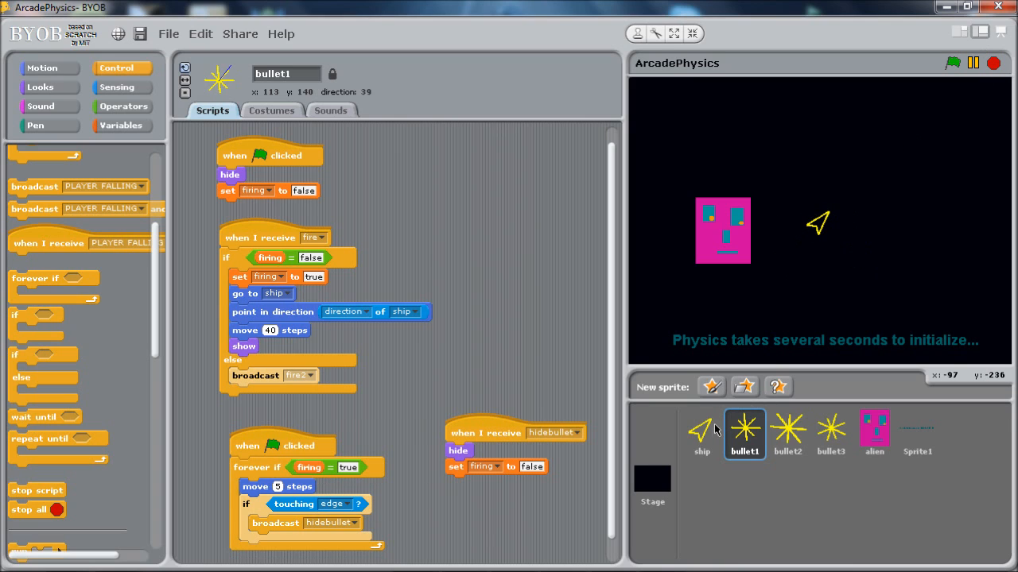
pyautogui.click(701, 433)
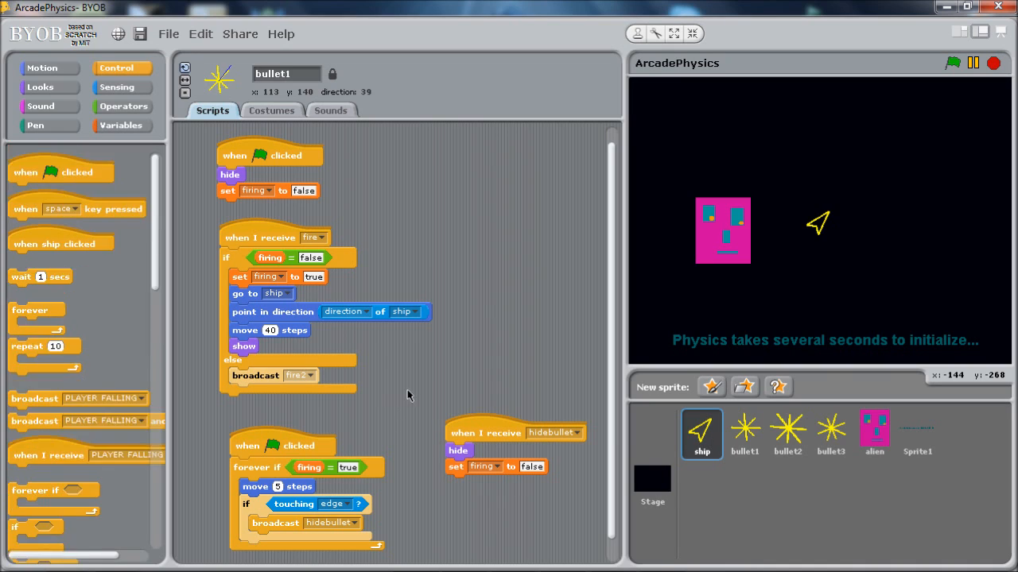
pyautogui.moveTo(480, 226)
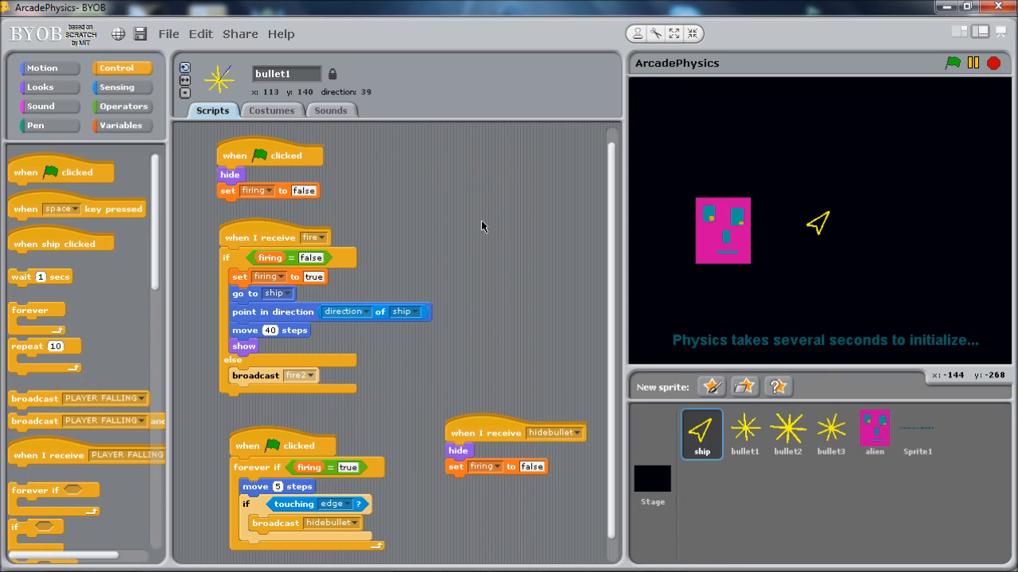
pyautogui.moveTo(612, 210)
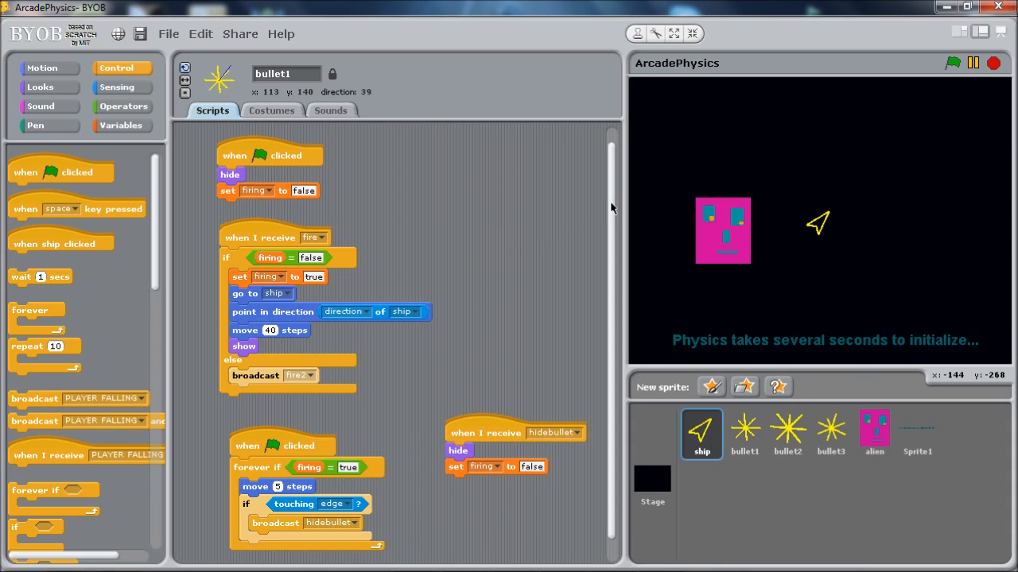
pyautogui.moveTo(718, 463)
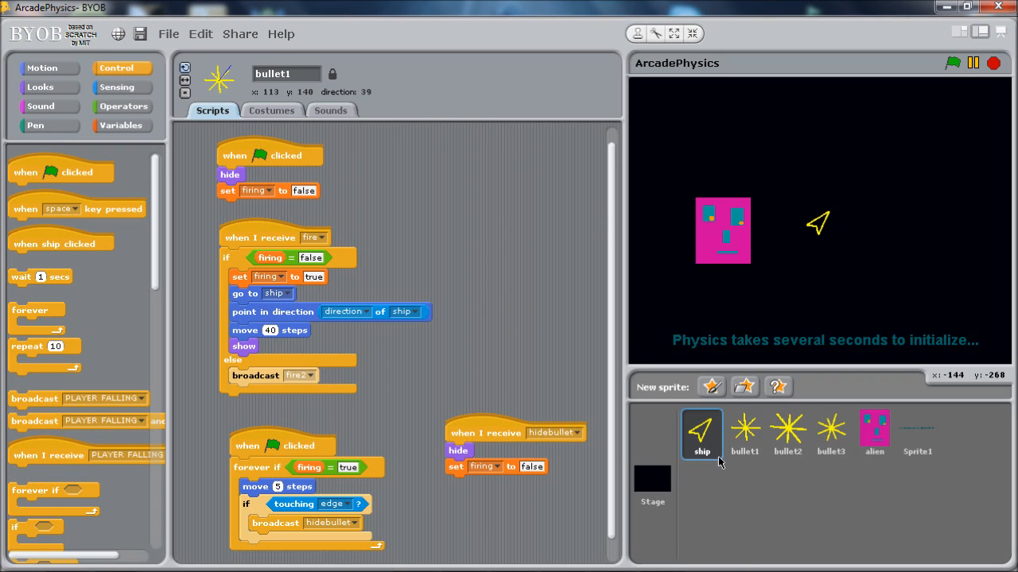
pyautogui.click(701, 432)
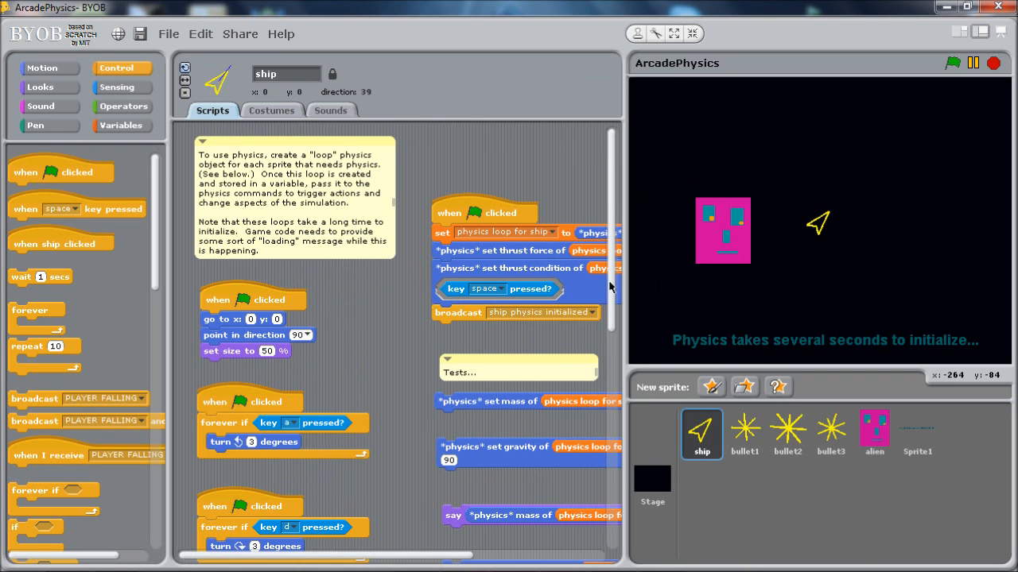
pyautogui.scroll(-3)
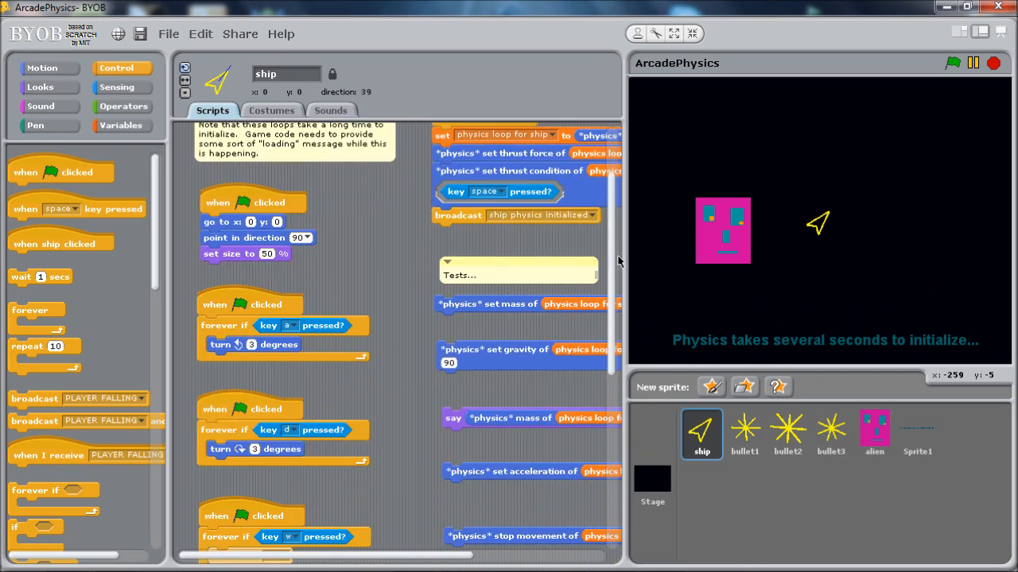
pyautogui.scroll(-3)
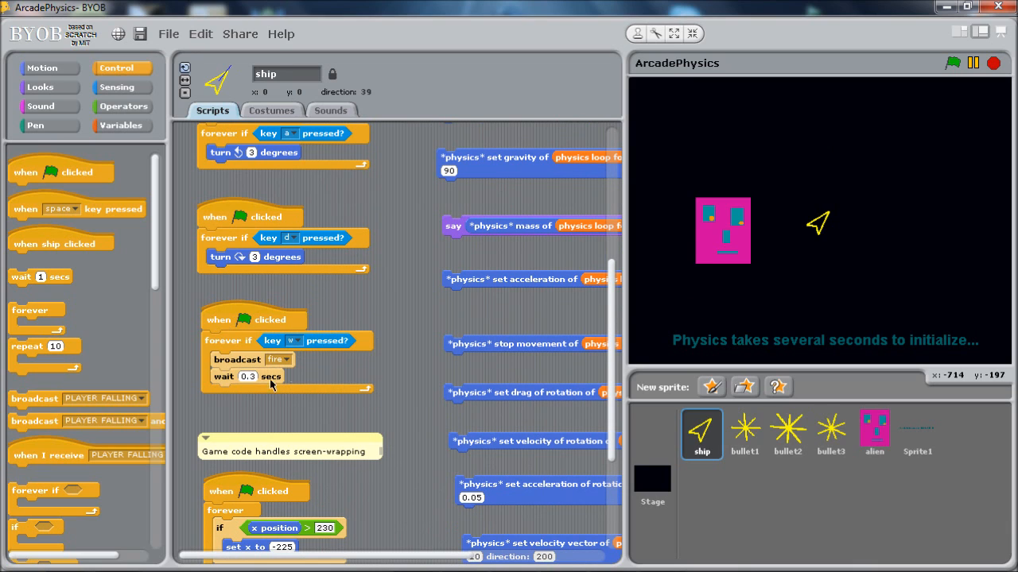
pyautogui.moveTo(353, 340)
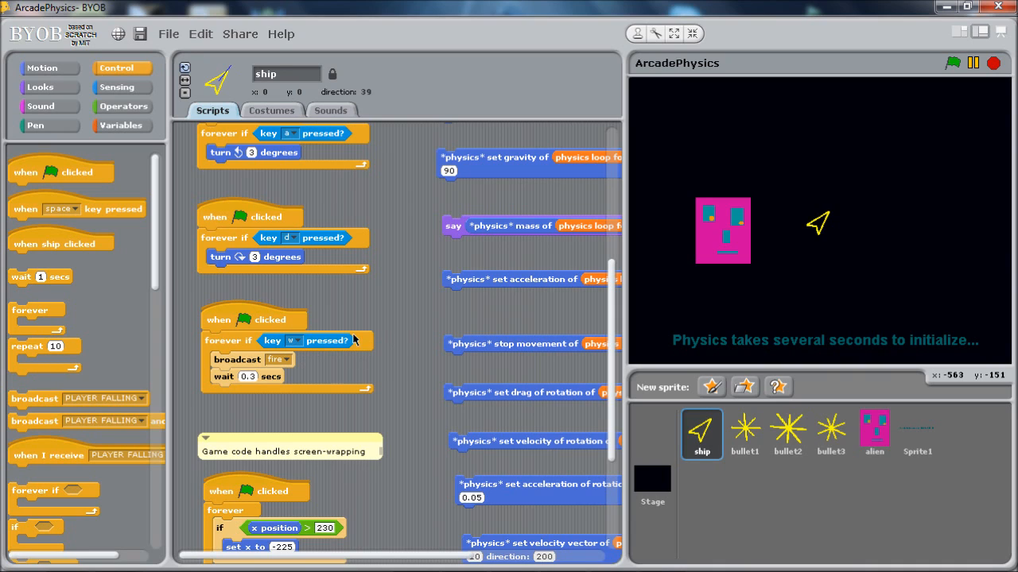
pyautogui.moveTo(267, 350)
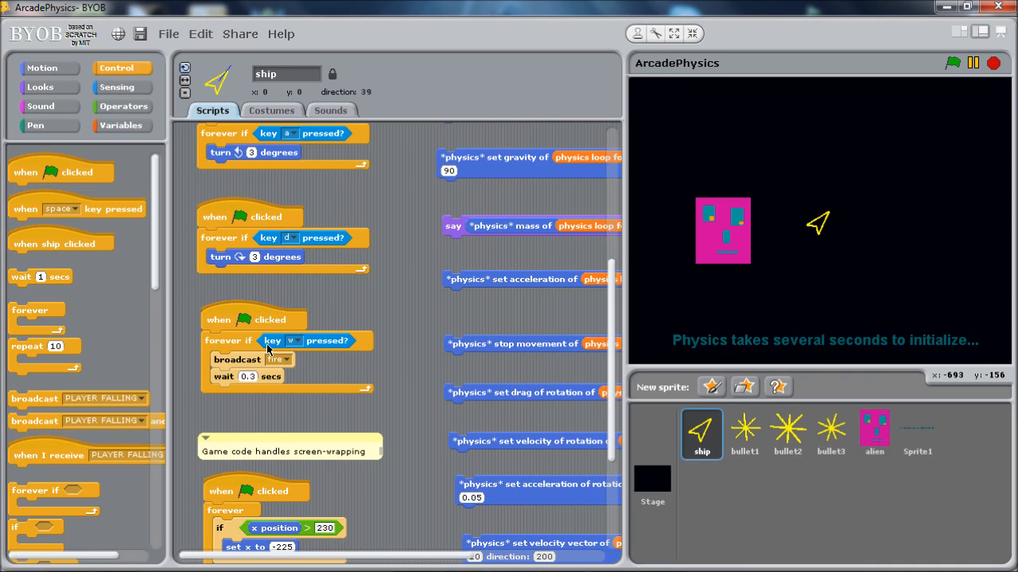
pyautogui.moveTo(193, 382)
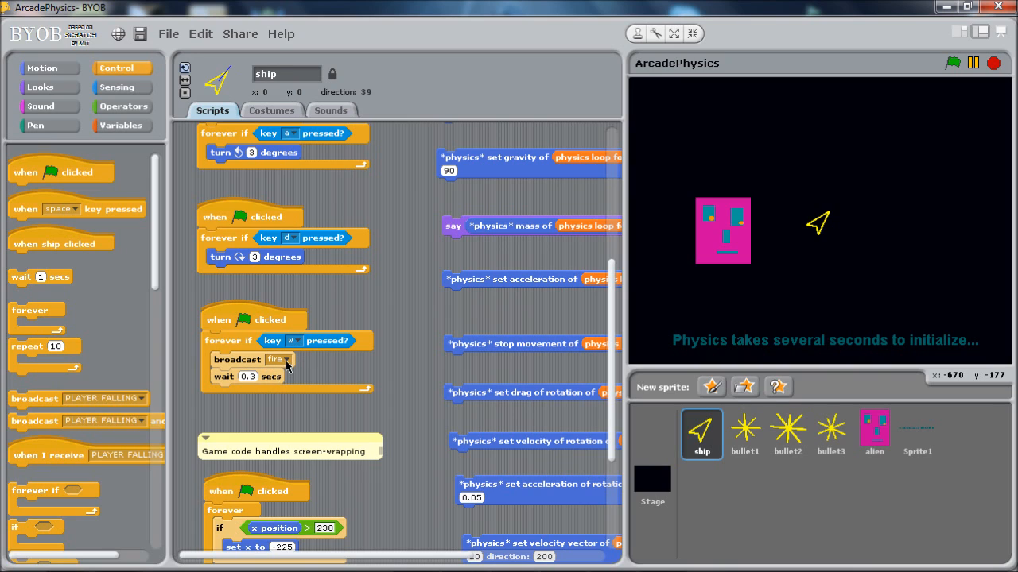
pyautogui.moveTo(270, 380)
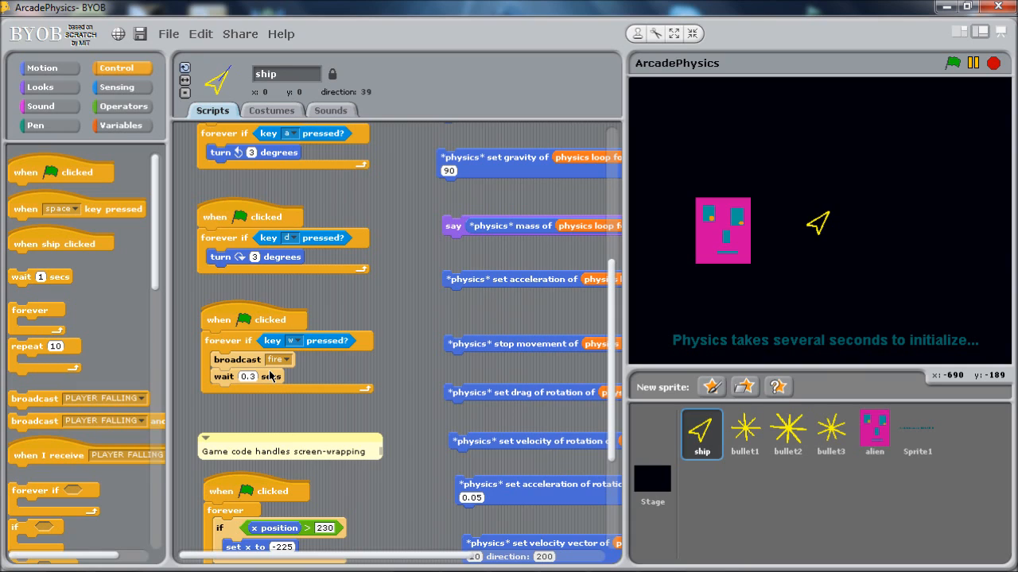
pyautogui.moveTo(229, 380)
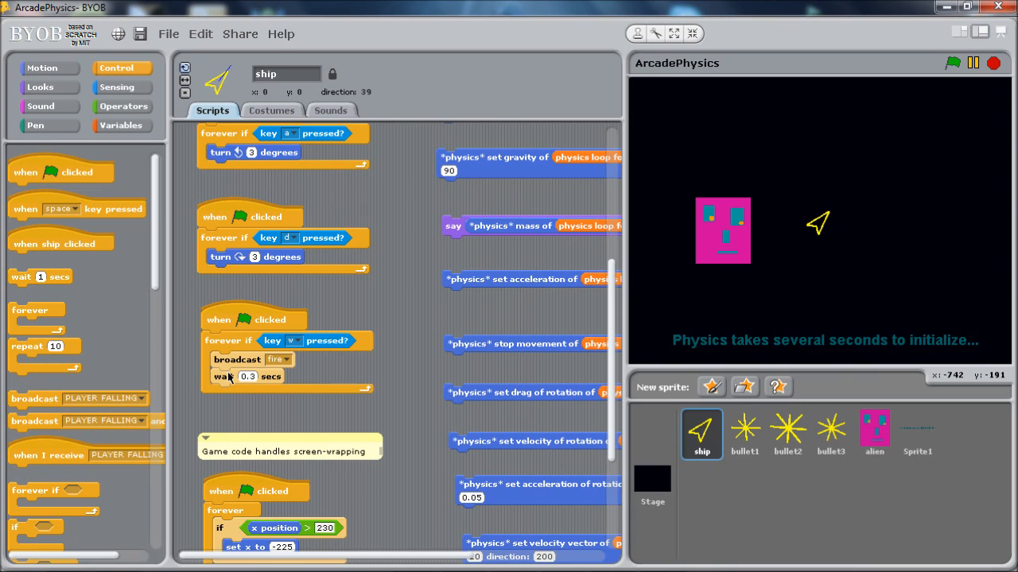
pyautogui.moveTo(229, 378)
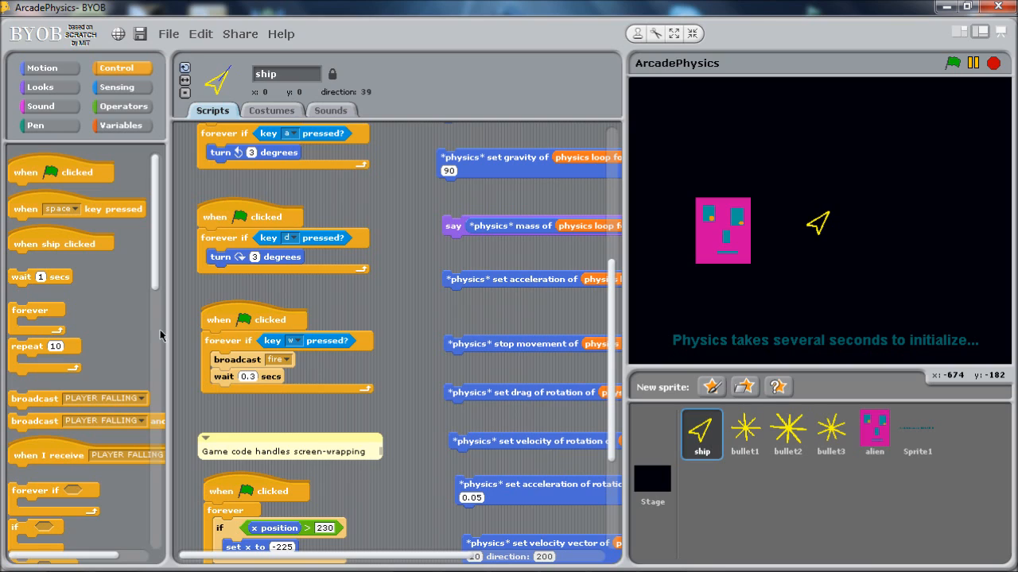
pyautogui.moveTo(302, 374)
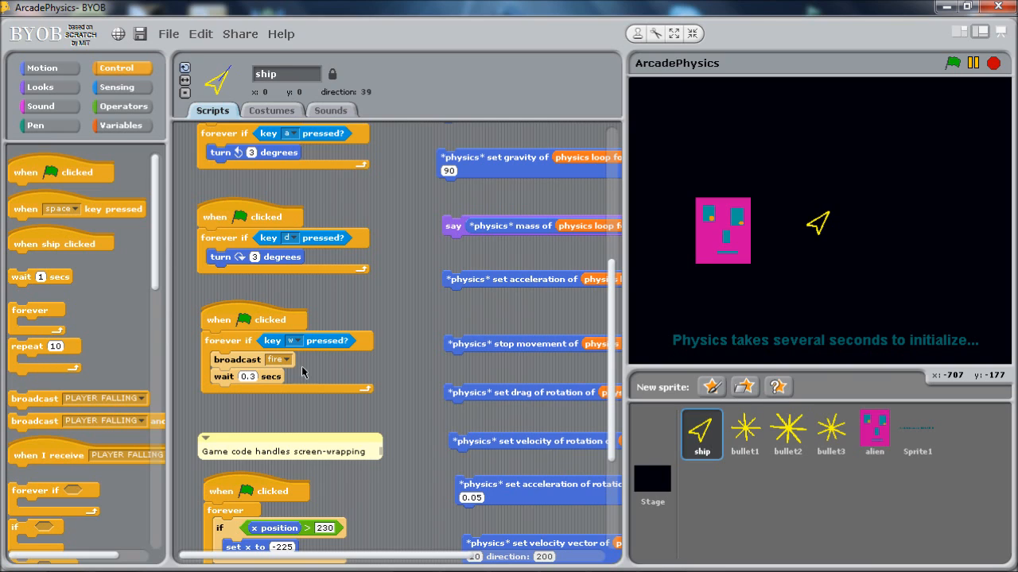
pyautogui.moveTo(267, 391)
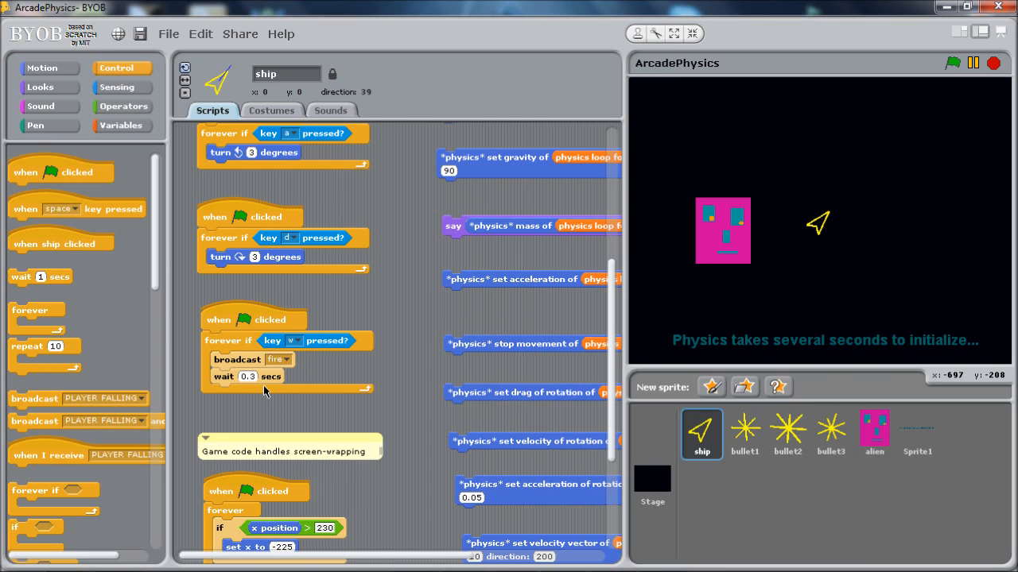
pyautogui.moveTo(248, 375)
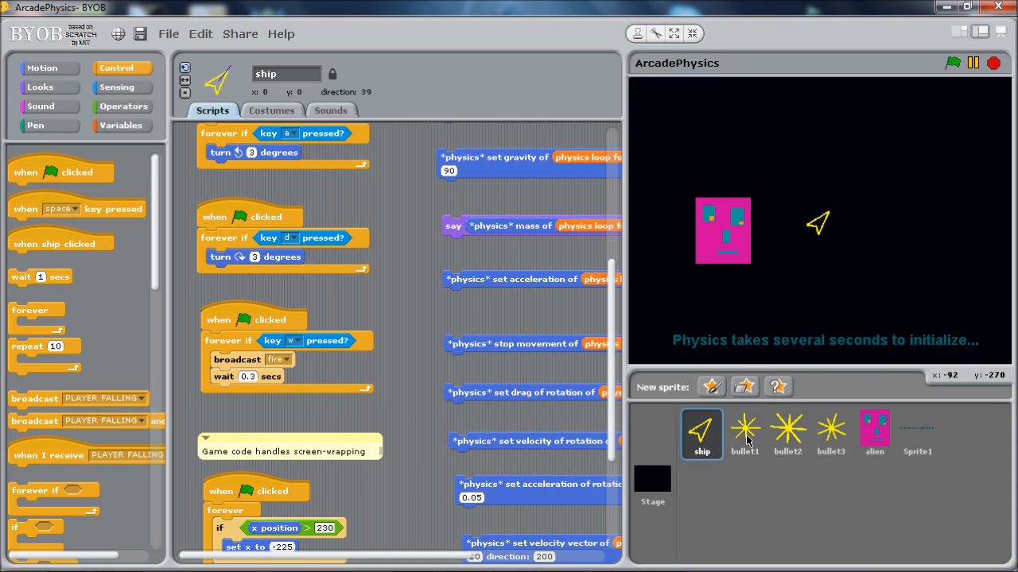
# Step: Review bullet1's fire and hidebullet scripts, then move on to bullet2's scripts
pyautogui.click(744, 433)
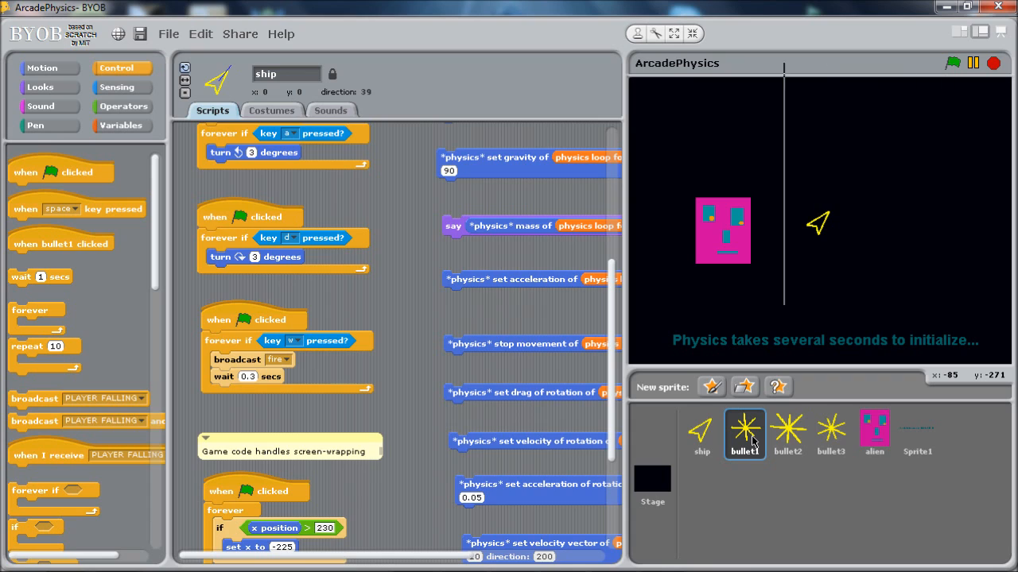
pyautogui.click(744, 432)
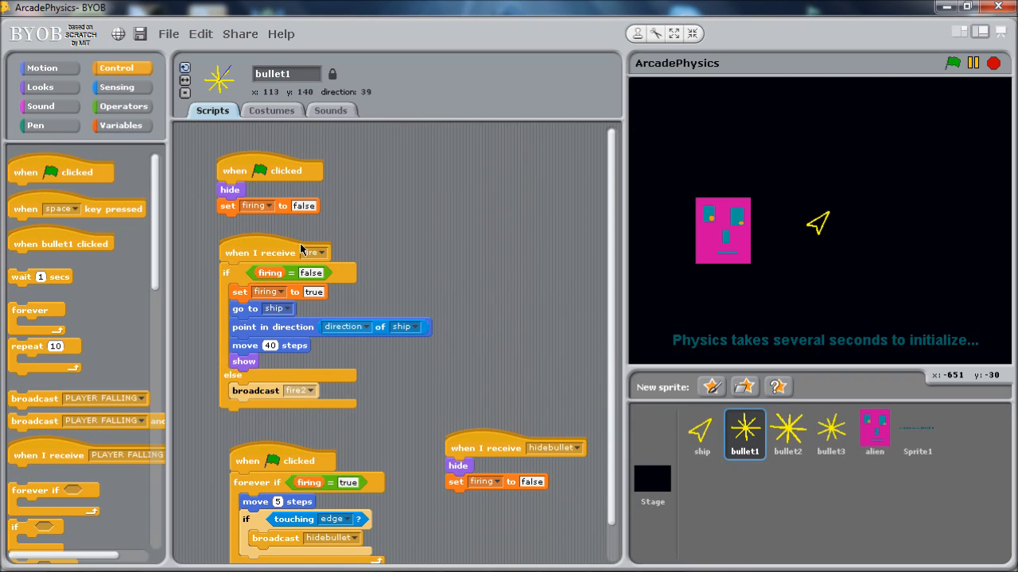
pyautogui.moveTo(286, 279)
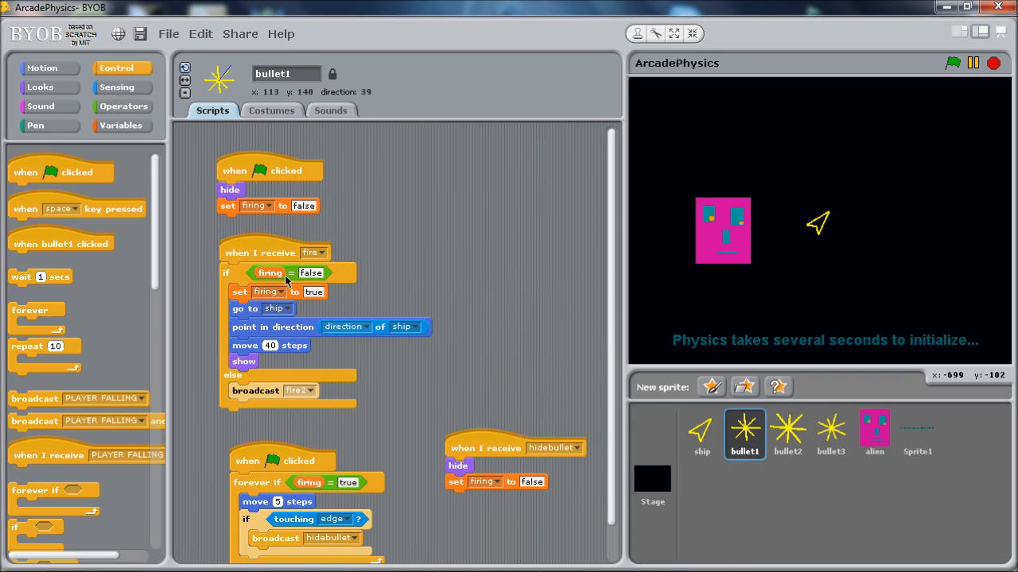
pyautogui.moveTo(300, 403)
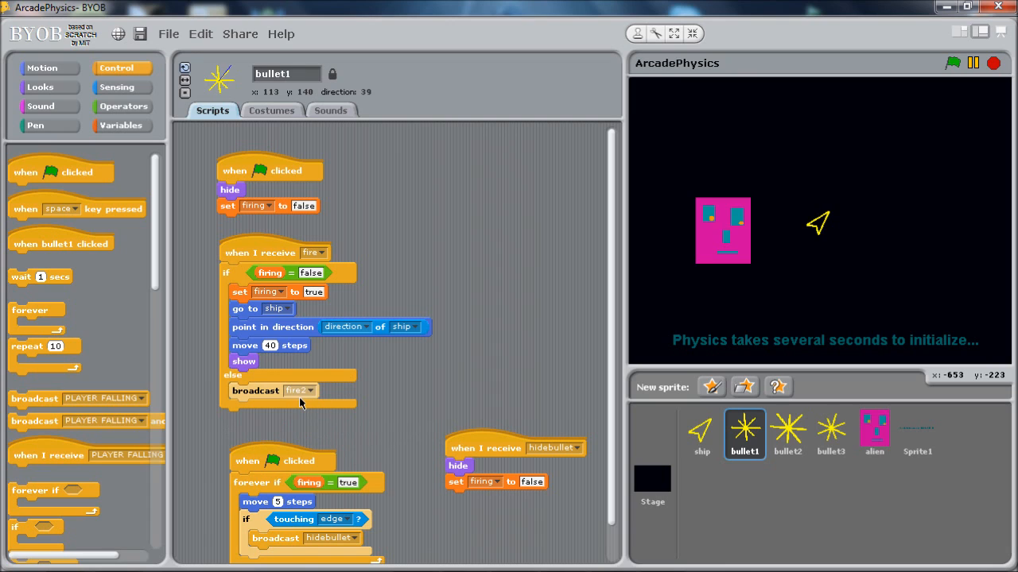
pyautogui.moveTo(314, 407)
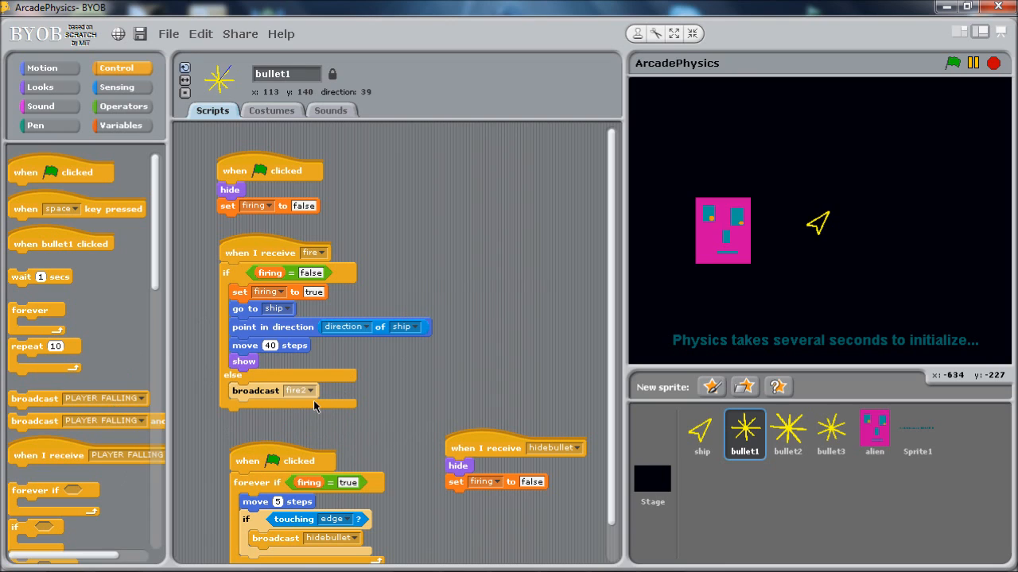
pyautogui.click(787, 433)
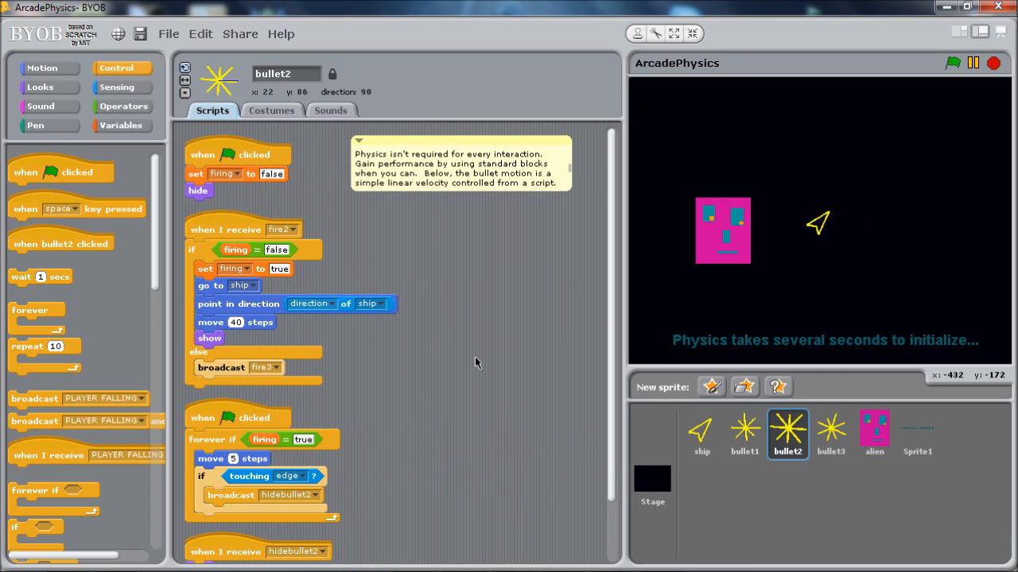
pyautogui.moveTo(334, 240)
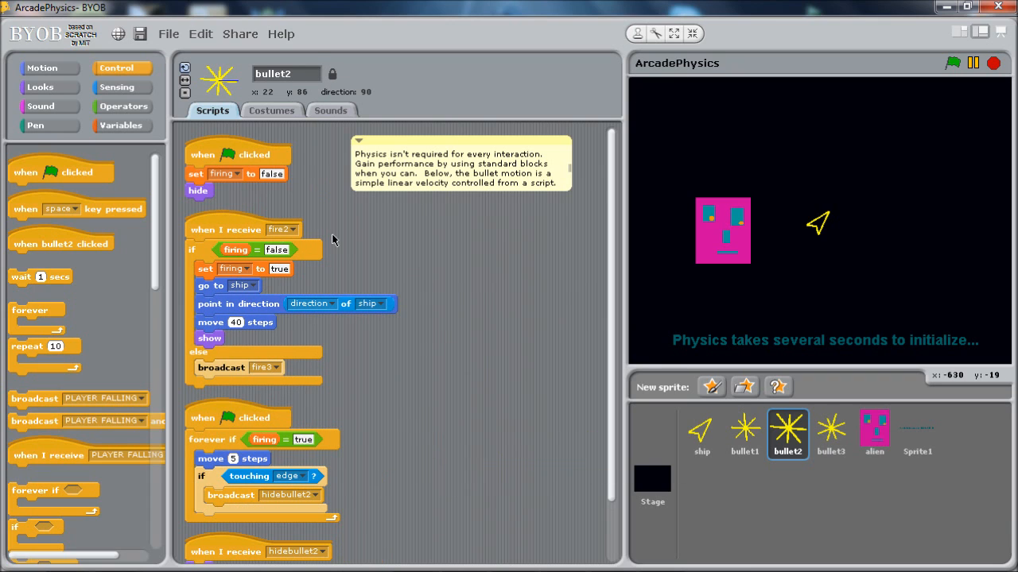
pyautogui.moveTo(296, 257)
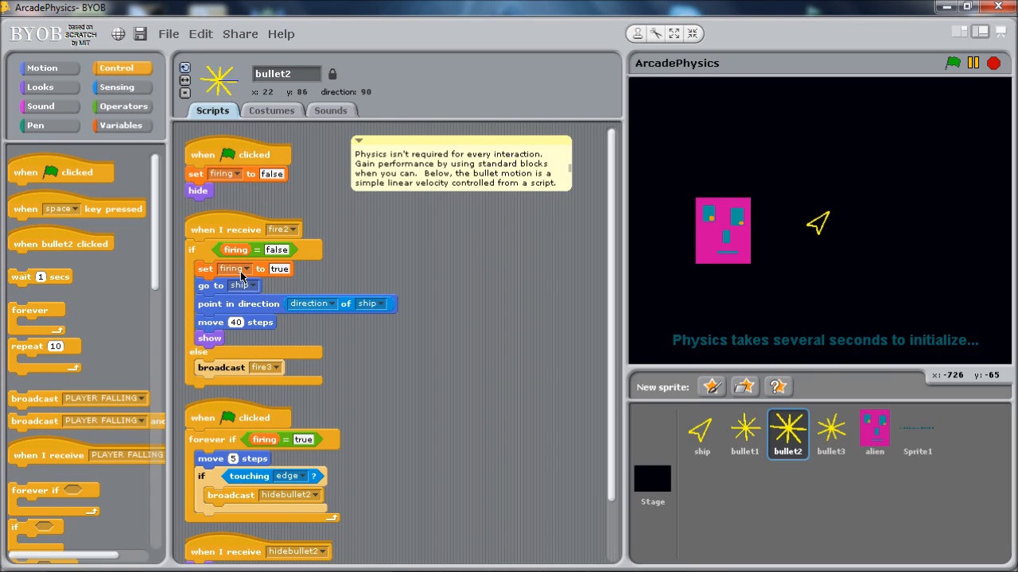
pyautogui.moveTo(121, 126)
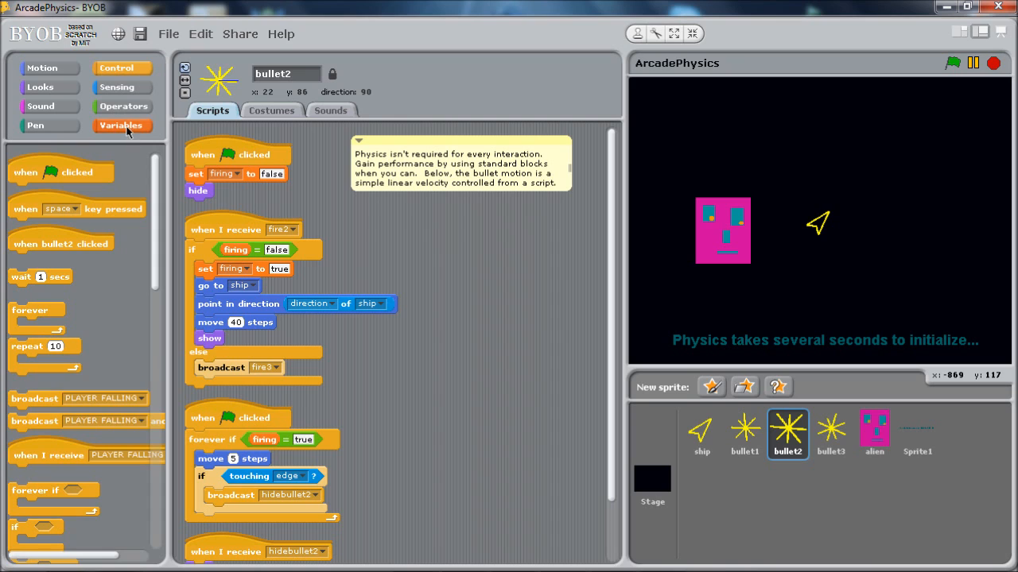
# Step: Show the Variables palette, including the firing variable, beside bullet2's scripts
pyautogui.click(120, 126)
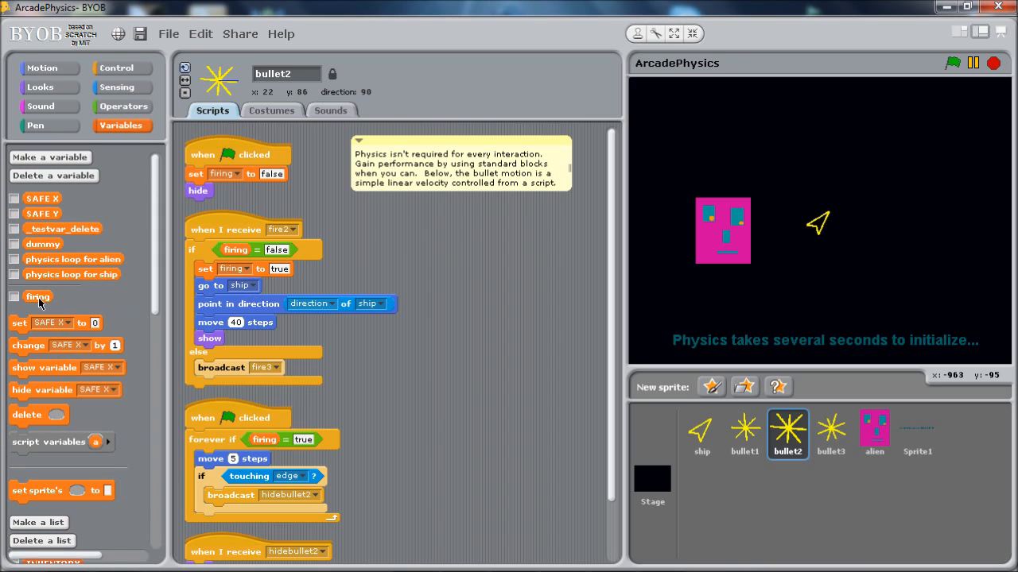
pyautogui.moveTo(76, 294)
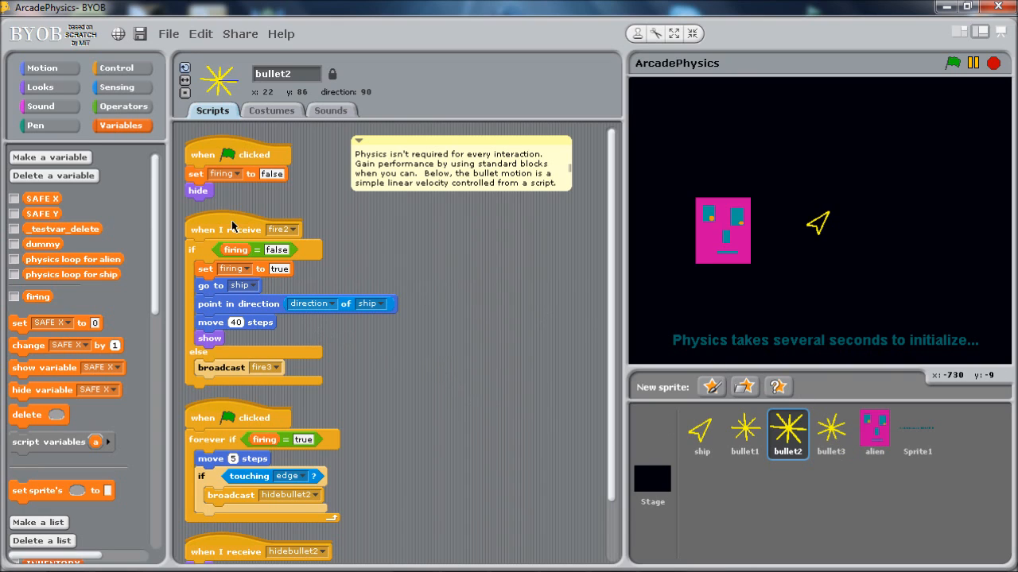
pyautogui.moveTo(273, 502)
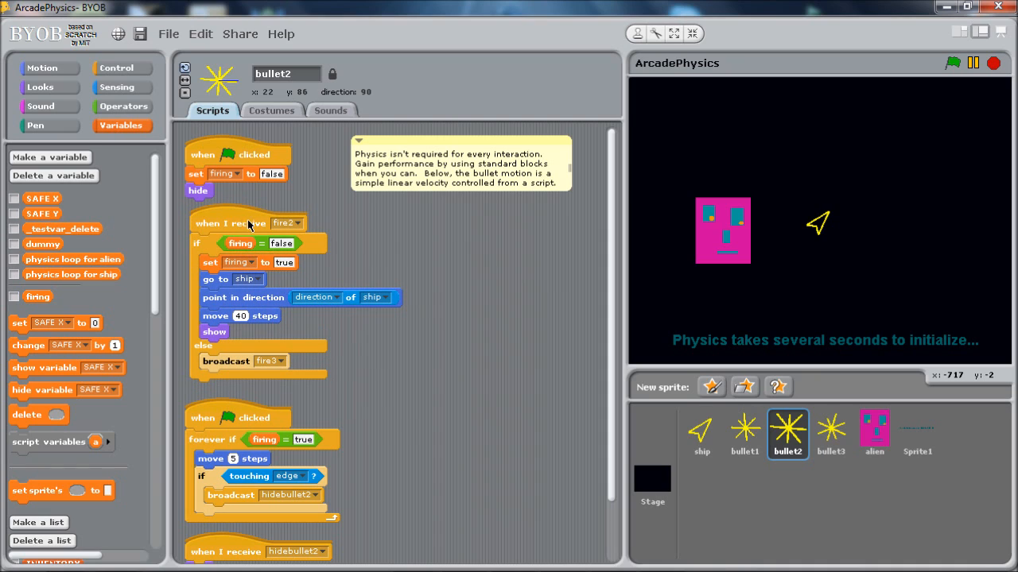
pyautogui.moveTo(238, 253)
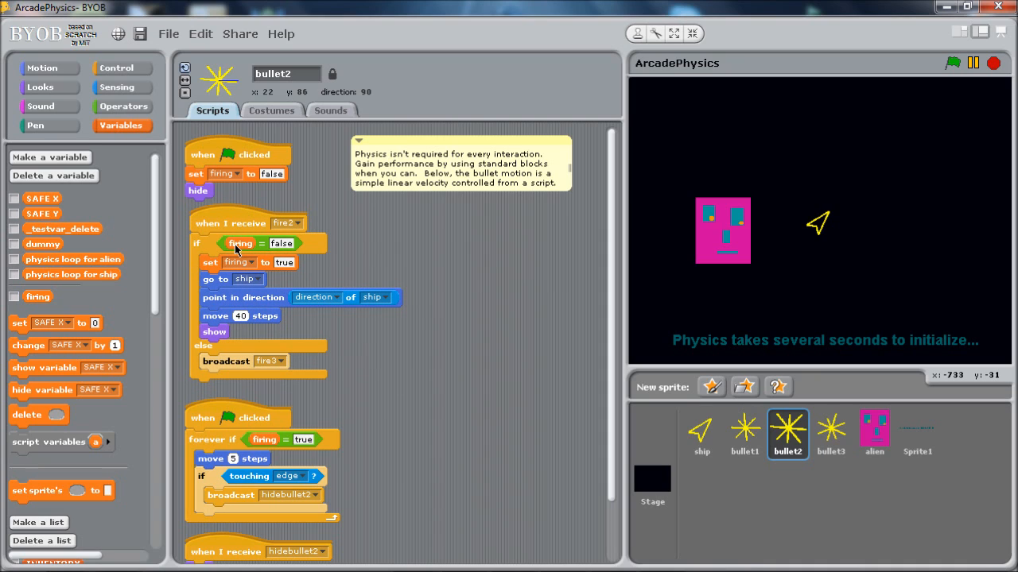
pyautogui.moveTo(242, 248)
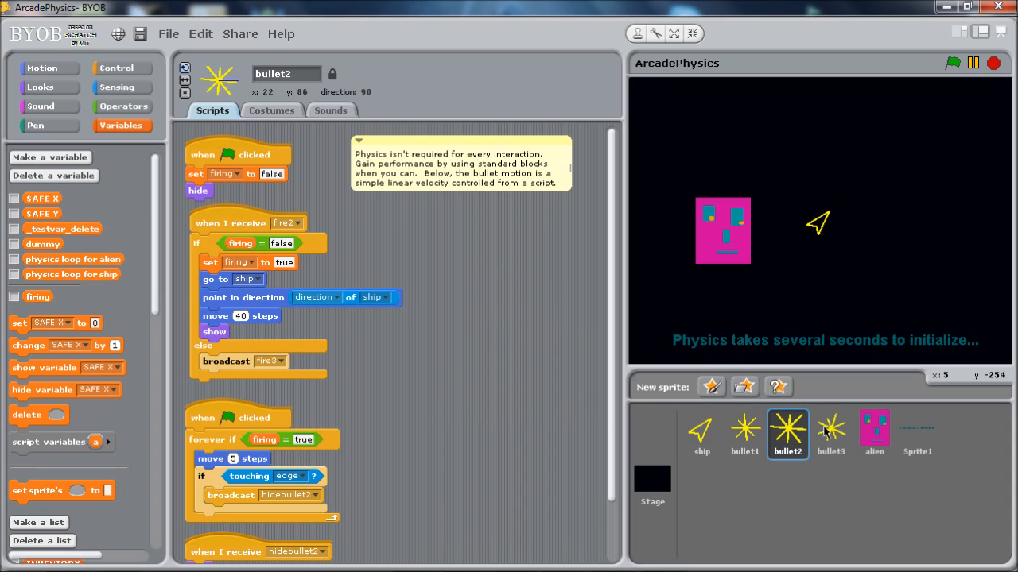
pyautogui.moveTo(919, 458)
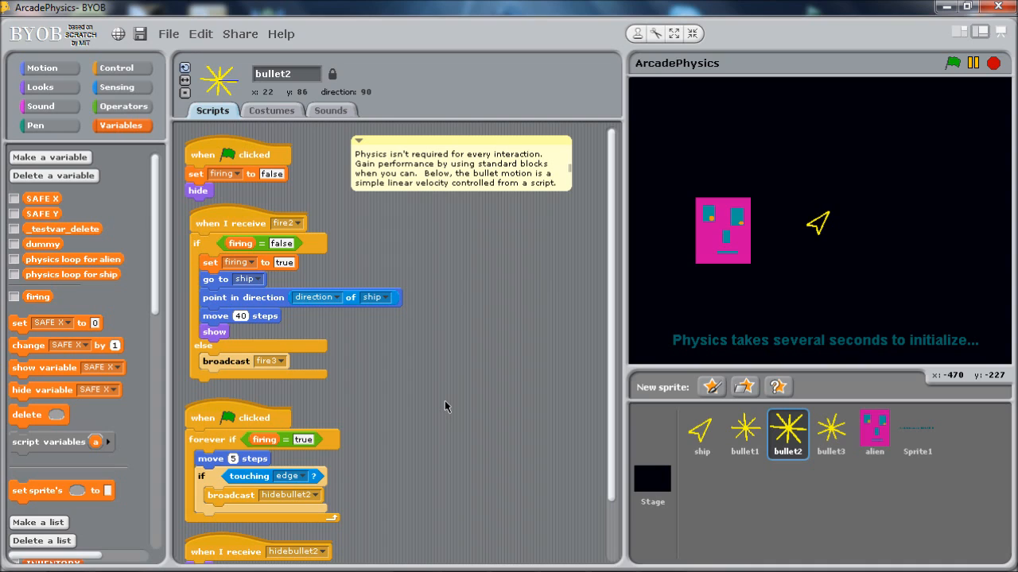
pyautogui.moveTo(434, 397)
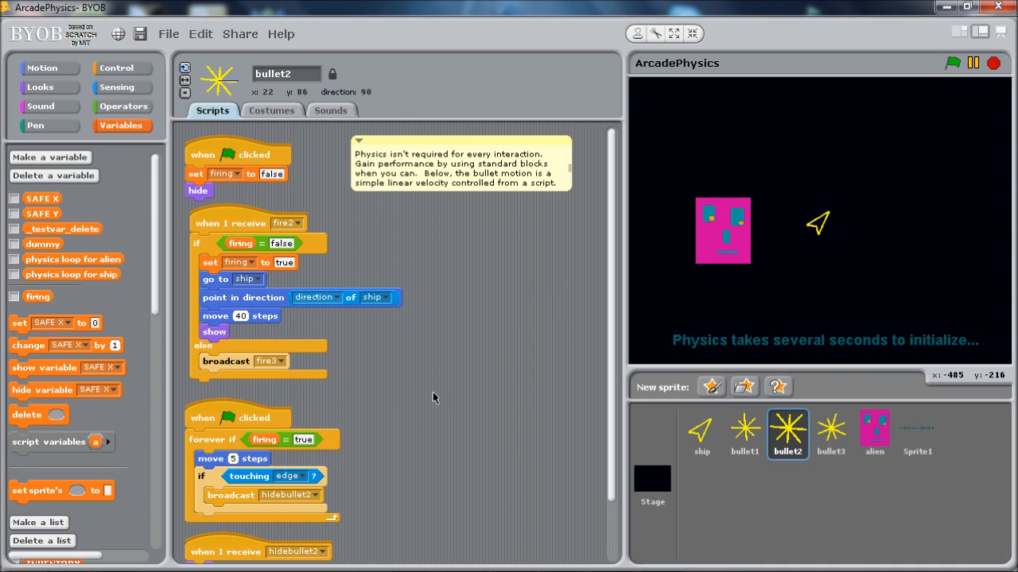
pyautogui.moveTo(461, 378)
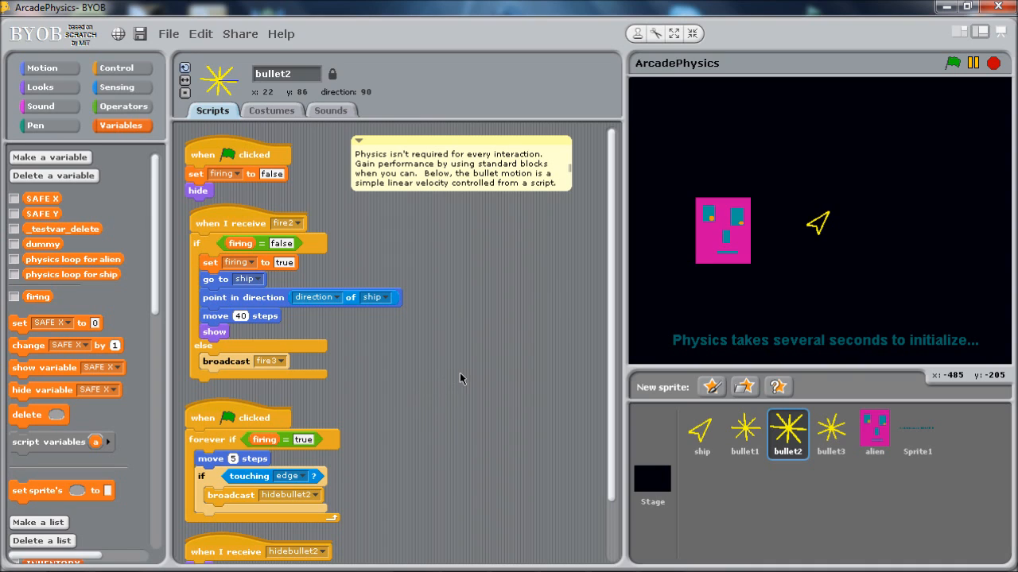
pyautogui.moveTo(458, 369)
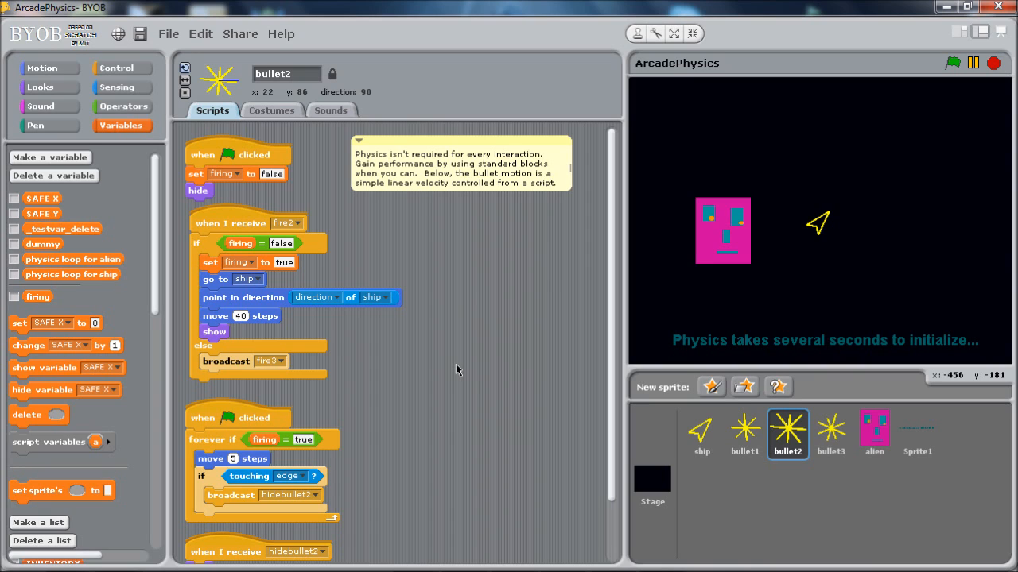
pyautogui.moveTo(476, 381)
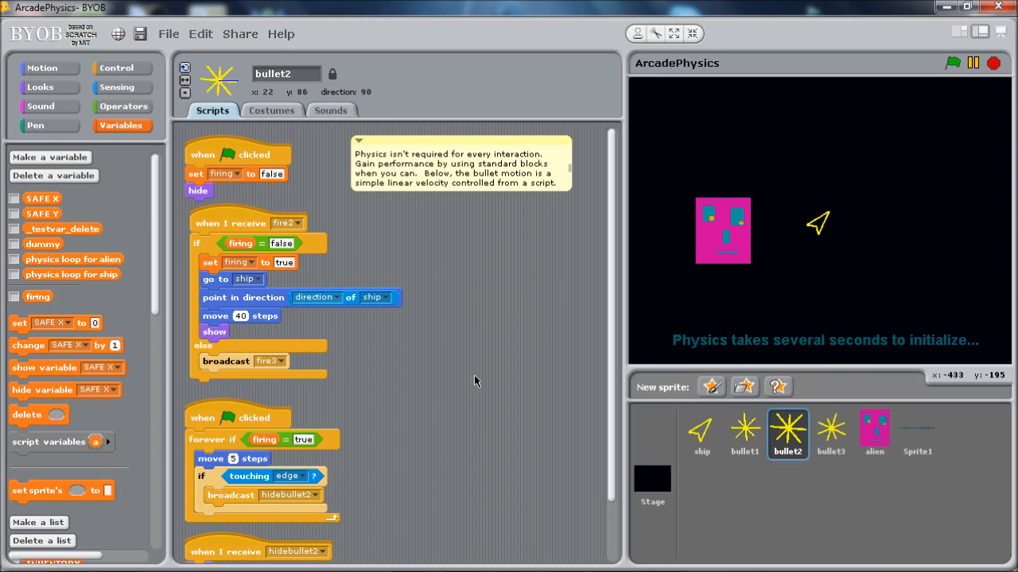
pyautogui.moveTo(564, 379)
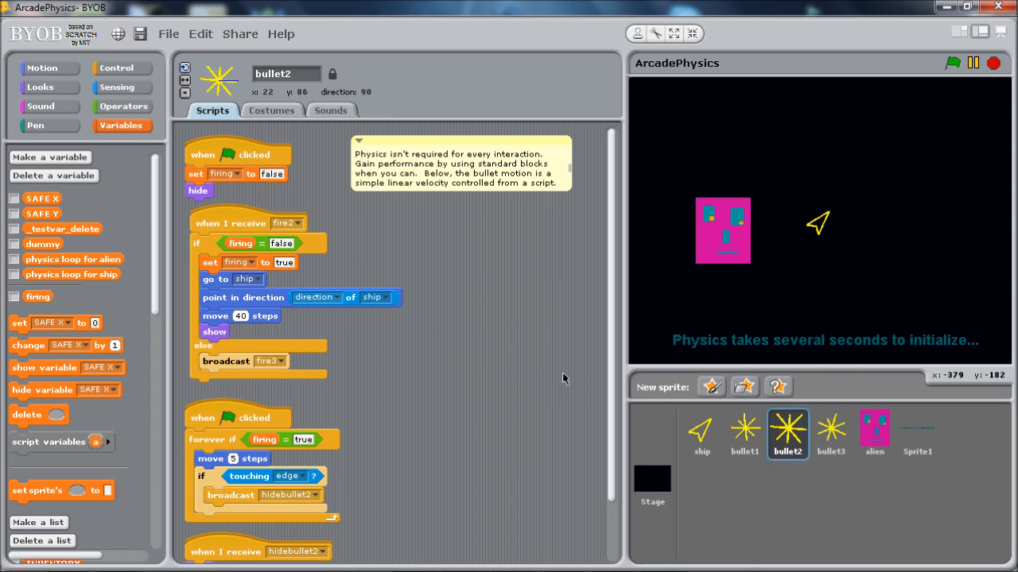
pyautogui.moveTo(753, 404)
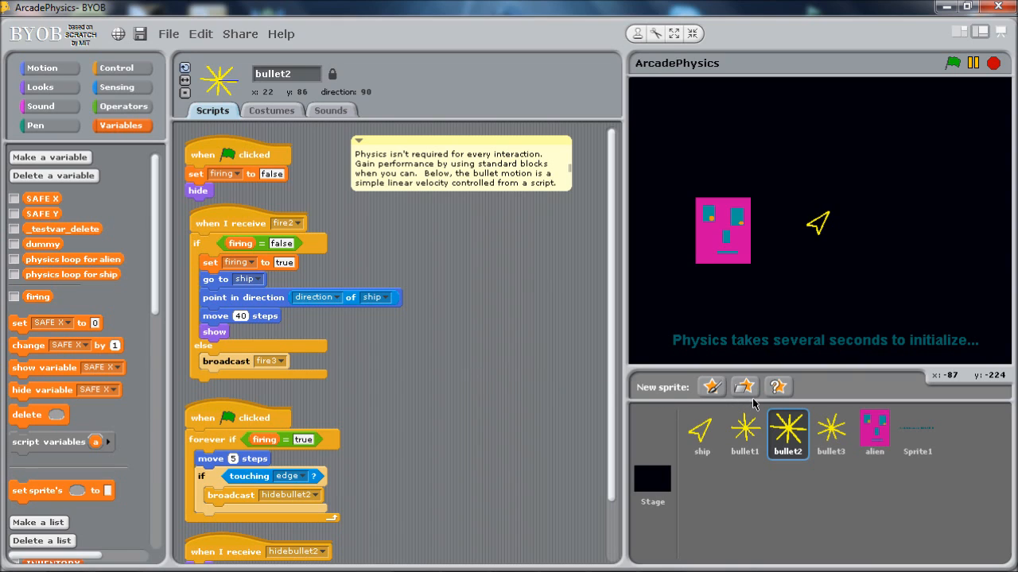
pyautogui.moveTo(868, 439)
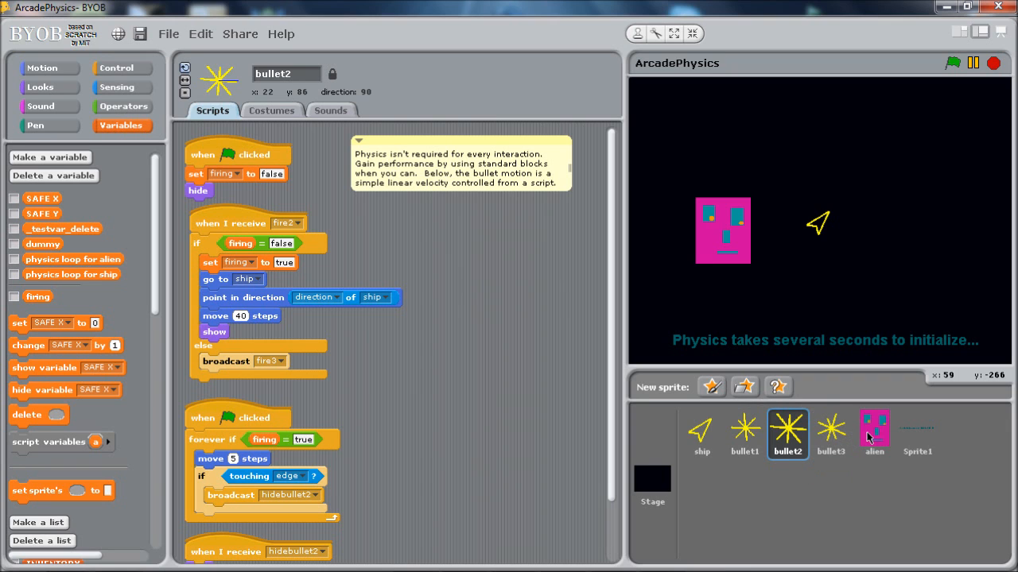
# Step: Switch to the alien sprite and reveal its touching-bullet checks in the forever loop
pyautogui.click(874, 433)
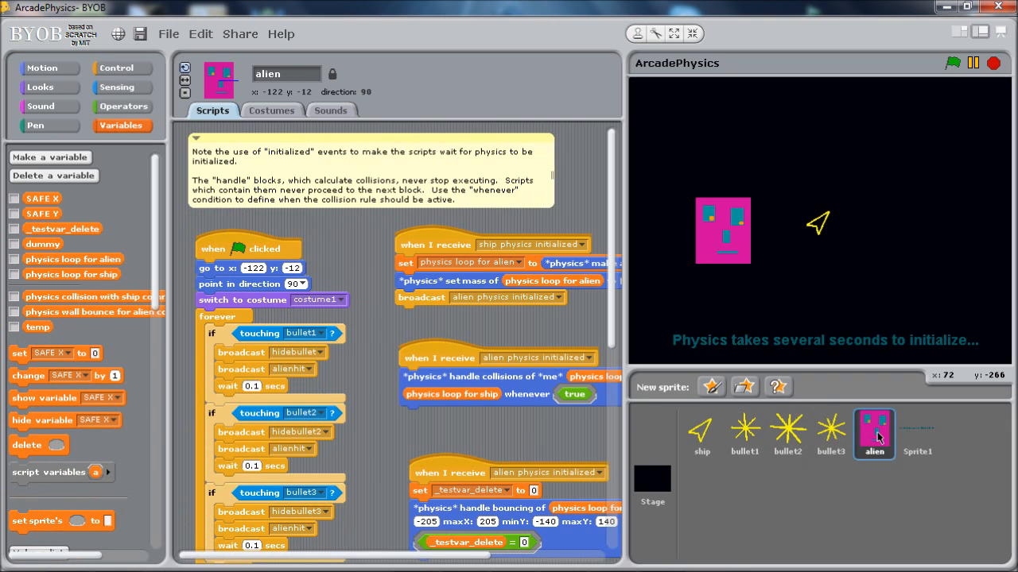
pyautogui.moveTo(859, 434)
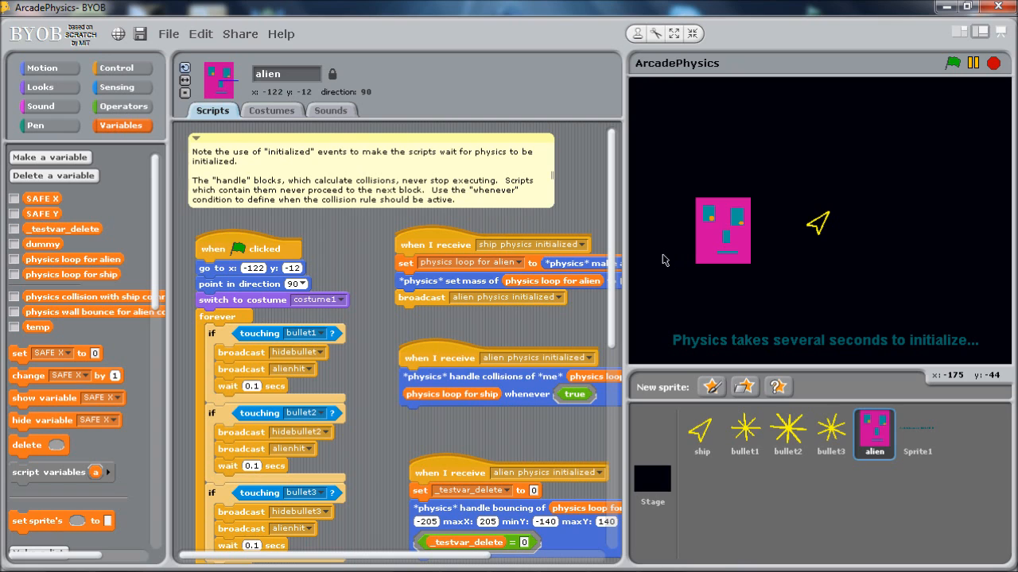
pyautogui.moveTo(359, 271)
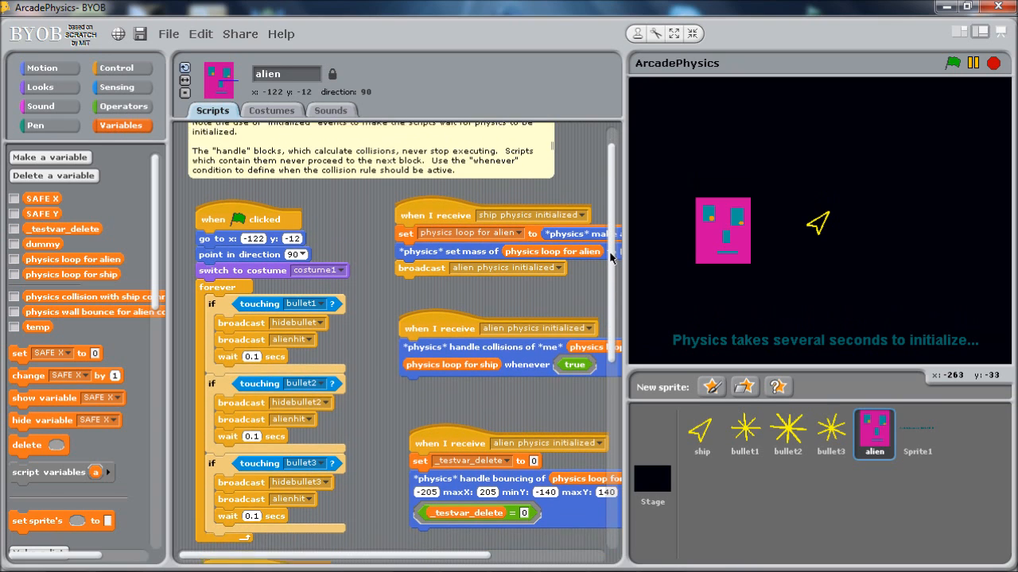
pyautogui.scroll(-3)
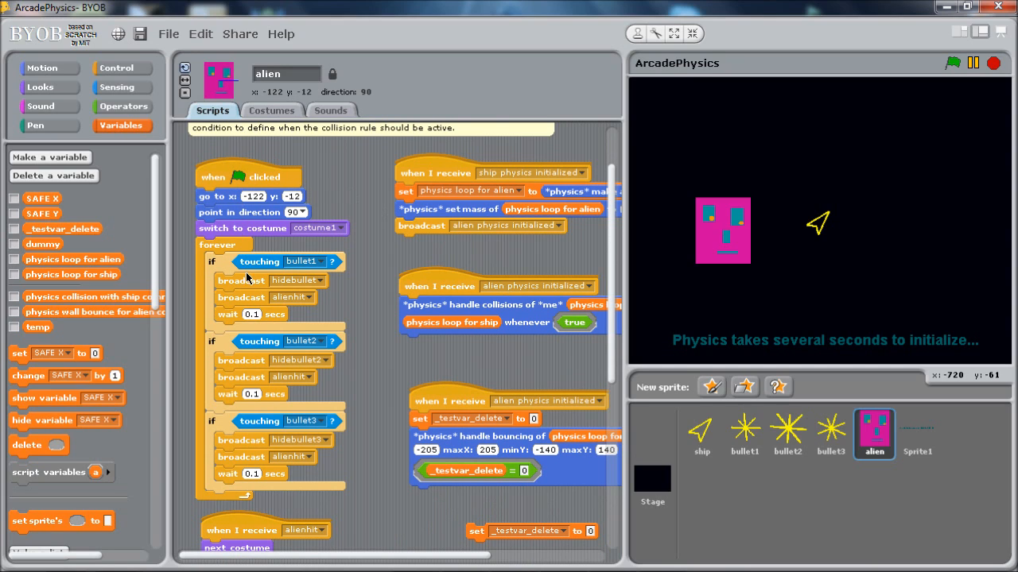
pyautogui.moveTo(246, 274)
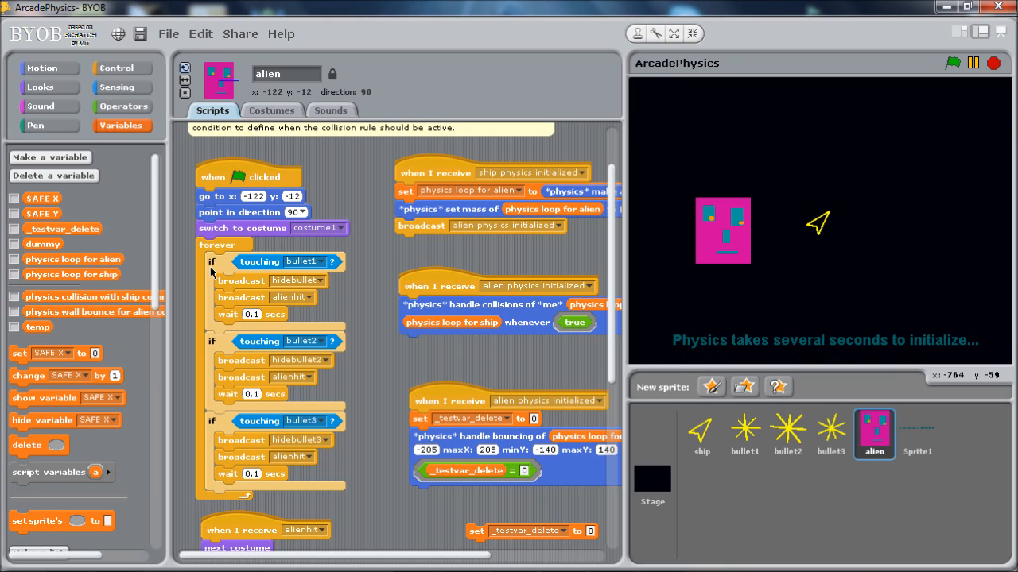
pyautogui.moveTo(91, 337)
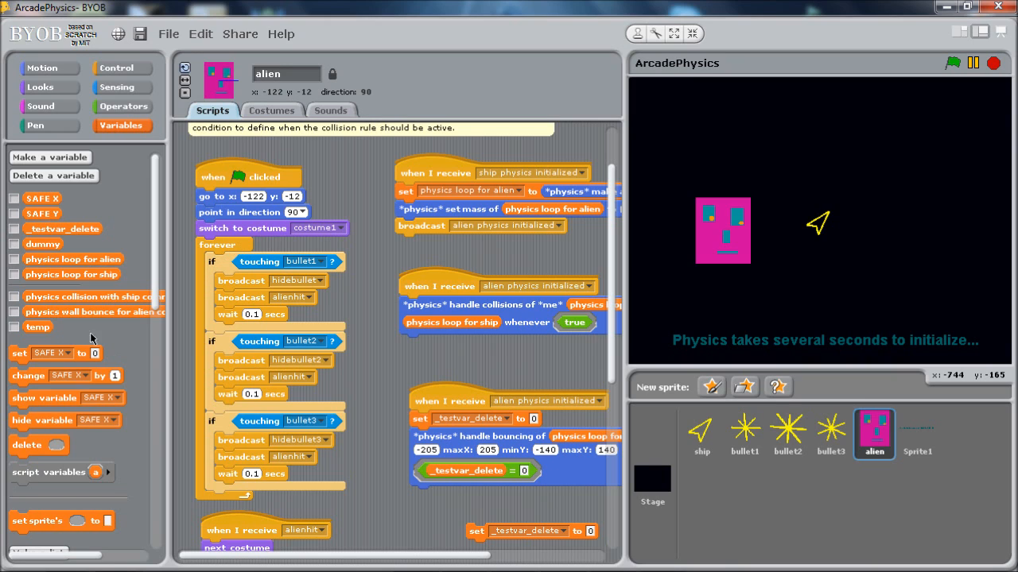
pyautogui.moveTo(223, 256)
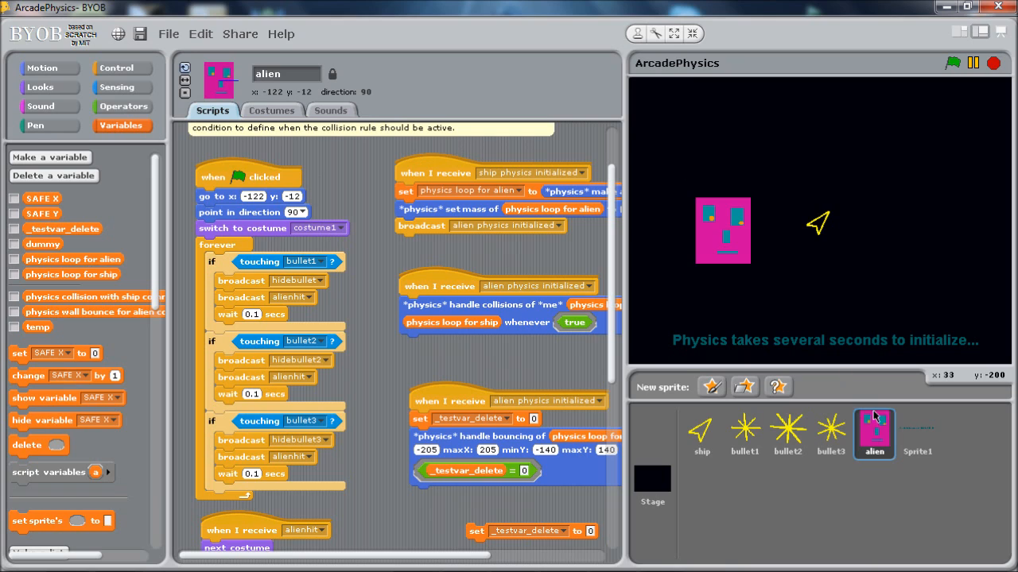
pyautogui.moveTo(687, 440)
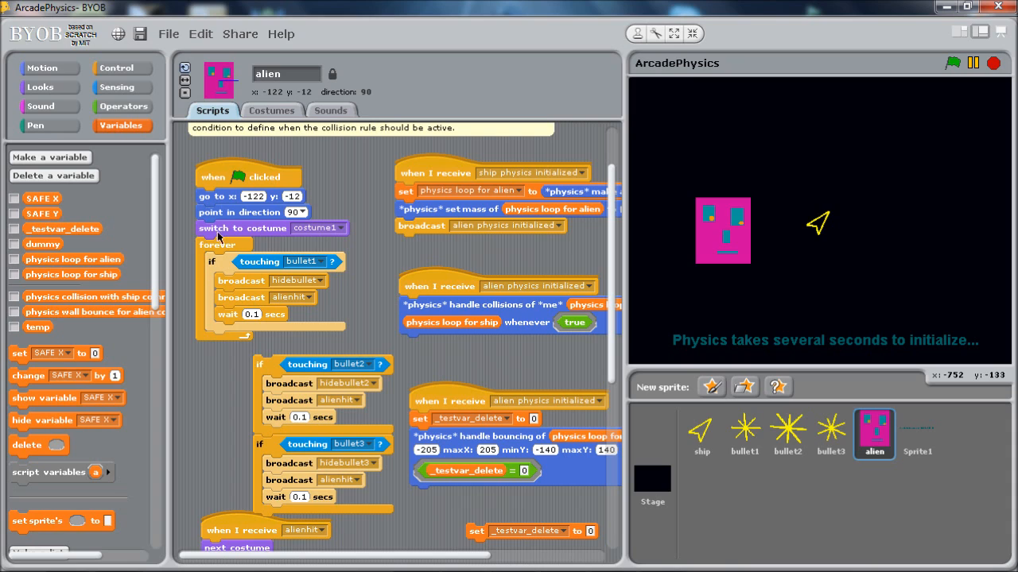
pyautogui.moveTo(262, 447)
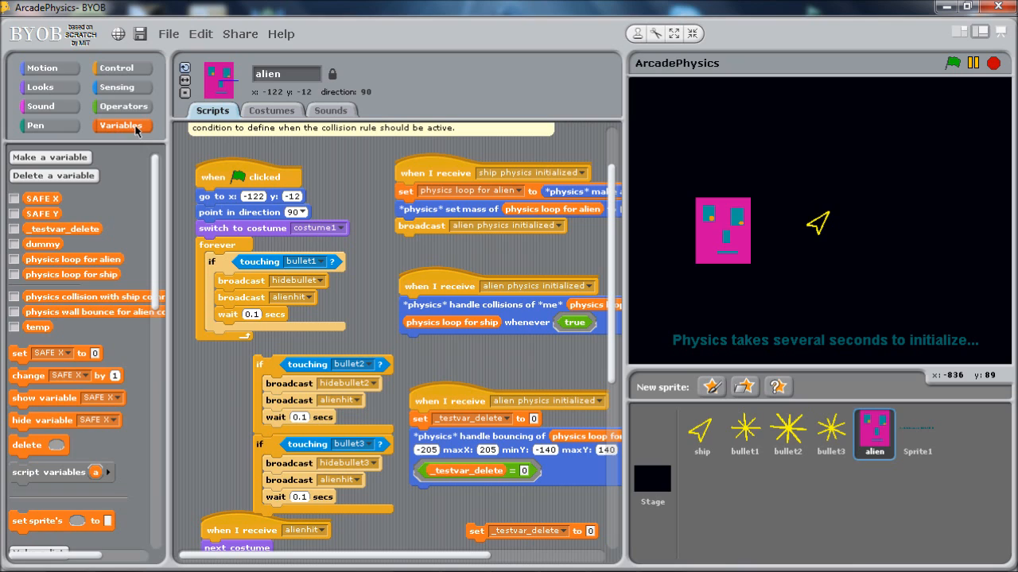
# Step: Reattach the bullet2 and bullet3 touching checks inside the alien's forever loop beneath the bullet1 check
pyautogui.click(122, 87)
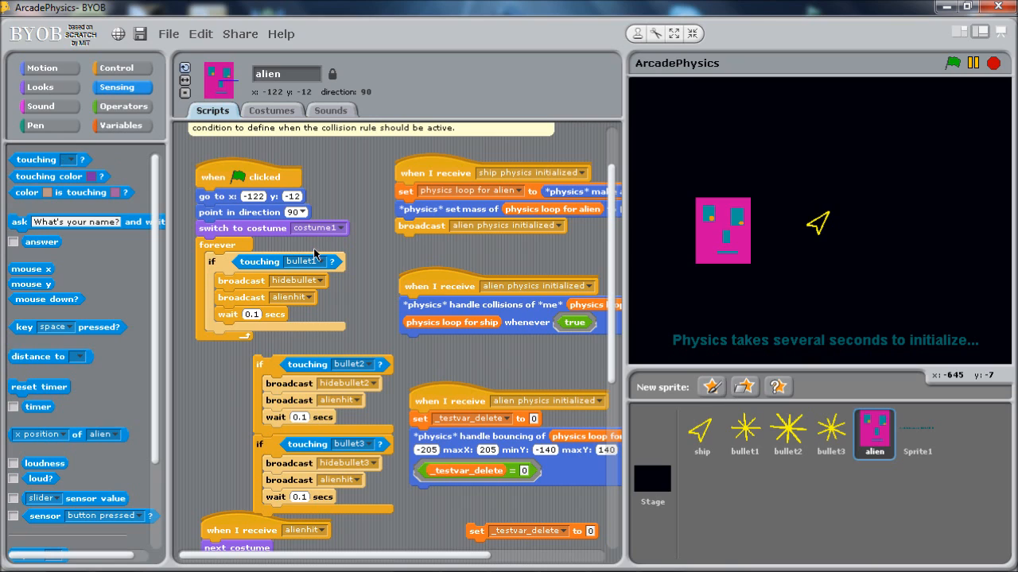
pyautogui.click(324, 261)
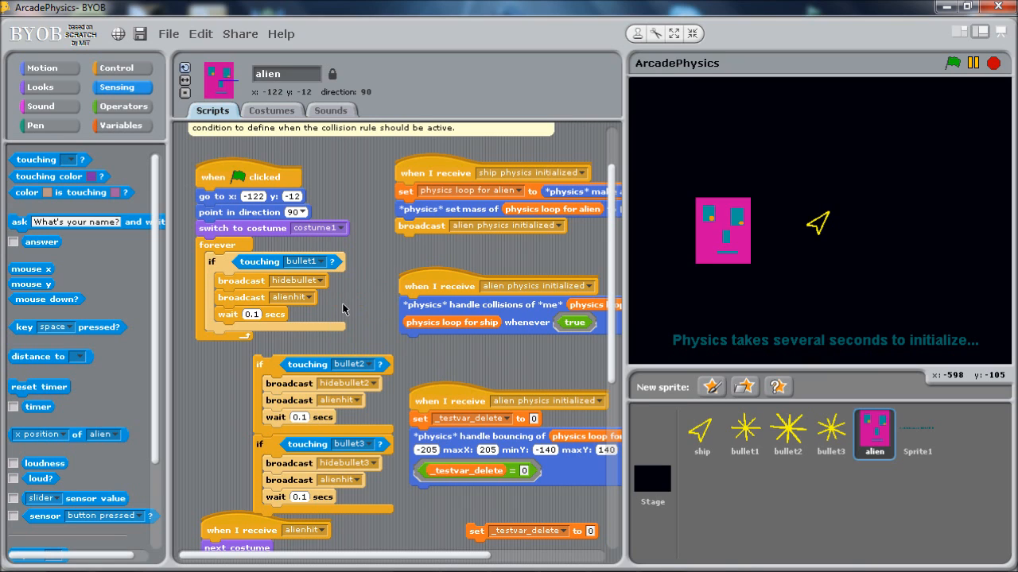
pyautogui.moveTo(381, 344)
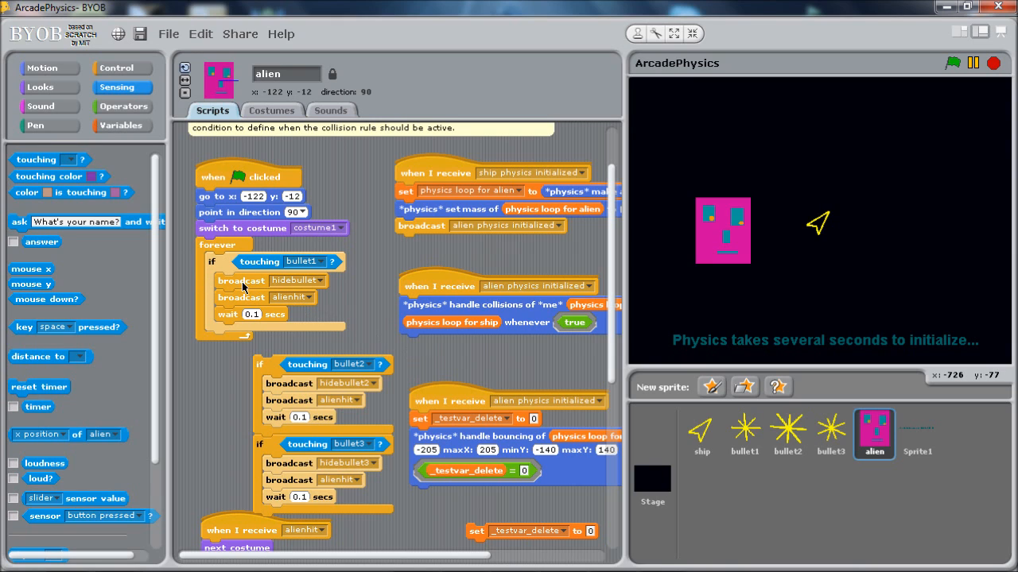
pyautogui.moveTo(274, 289)
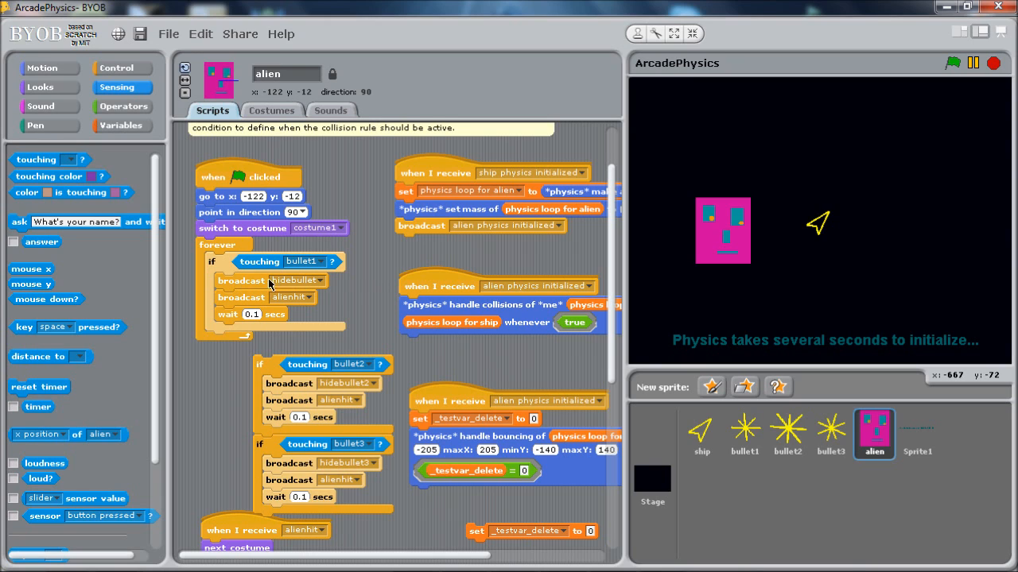
pyautogui.moveTo(317, 285)
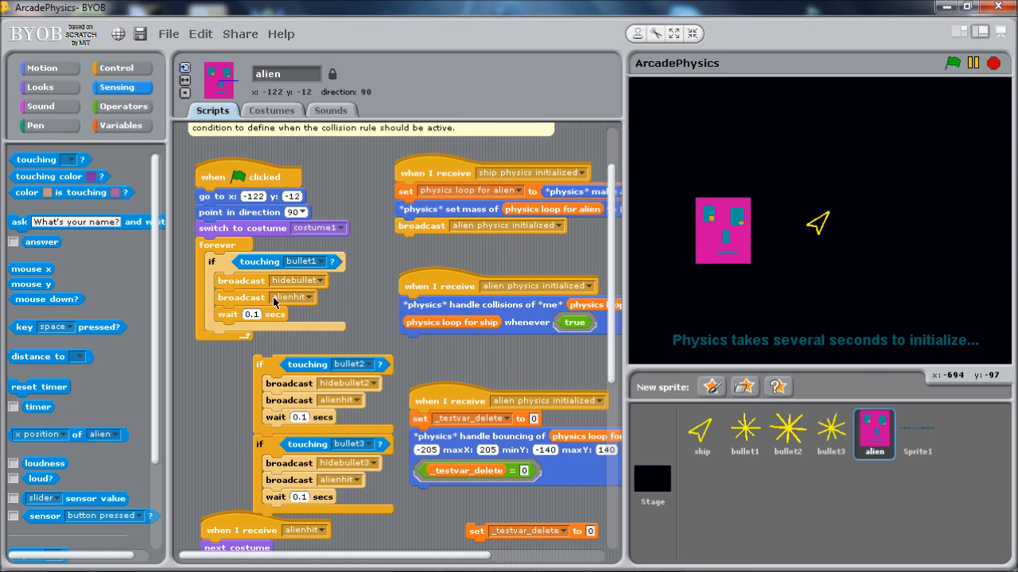
pyautogui.moveTo(302, 305)
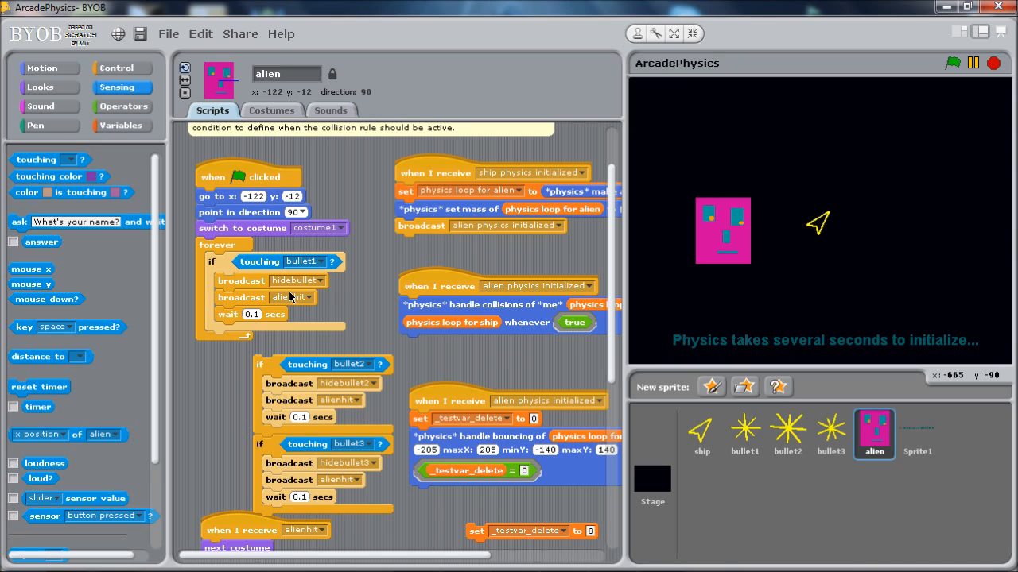
pyautogui.moveTo(306, 453)
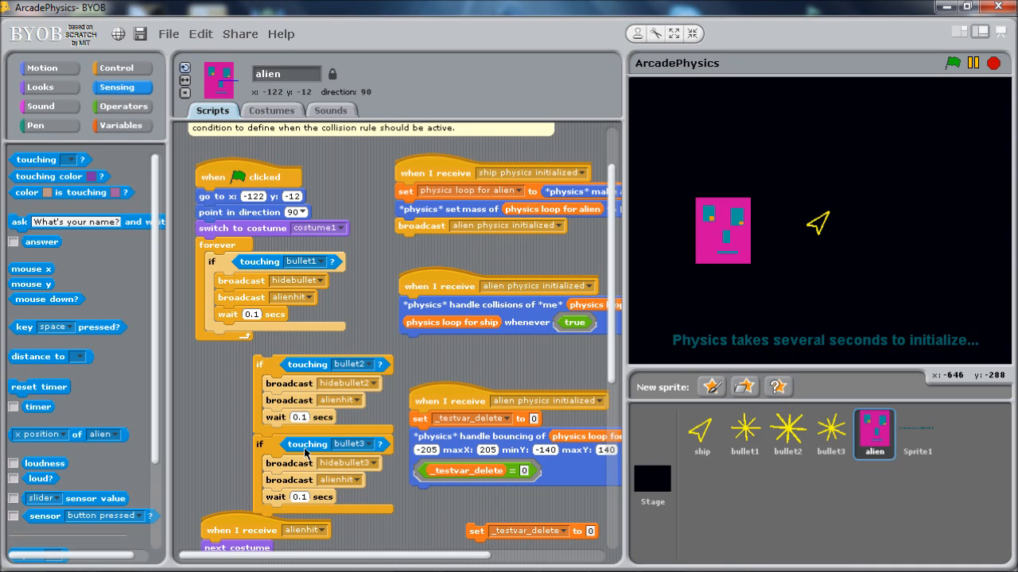
pyautogui.moveTo(385, 420)
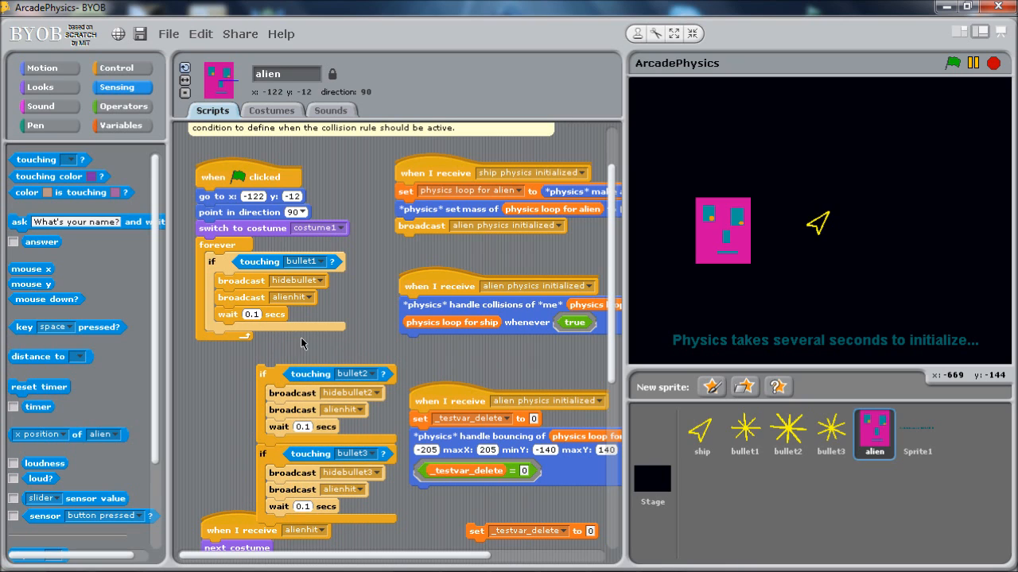
pyautogui.moveTo(263, 373); pyautogui.dragTo(262, 337)
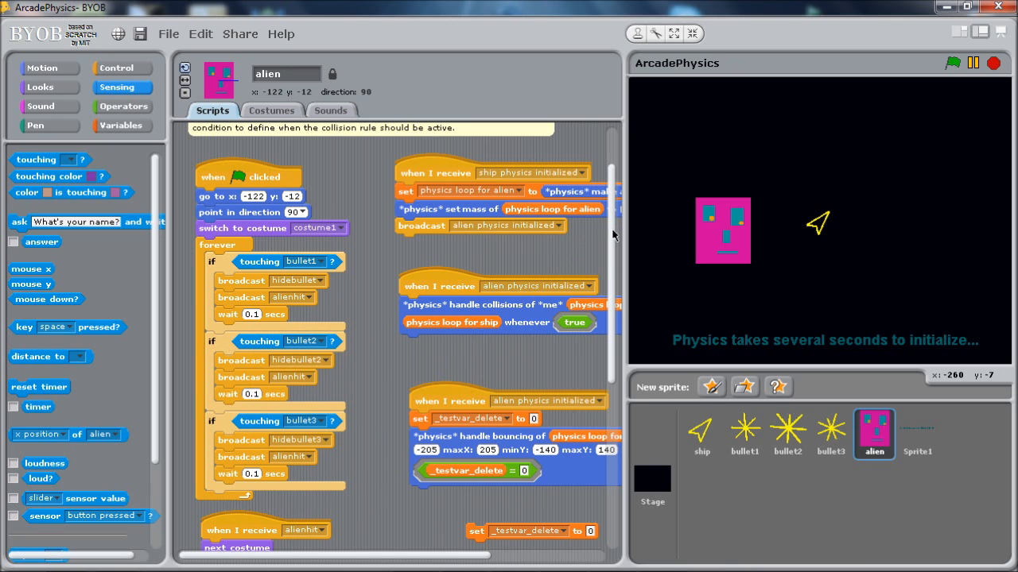
# Step: Review the alien's alienhit next-costume handler with the Looks palette showing
pyautogui.scroll(-3)
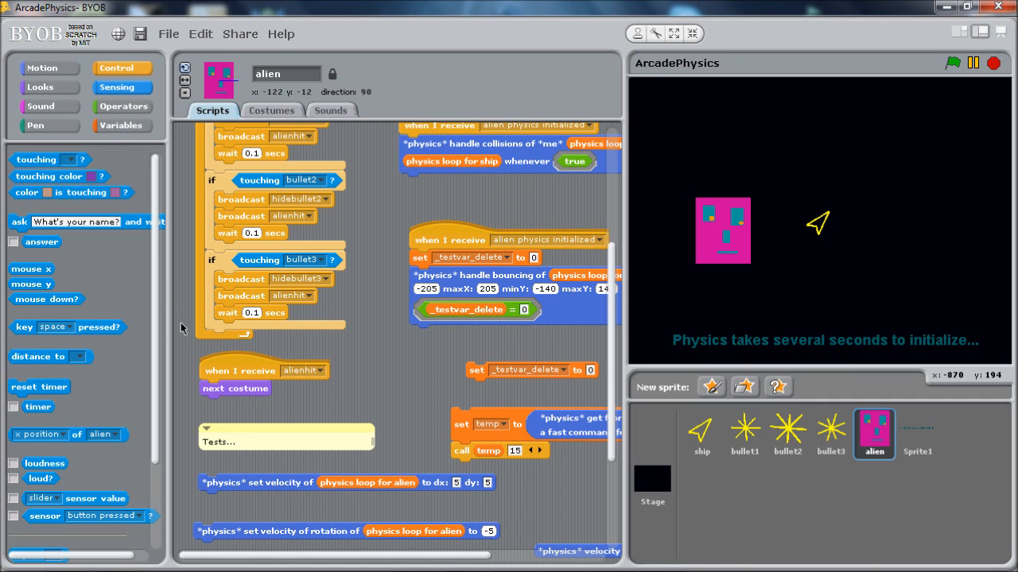
pyautogui.moveTo(156, 337)
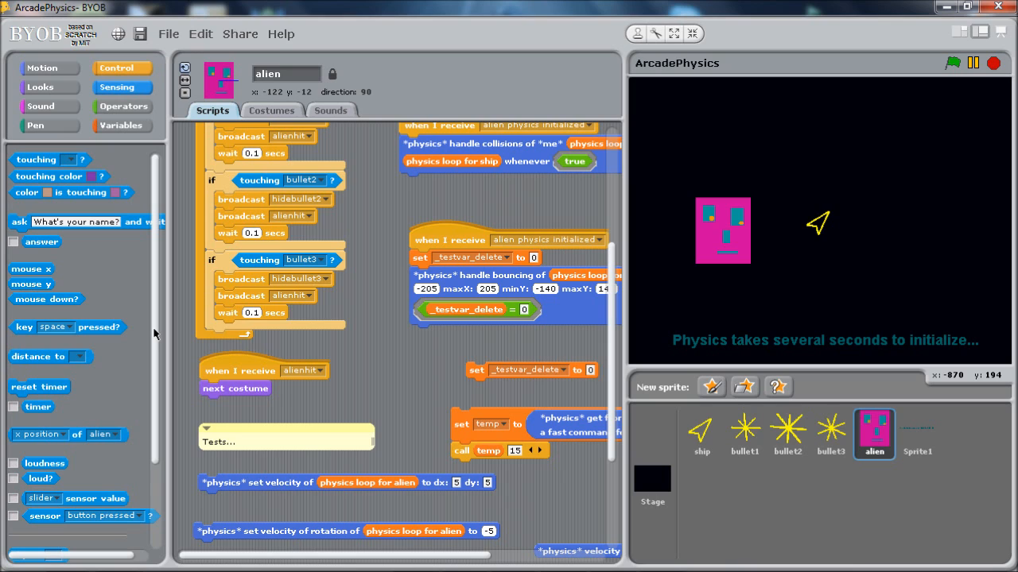
pyautogui.moveTo(256, 371)
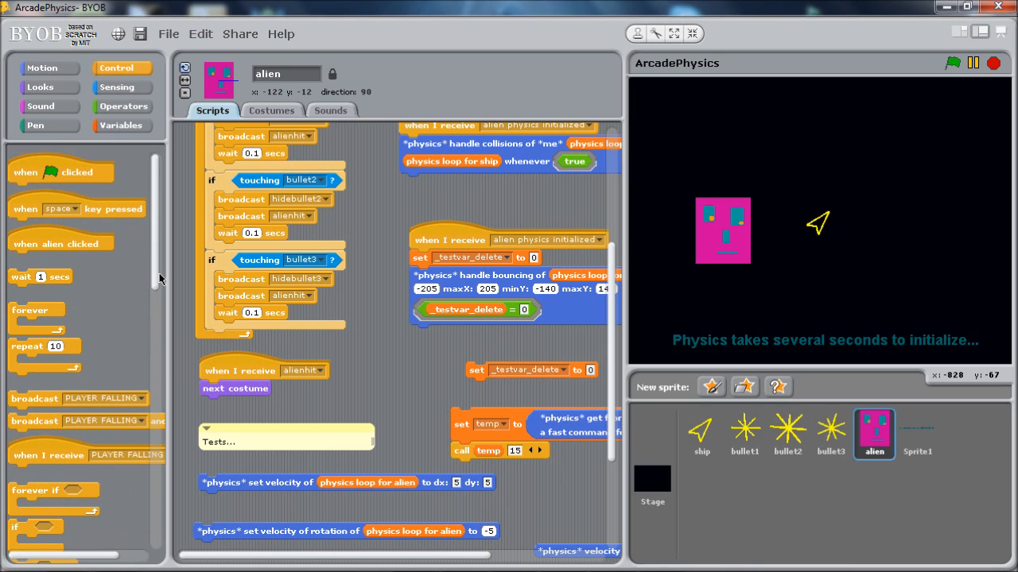
pyautogui.scroll(-3)
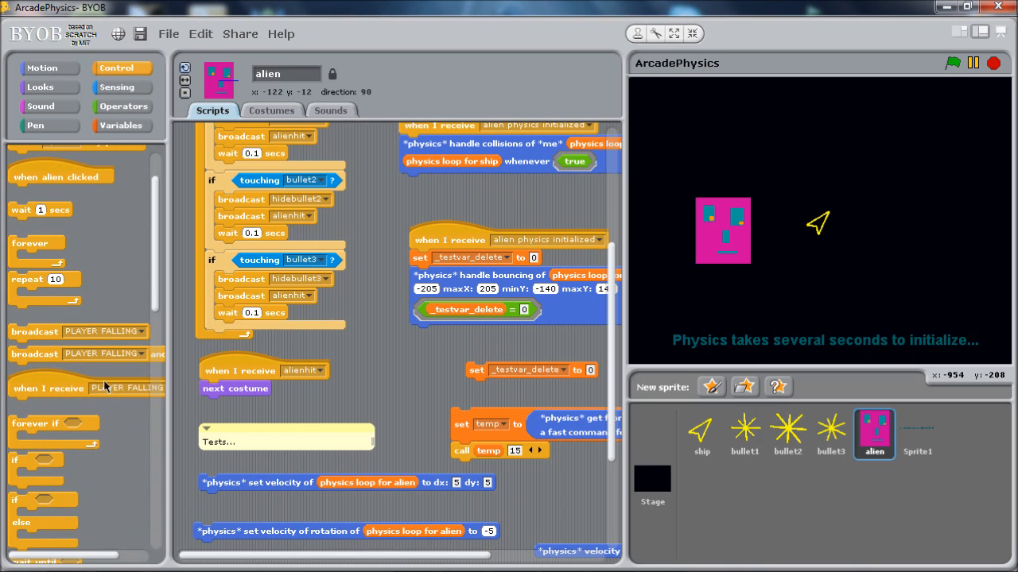
pyautogui.moveTo(253, 396)
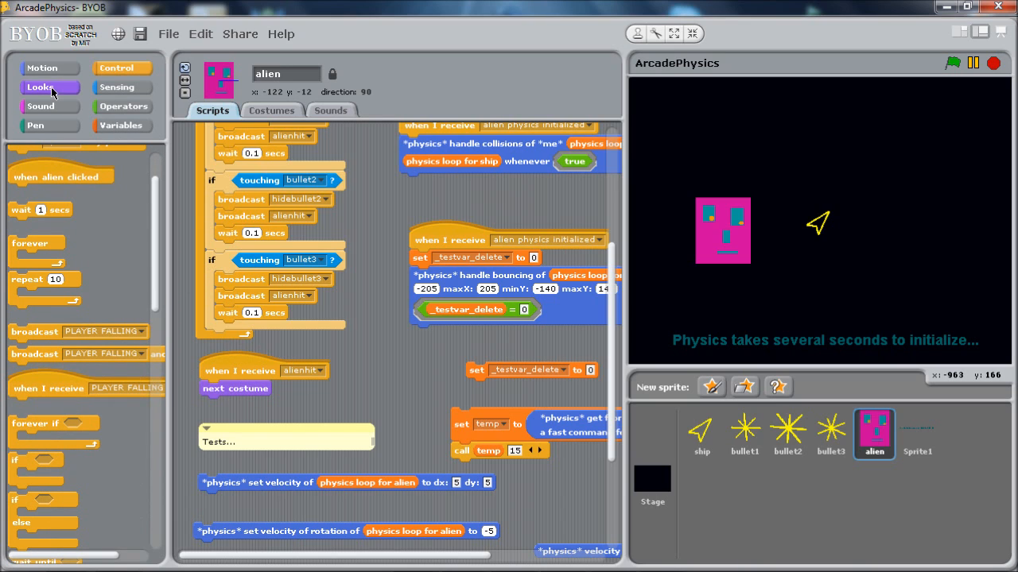
pyautogui.click(38, 86)
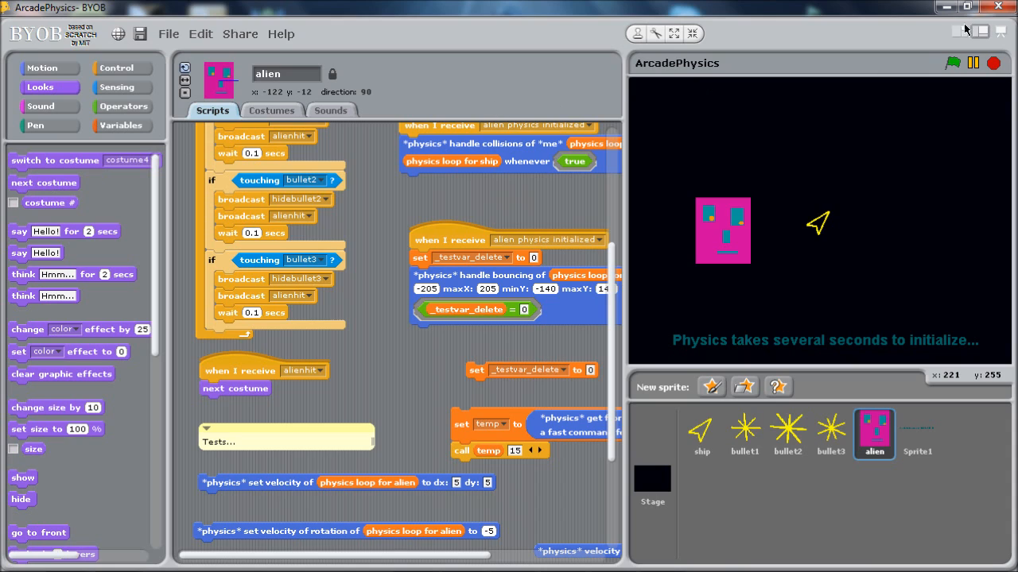
# Step: Start the game so the ship resets pointing right and physics initializes
pyautogui.click(954, 64)
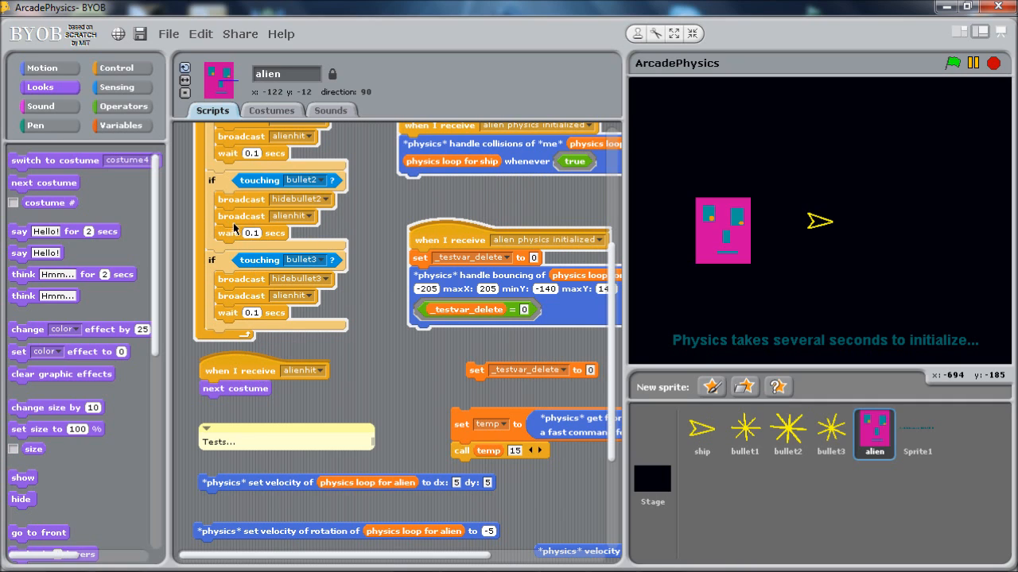
pyautogui.moveTo(262, 217)
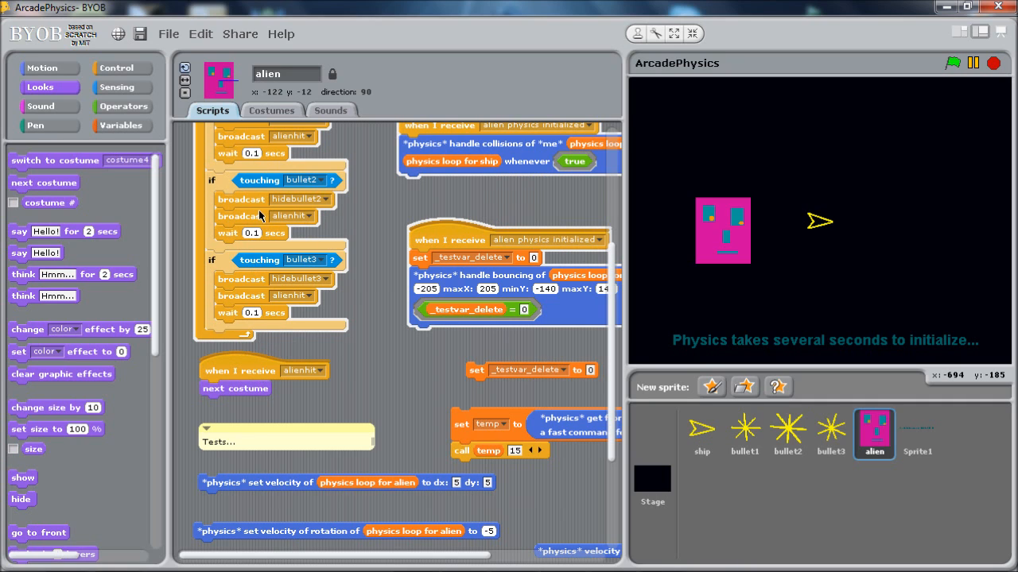
pyautogui.moveTo(760, 267)
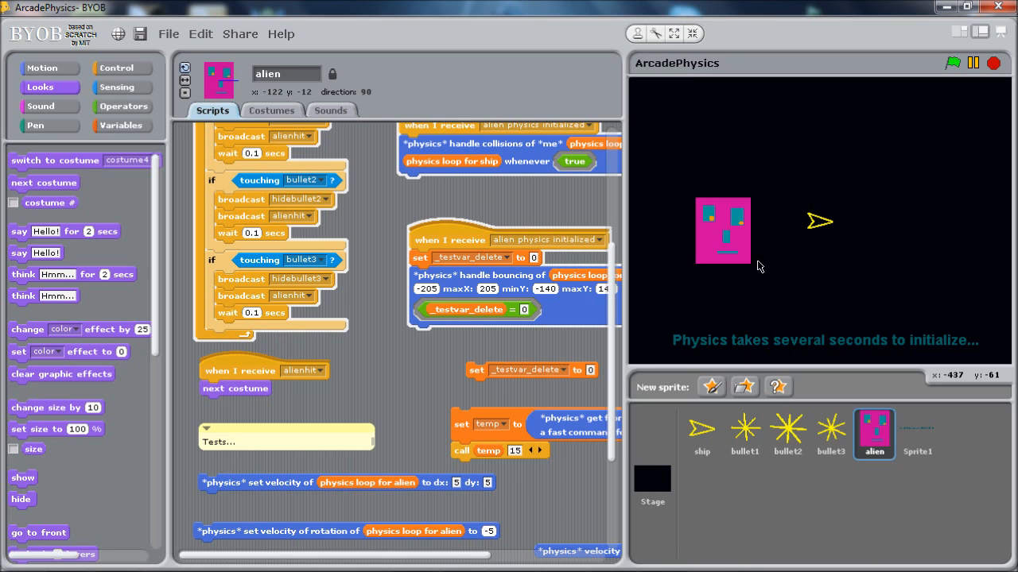